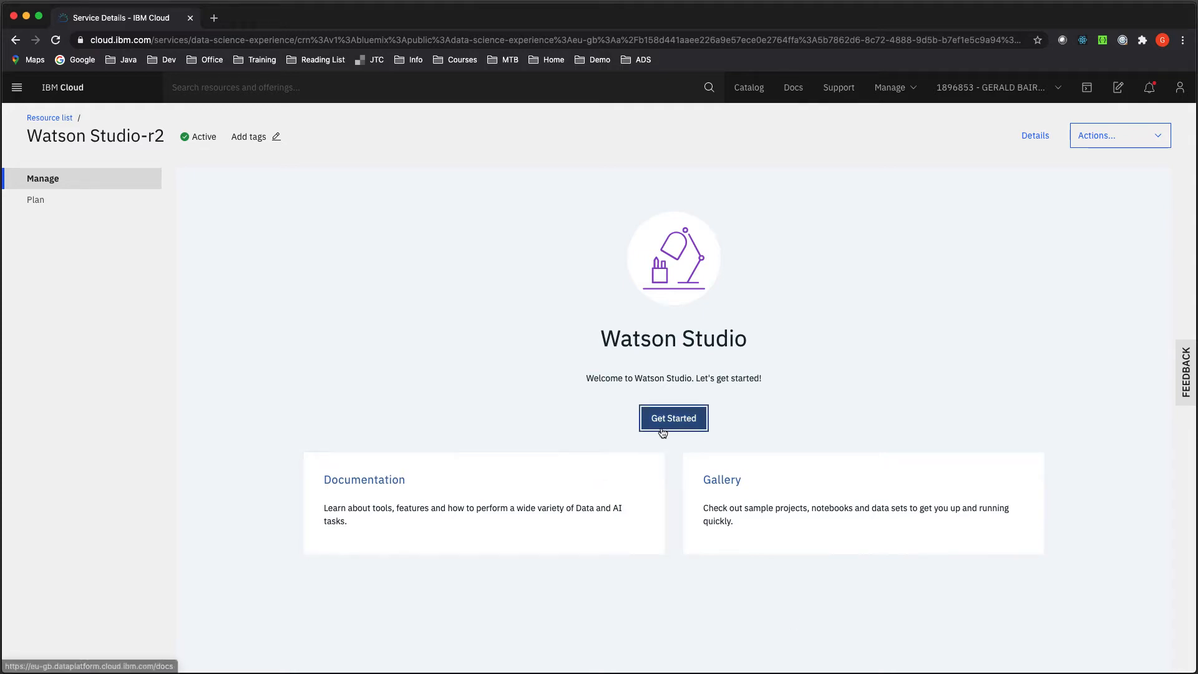
Launch Watson Studio via Get Started and choose 'Create a project' on the welcome page.
left_click(673, 418)
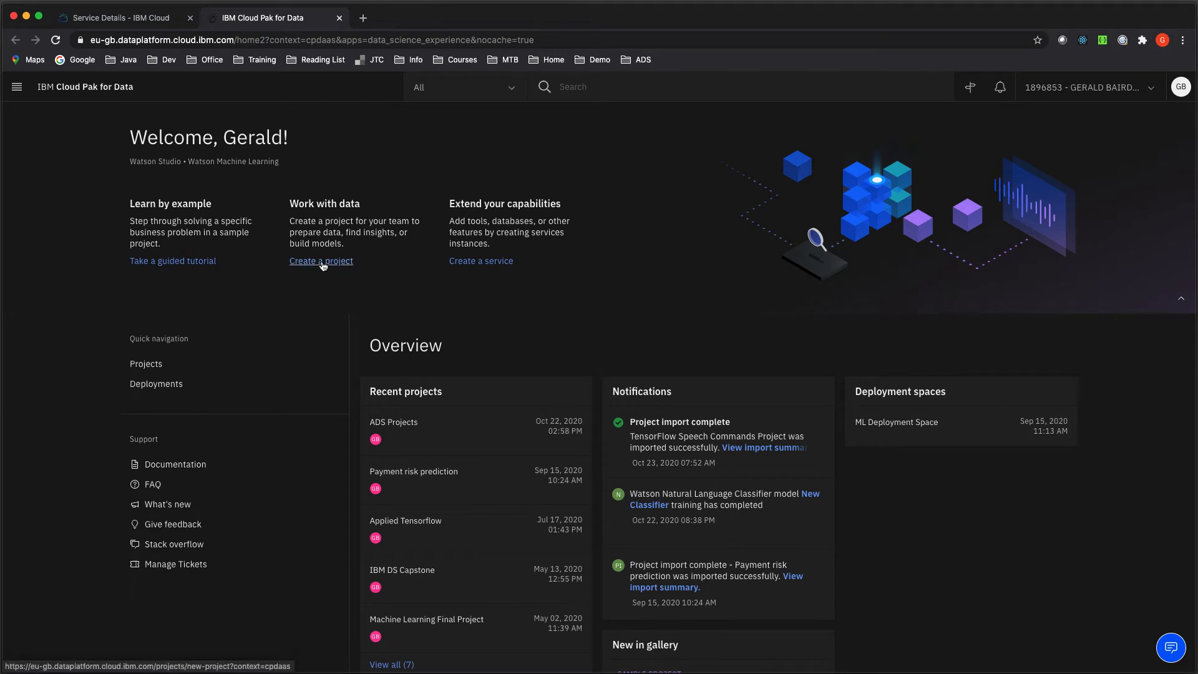
left_click(321, 260)
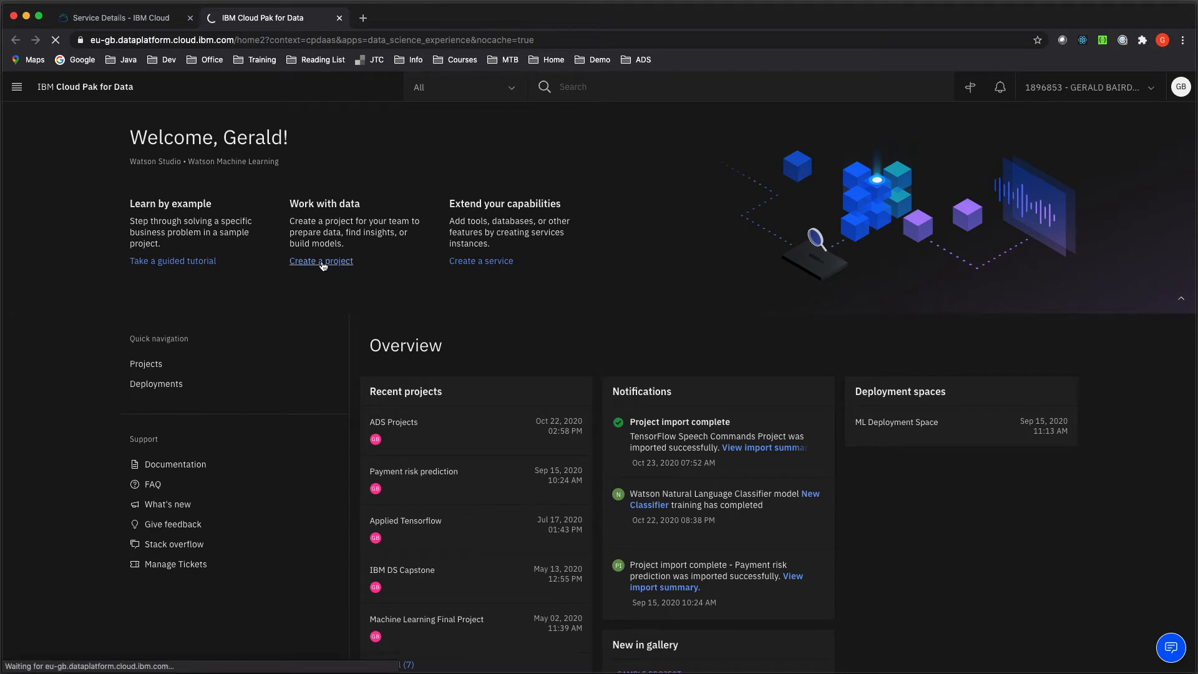
left_click(321, 260)
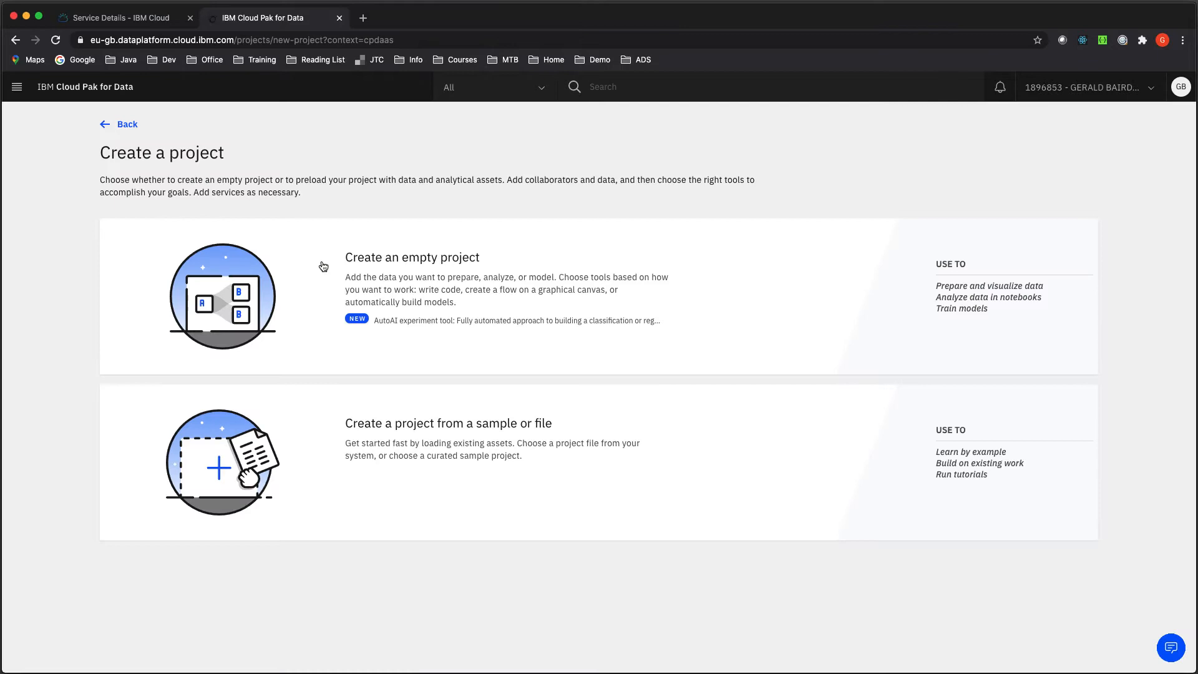
Choose an empty project and enter the name 'Drug Demo'.
left_click(412, 257)
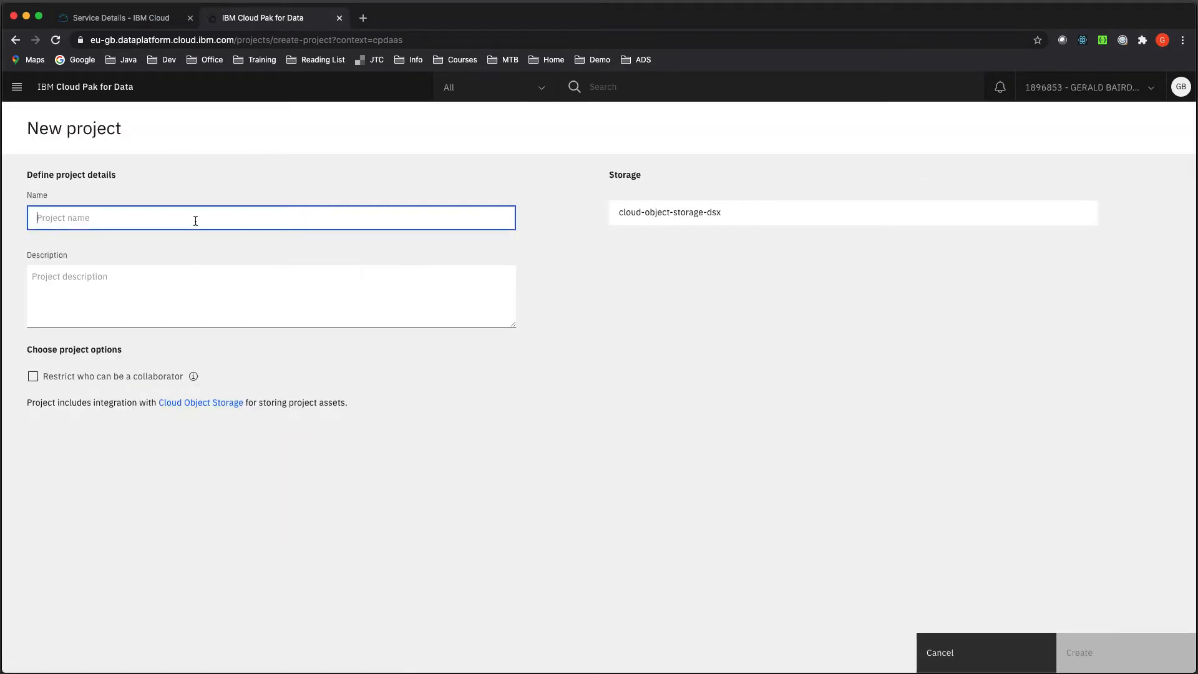
type("Dru")
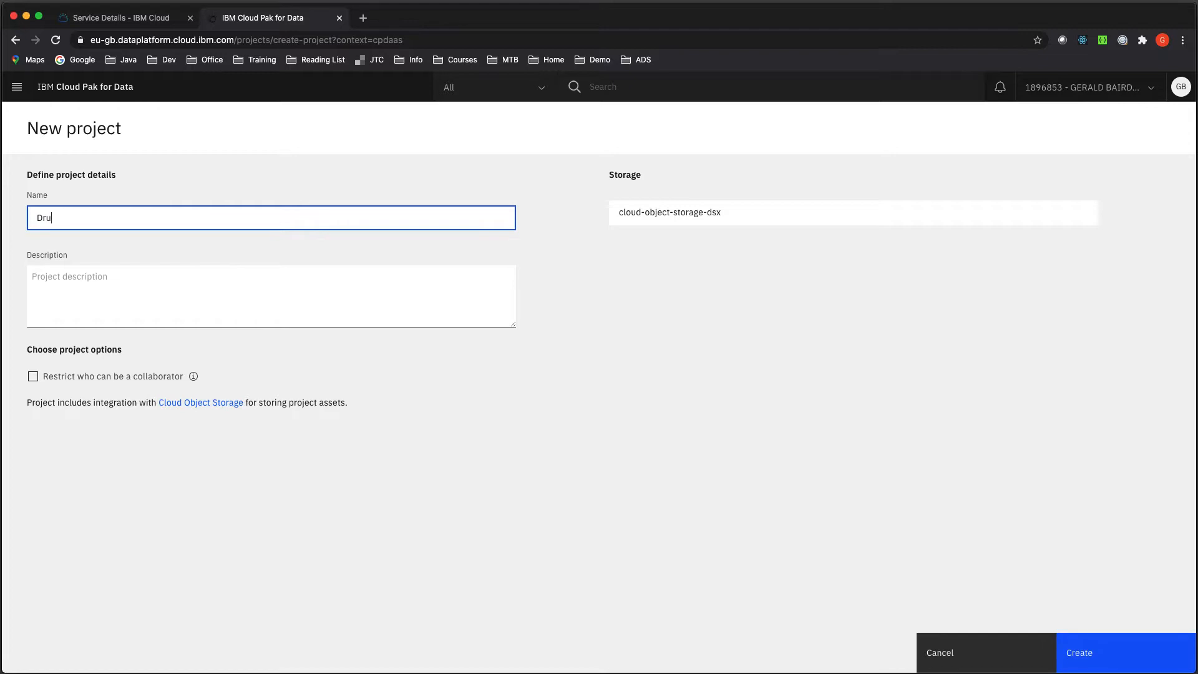
type("g Demo")
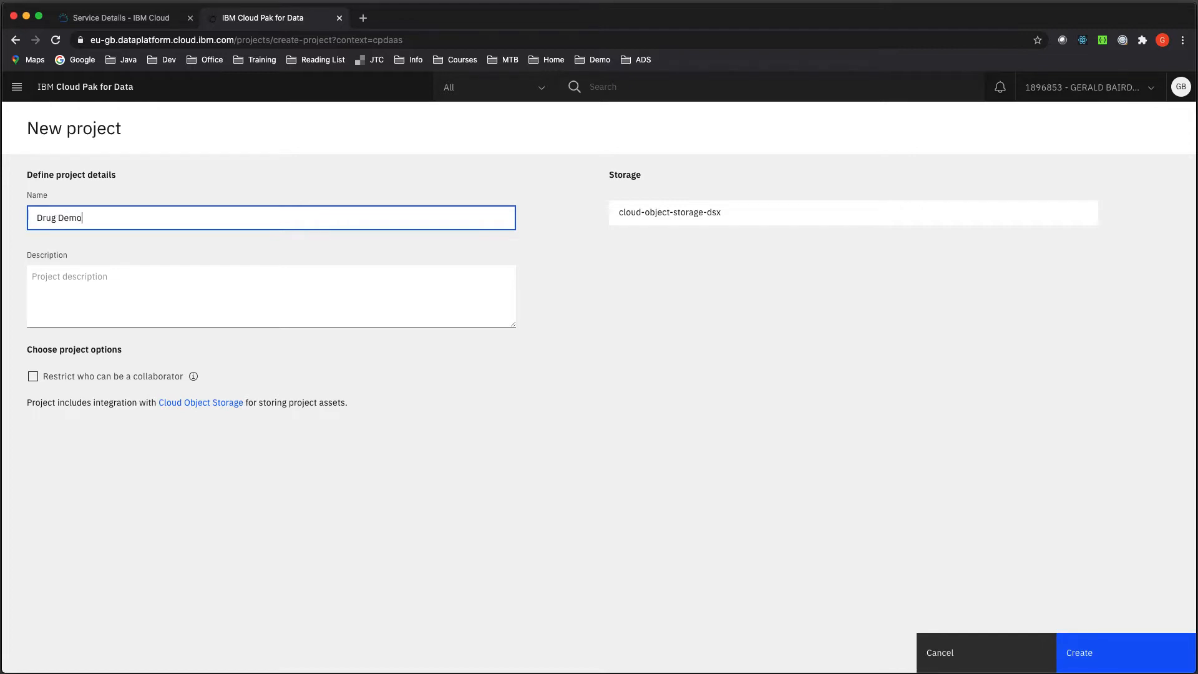
mouse_move(241, 327)
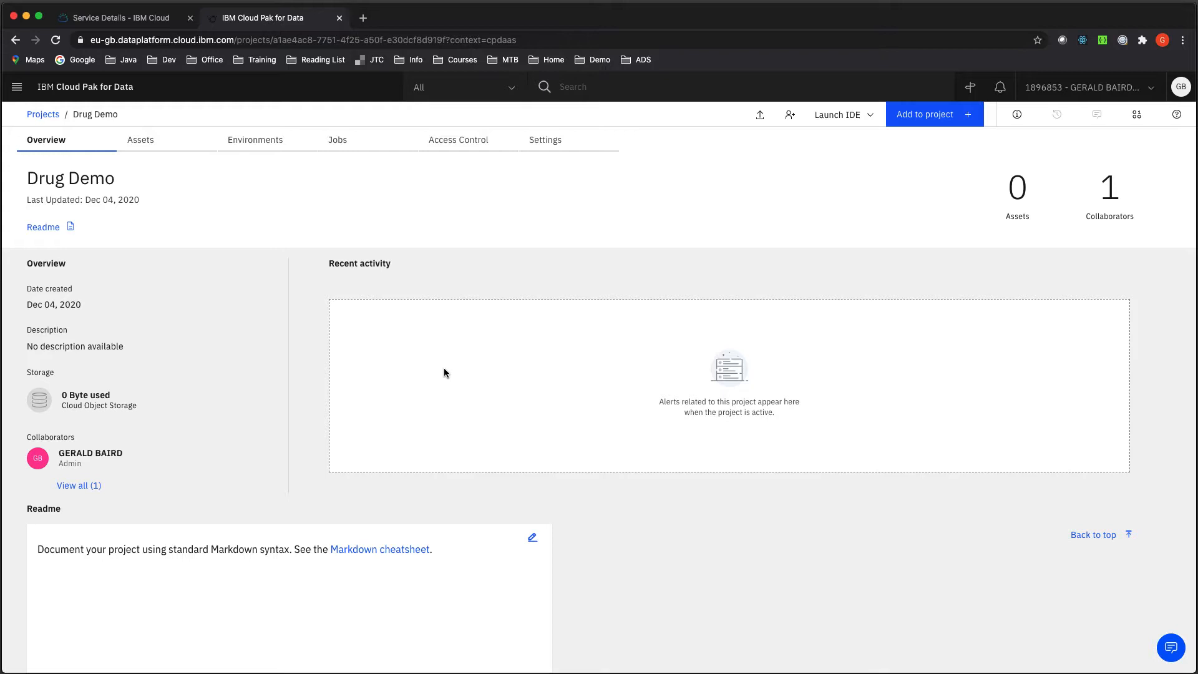
mouse_move(916, 126)
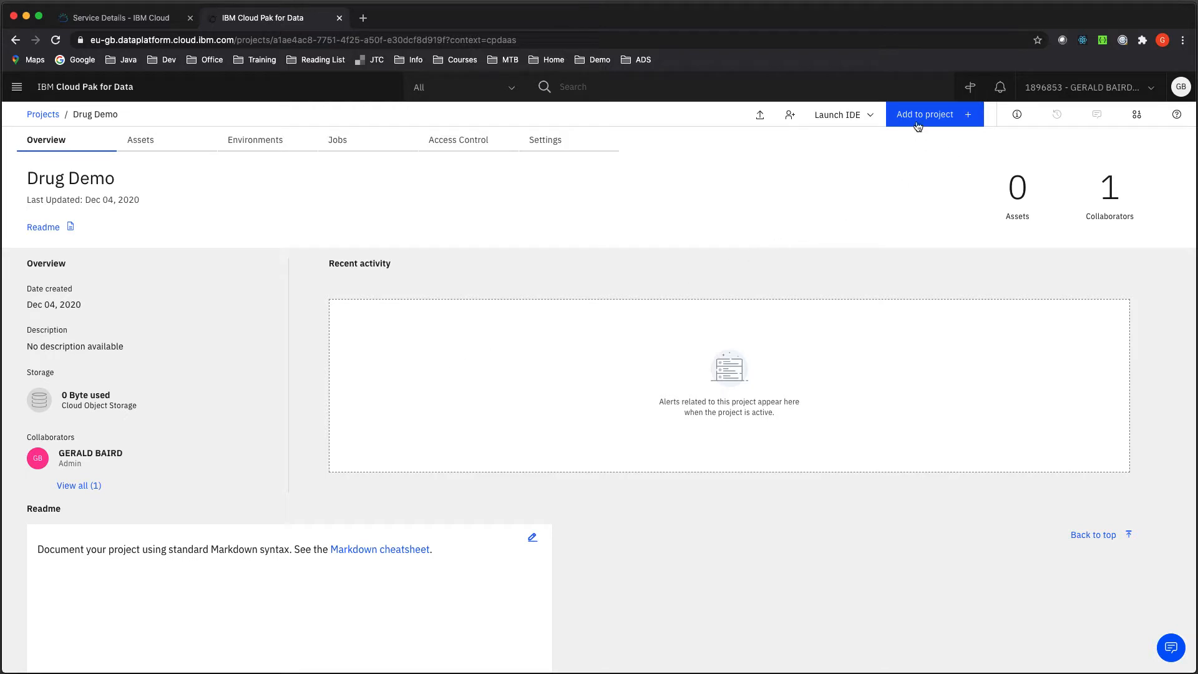
Add an AutoAI experiment to the project and name it 'Drug Auto AI'.
left_click(925, 115)
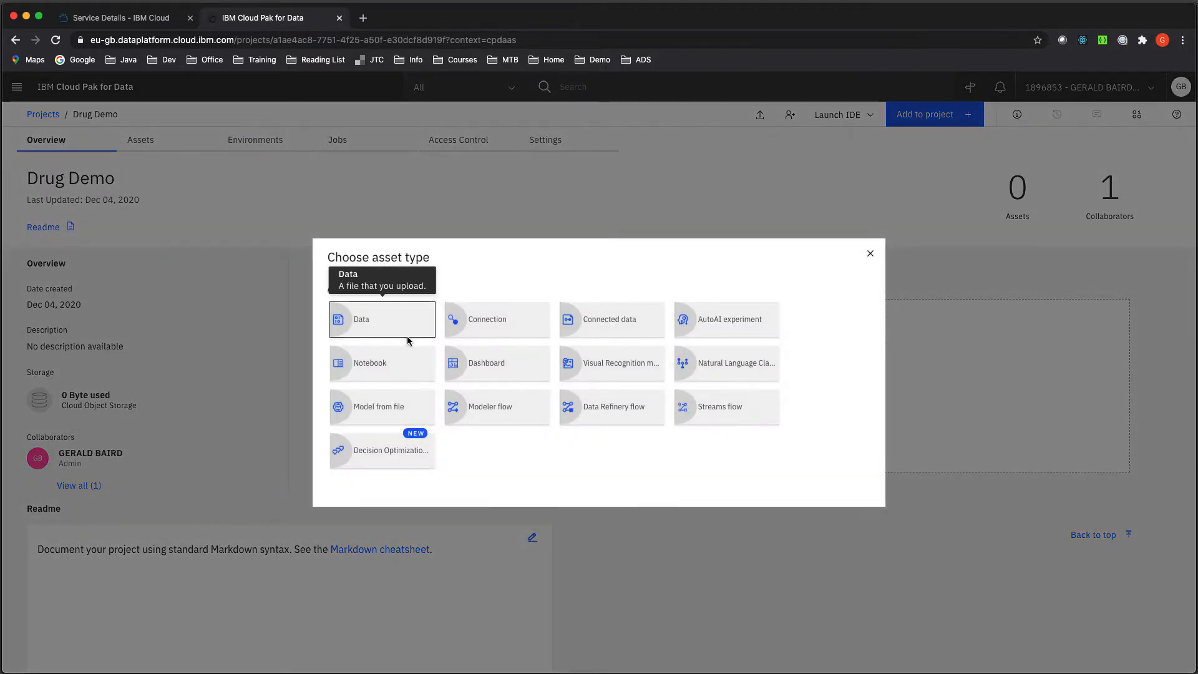
mouse_move(496, 319)
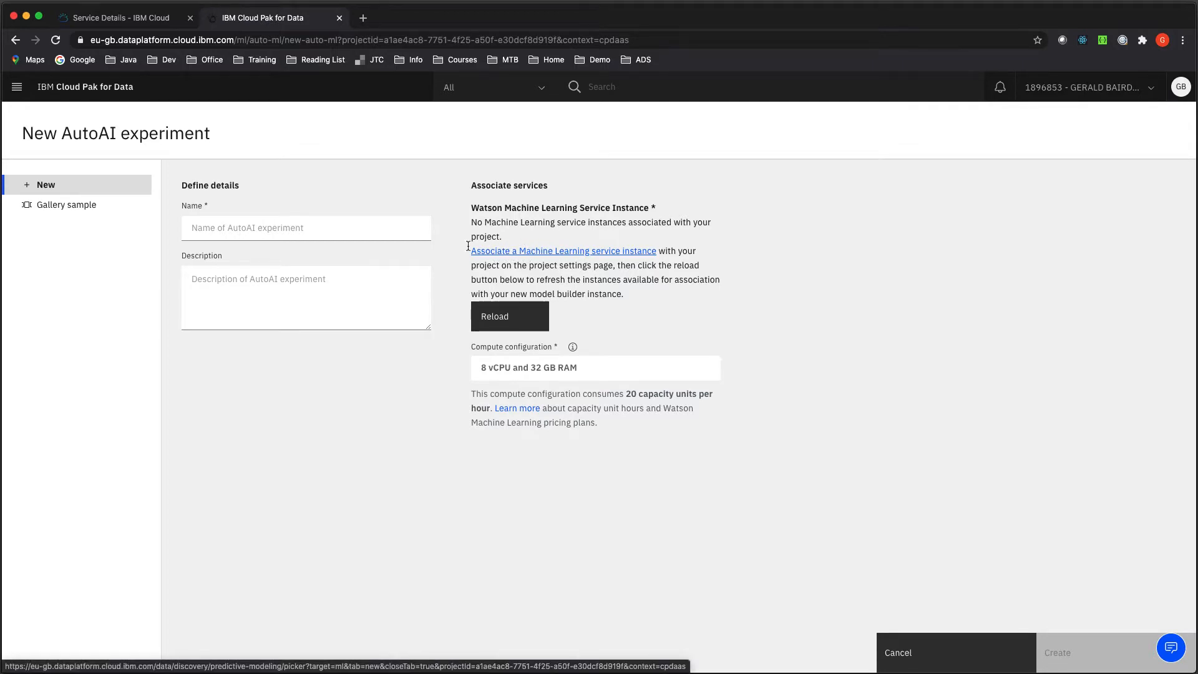
left_click(305, 228)
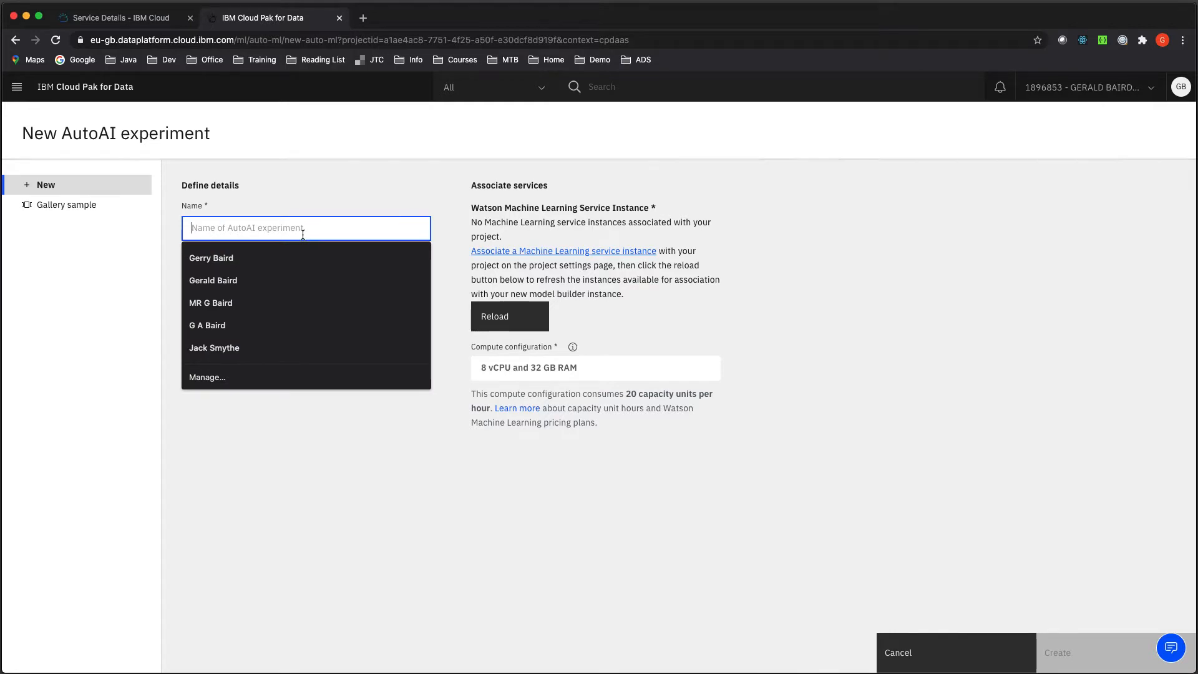
type("Drug Au")
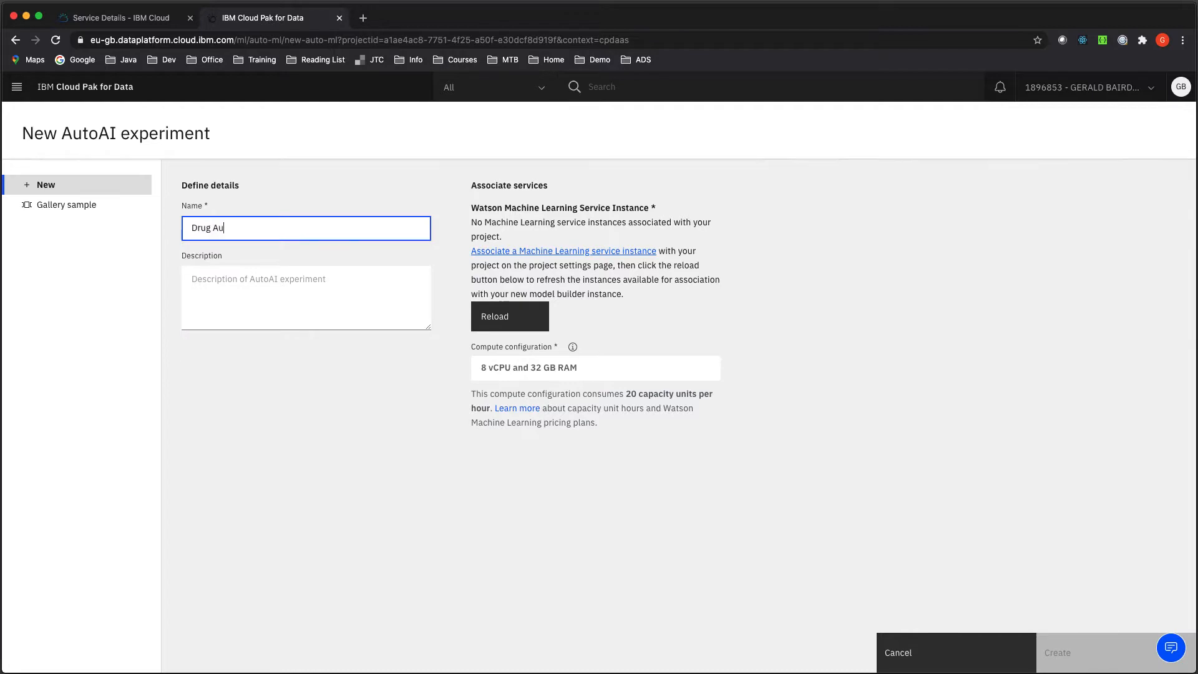
type("to A")
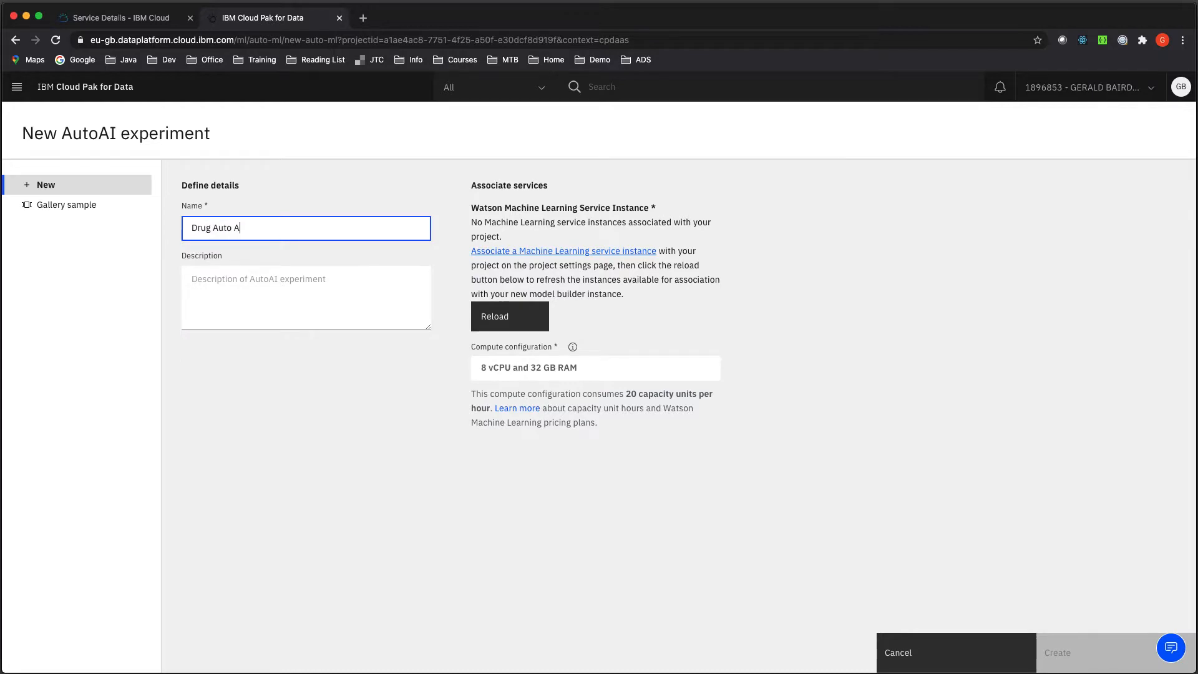
type("I")
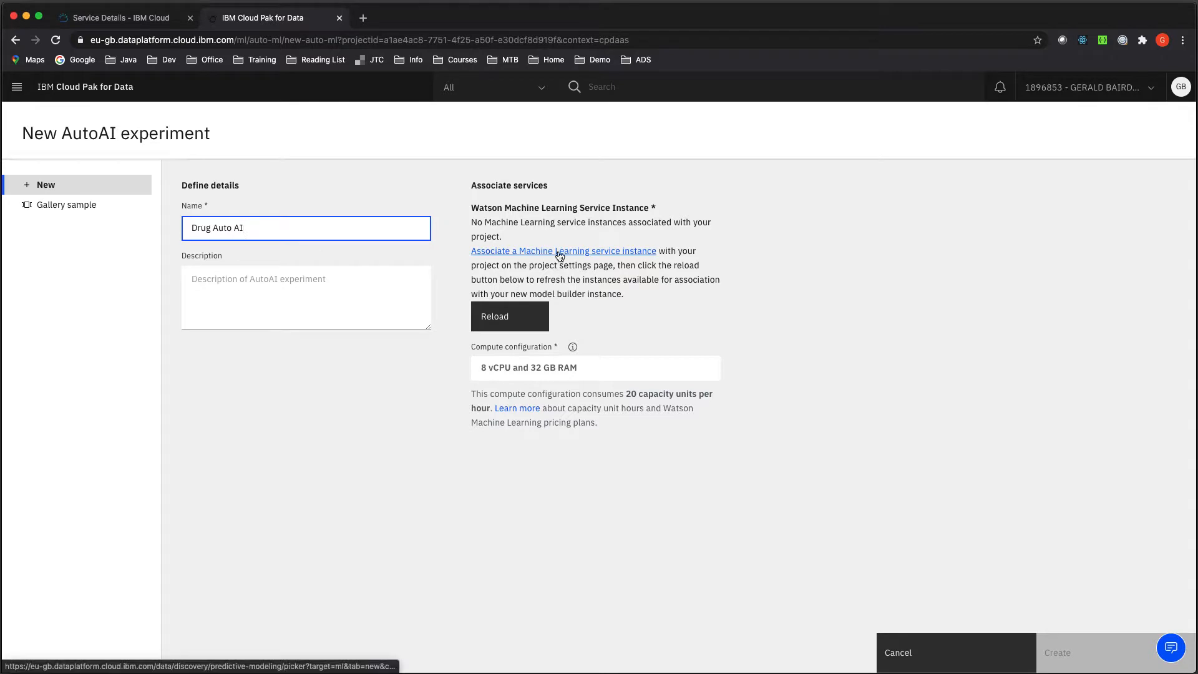
Associate the Machine Learning-yv service and reload the experiment's instance list.
left_click(562, 251)
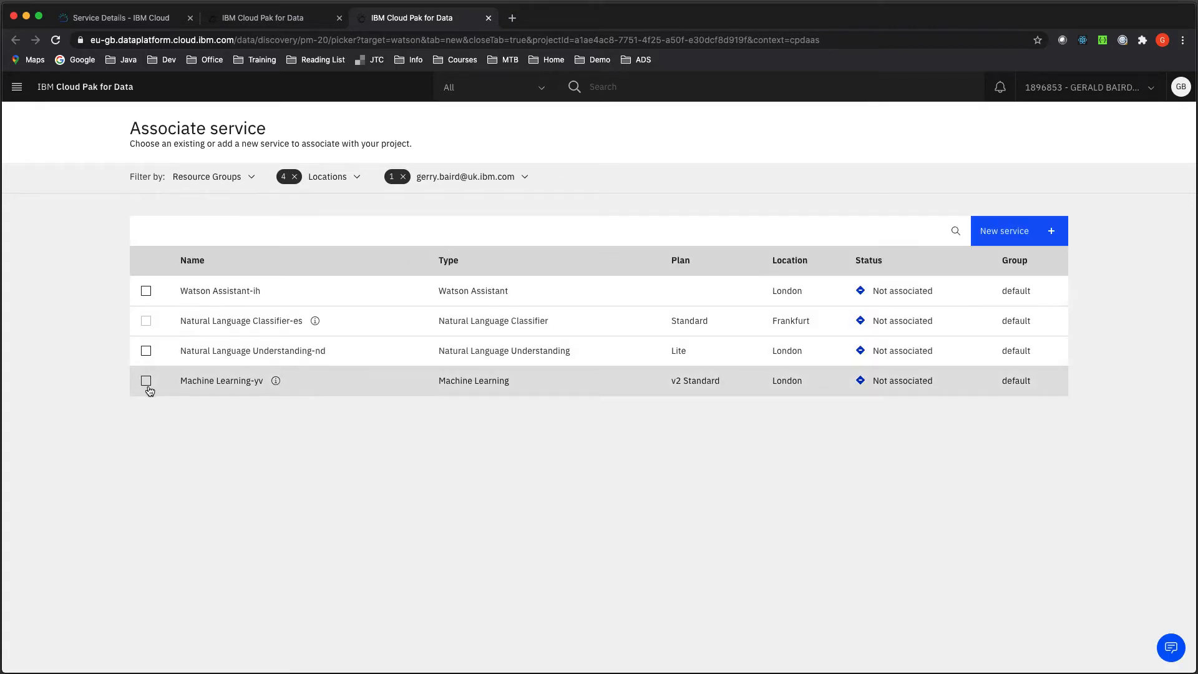
left_click(146, 380)
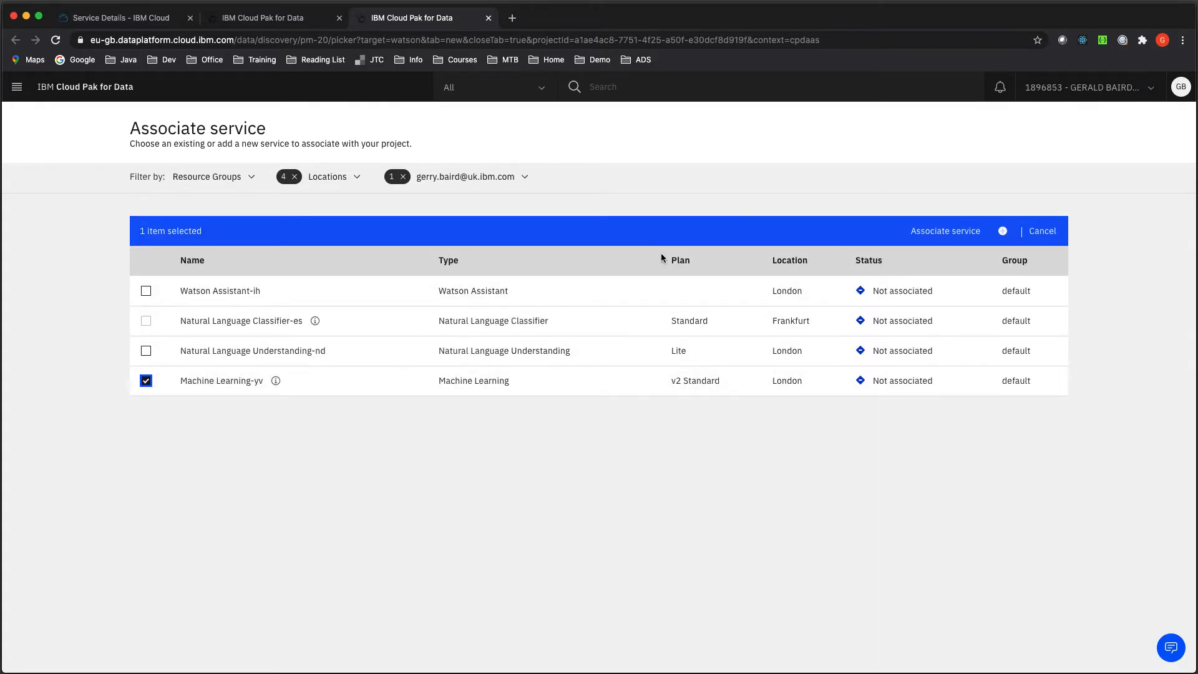
mouse_move(962, 242)
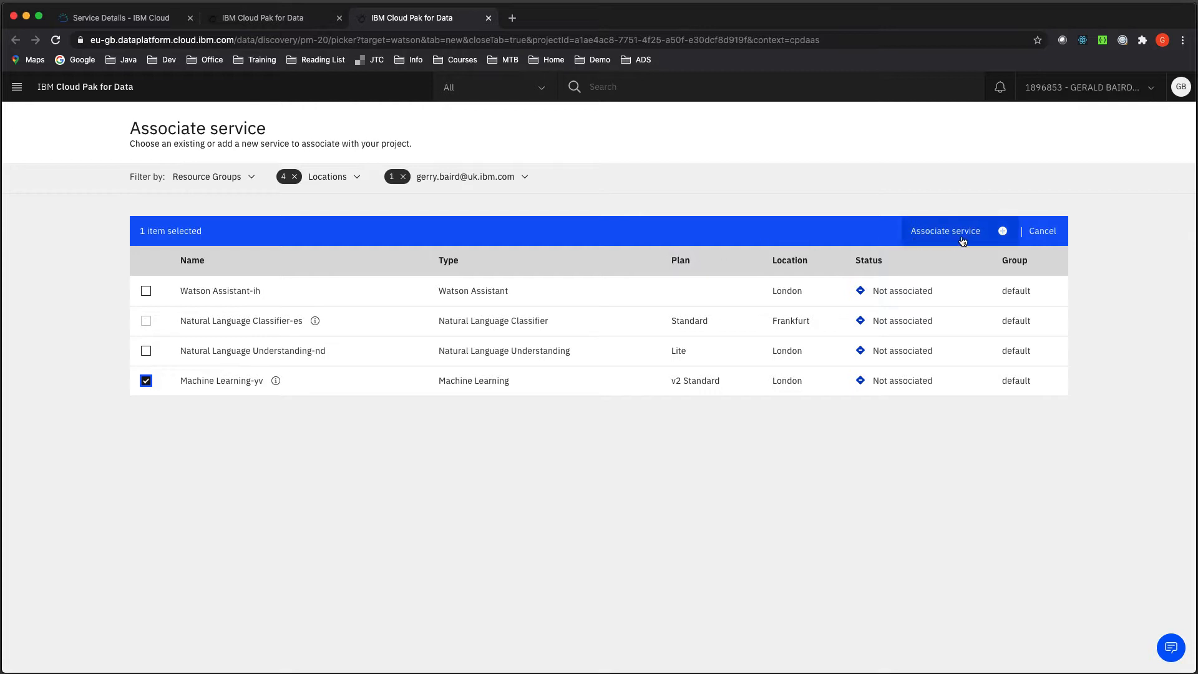
left_click(945, 231)
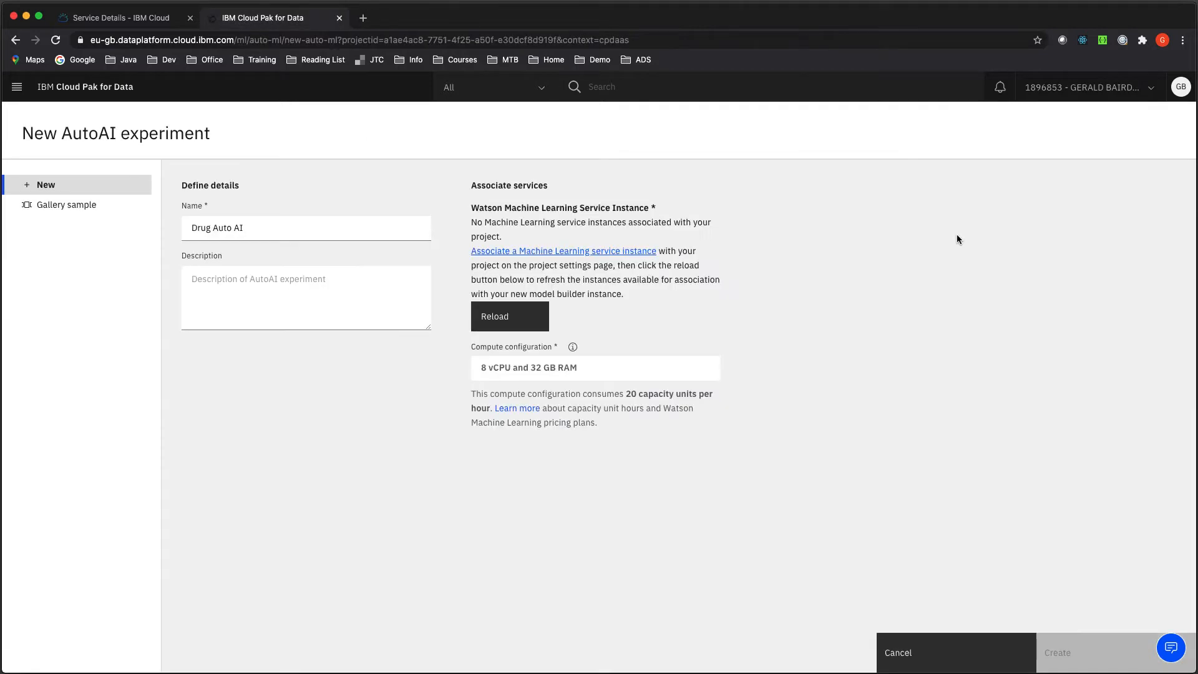
mouse_move(494, 317)
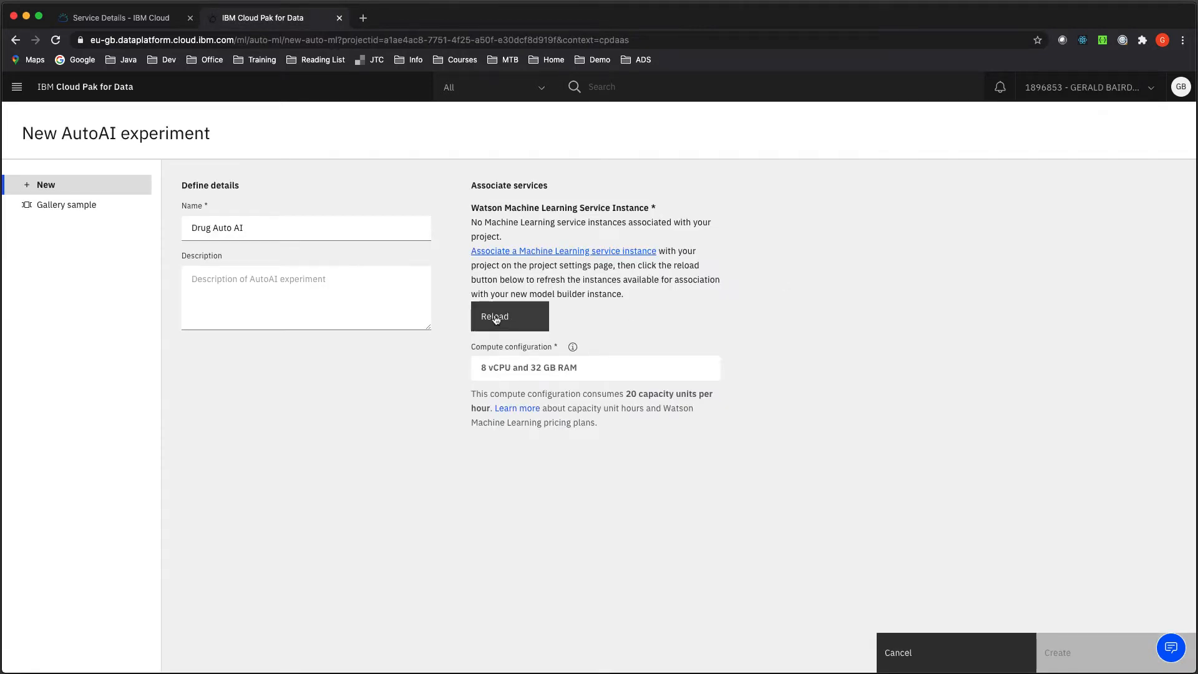
left_click(509, 316)
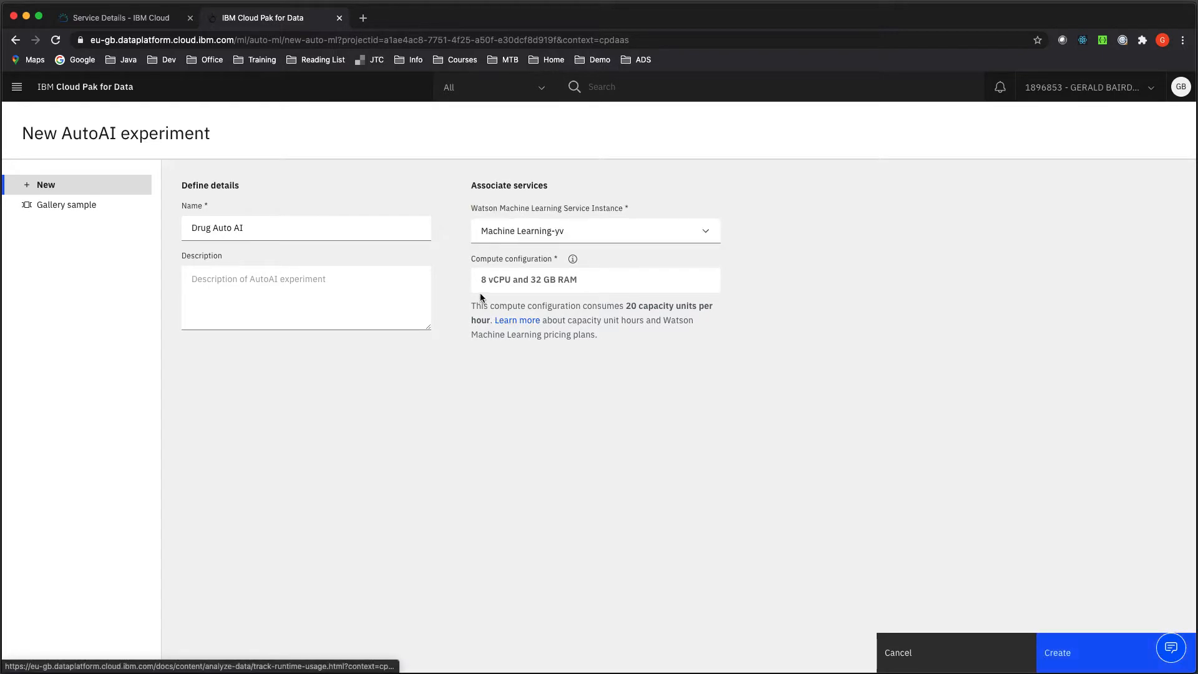
mouse_move(821, 517)
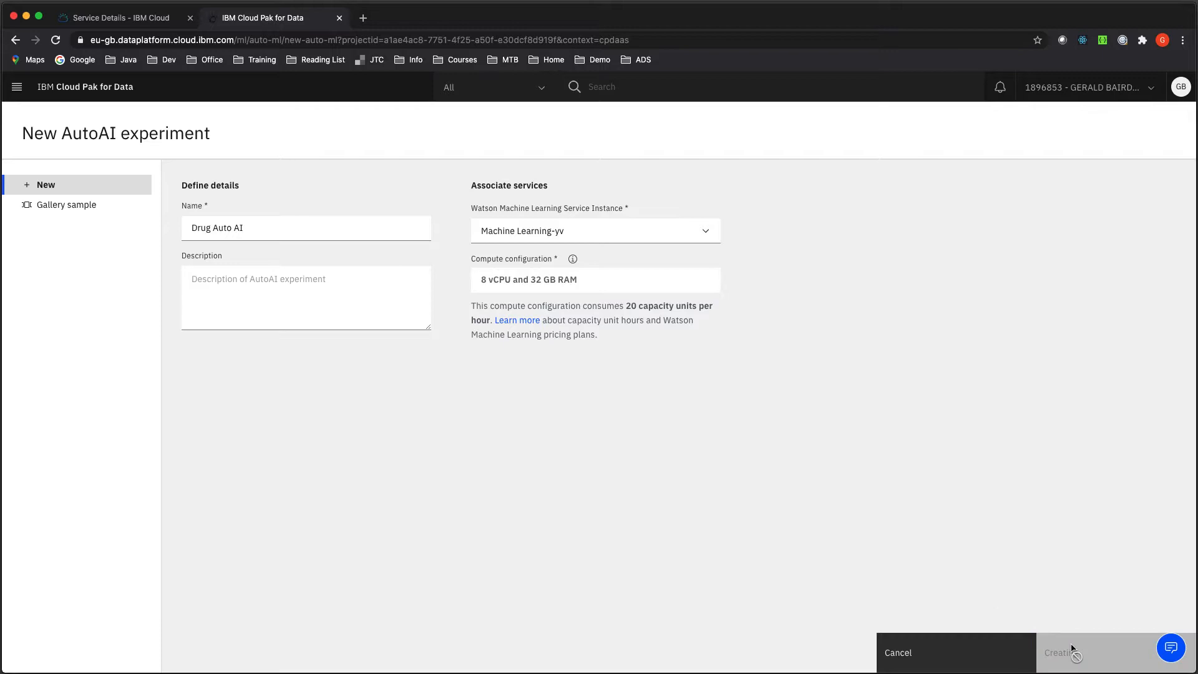
Click Create on the New AutoAI experiment form for Drug Auto AI.
left_click(1062, 651)
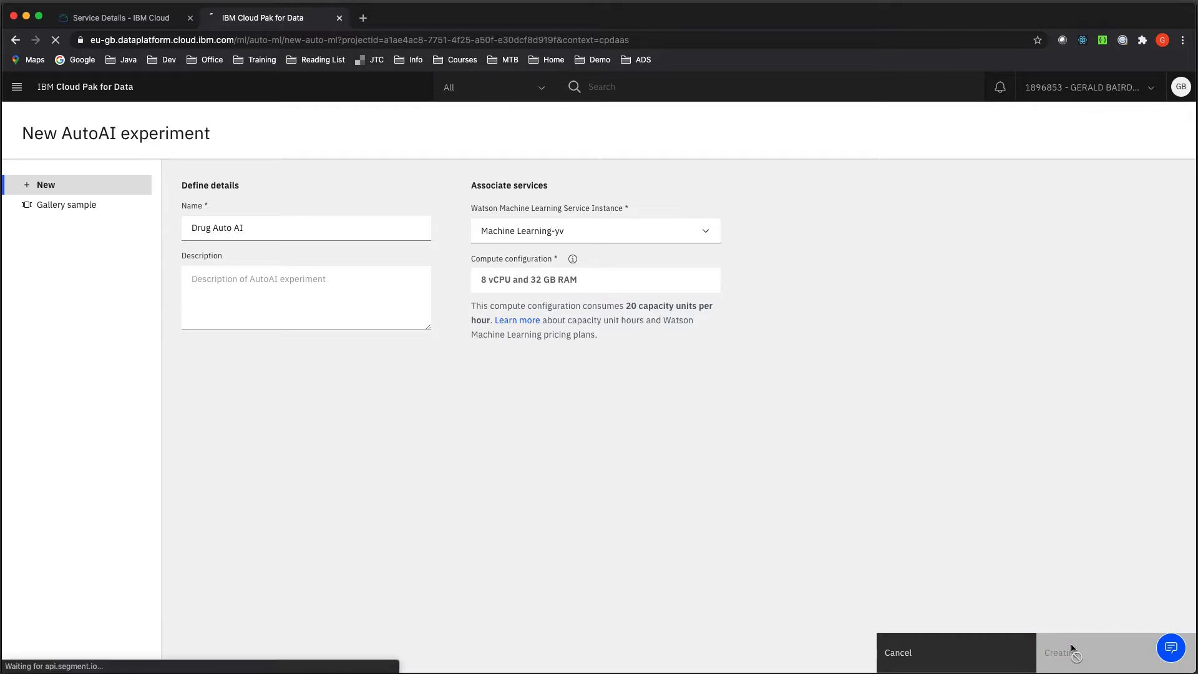
left_click(1092, 652)
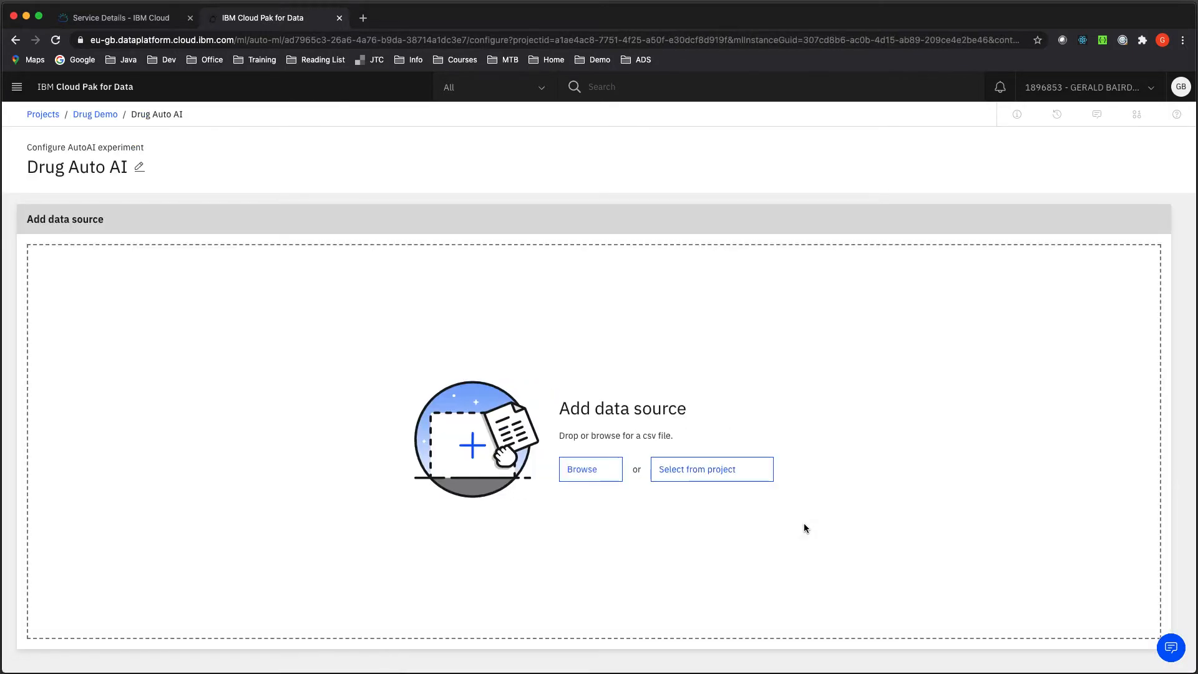
mouse_move(783, 531)
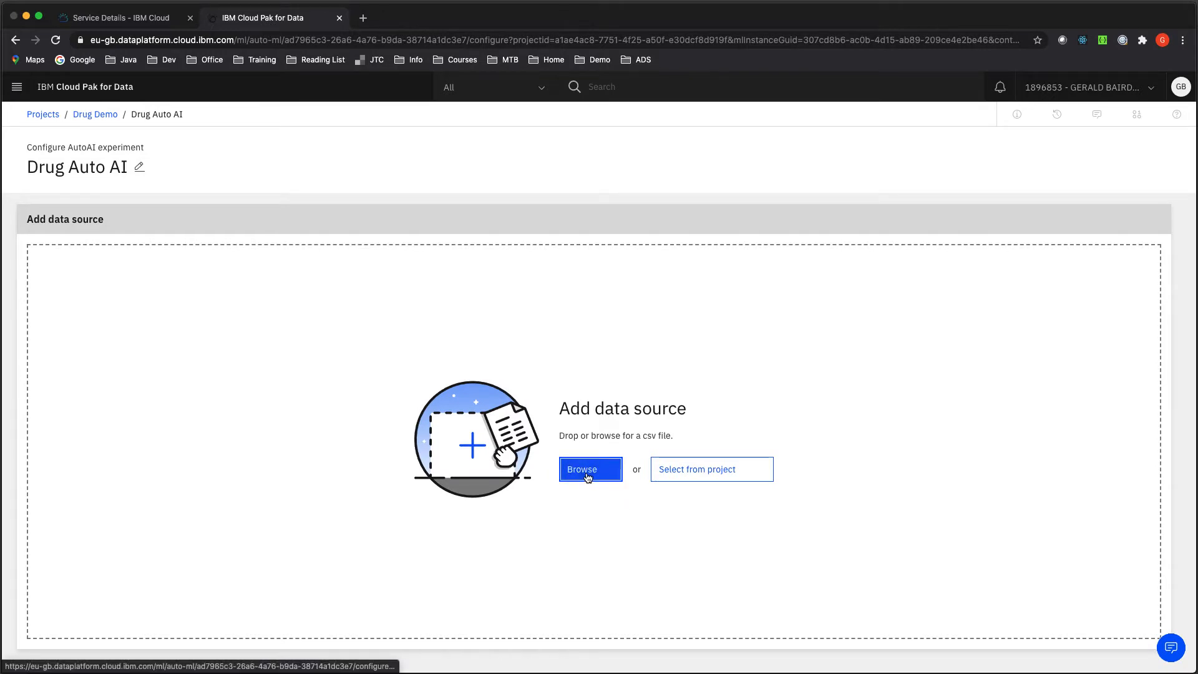
Upload DrugV2Combined.csv from dev > drug-demo > Drug Prediction v2 > data.
left_click(589, 469)
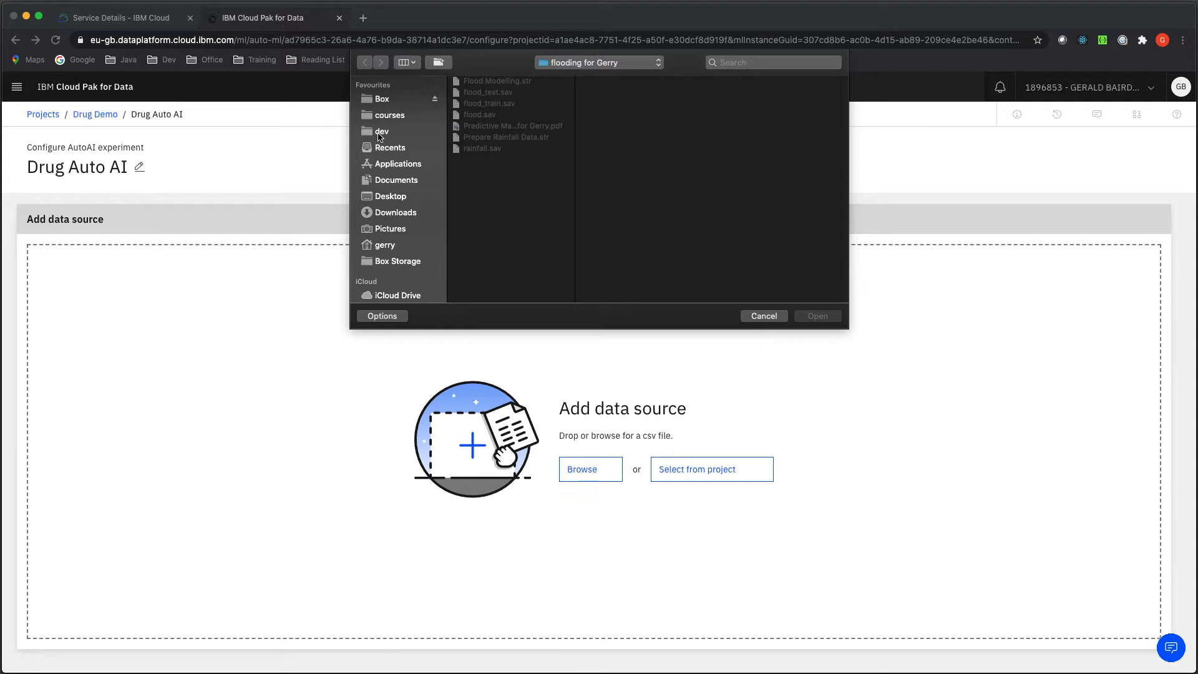
left_click(381, 131)
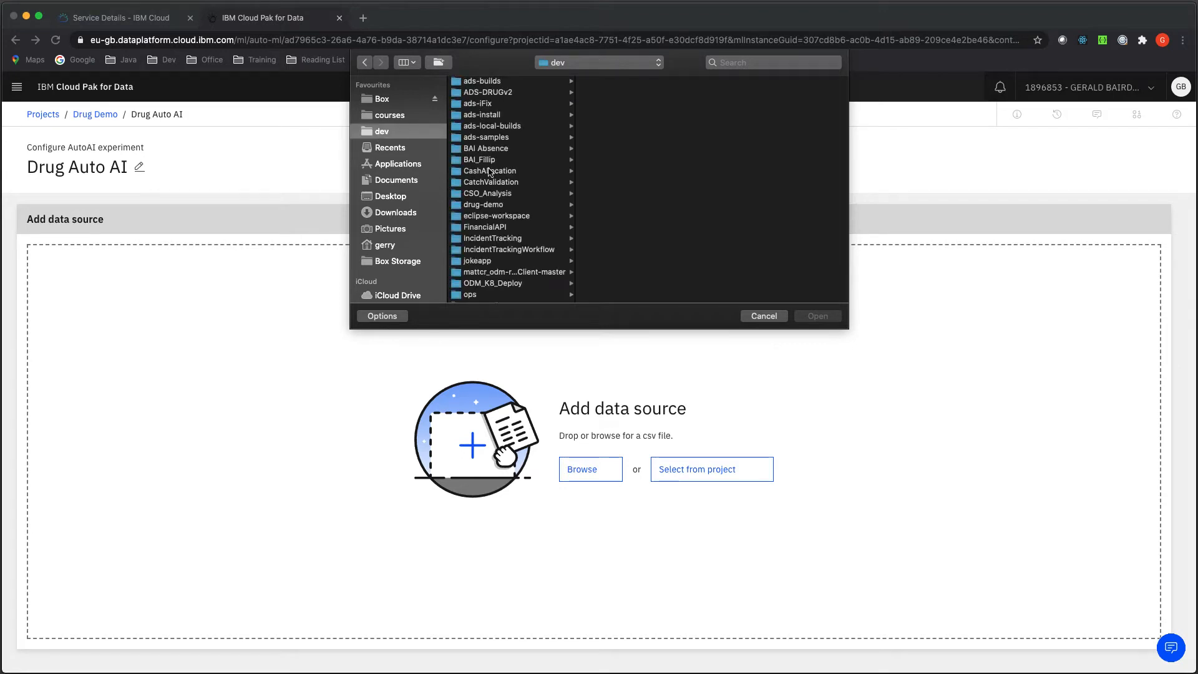
left_click(483, 204)
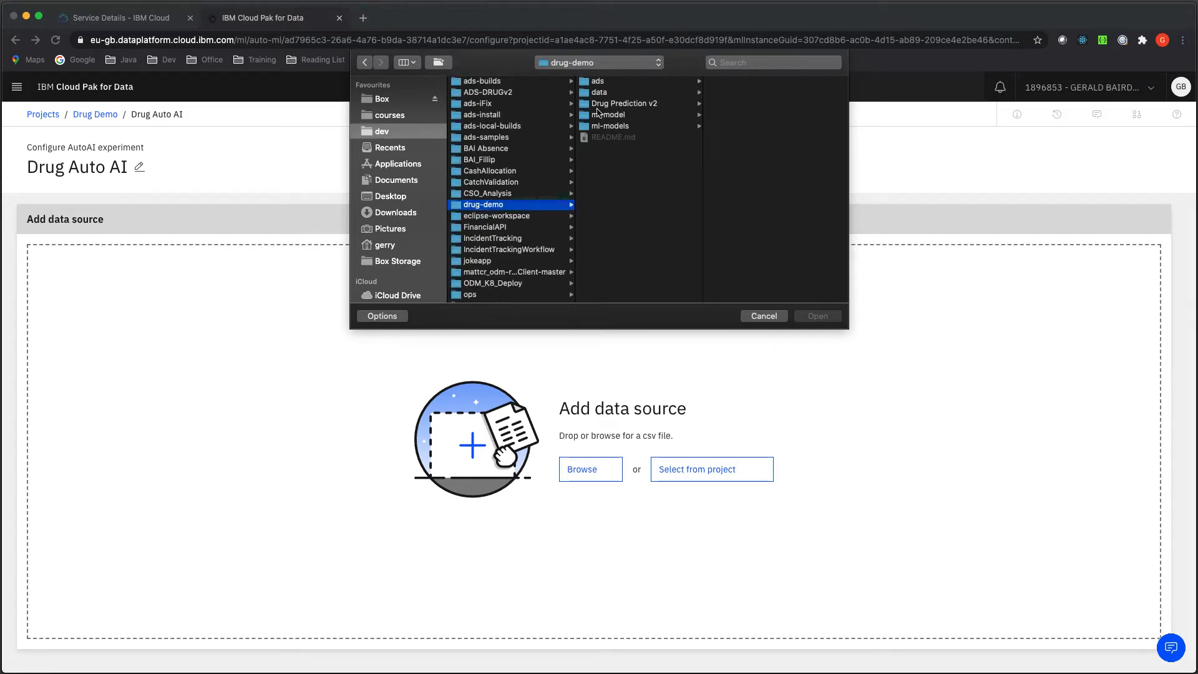
left_click(624, 103)
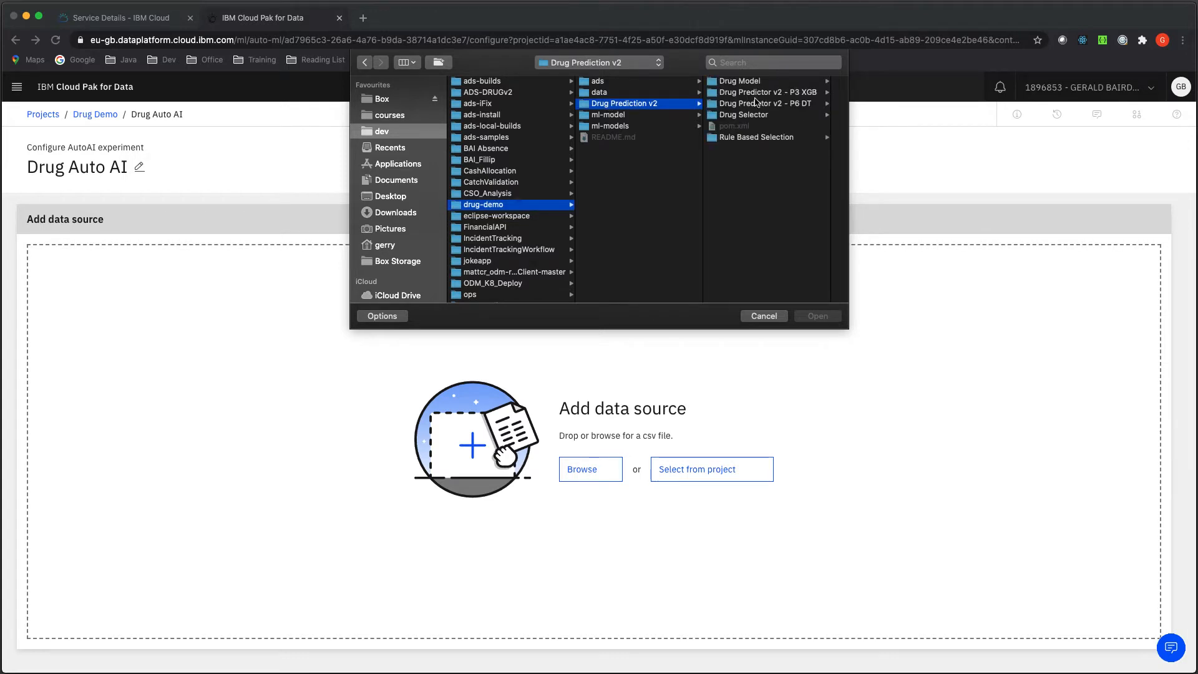
left_click(599, 92)
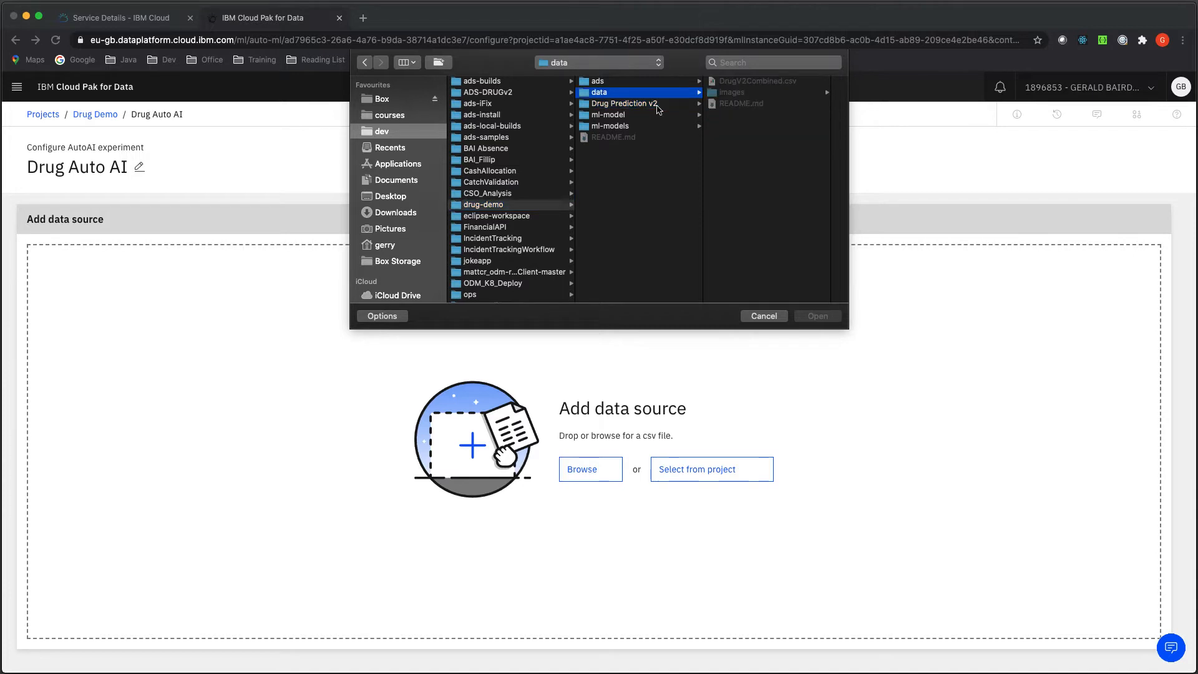
left_click(629, 82)
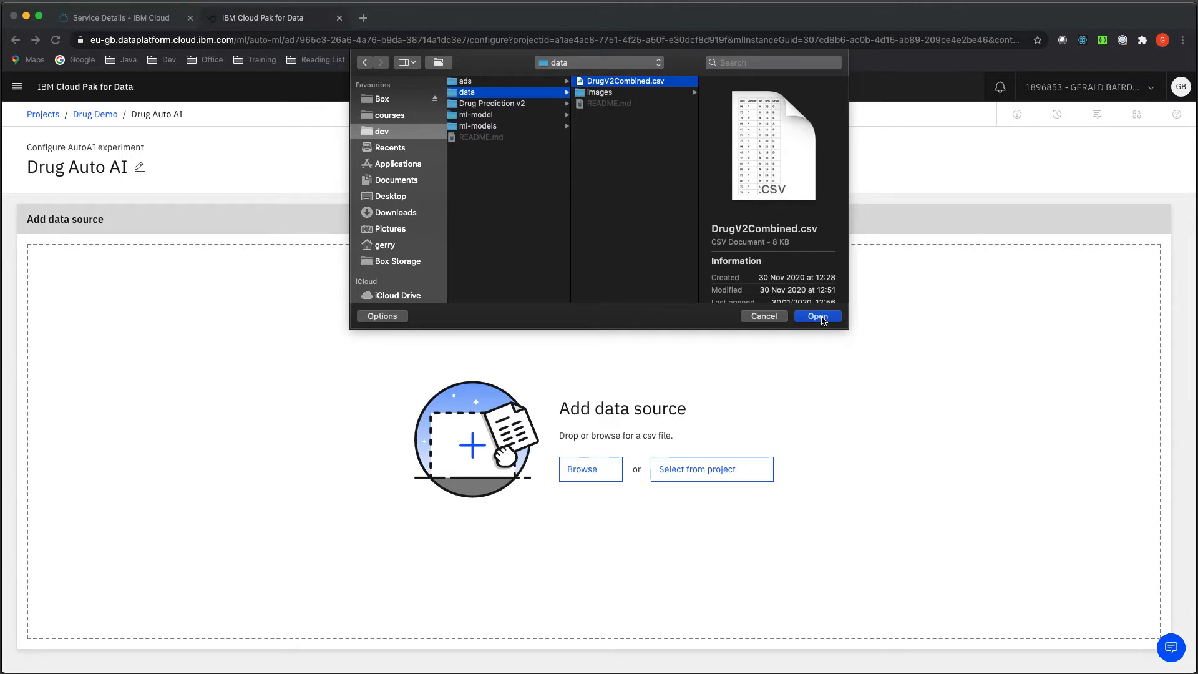
left_click(816, 315)
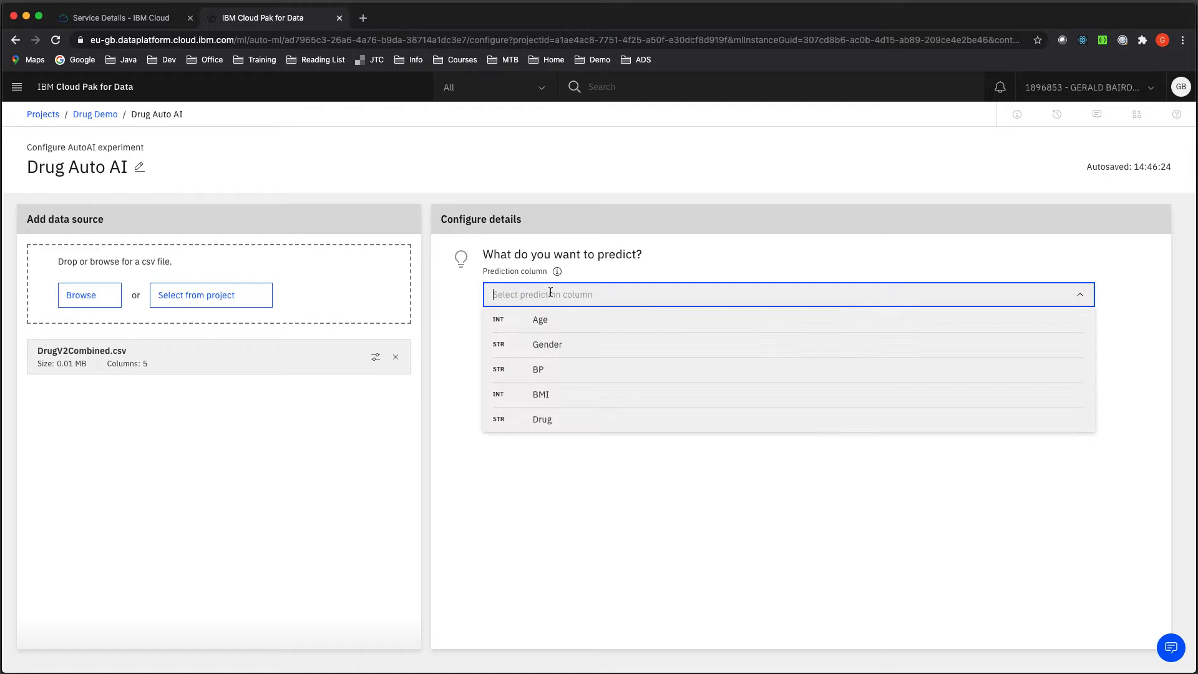
mouse_move(552, 419)
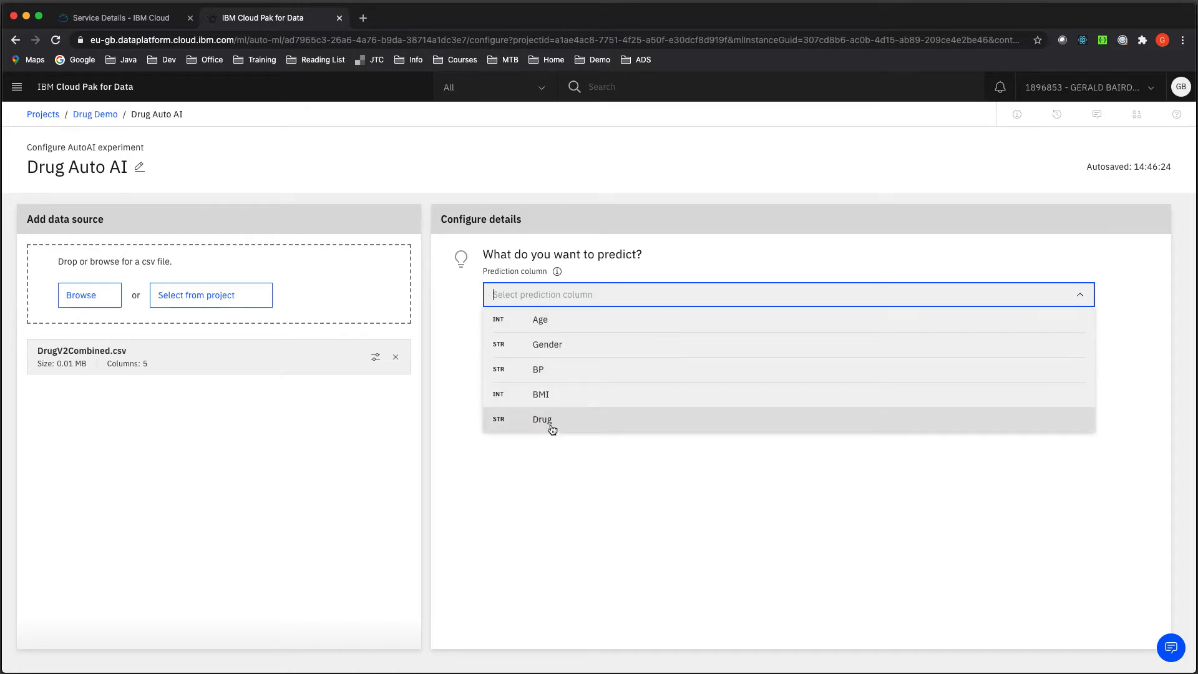
Select Drug in the Prediction column dropdown.
left_click(542, 419)
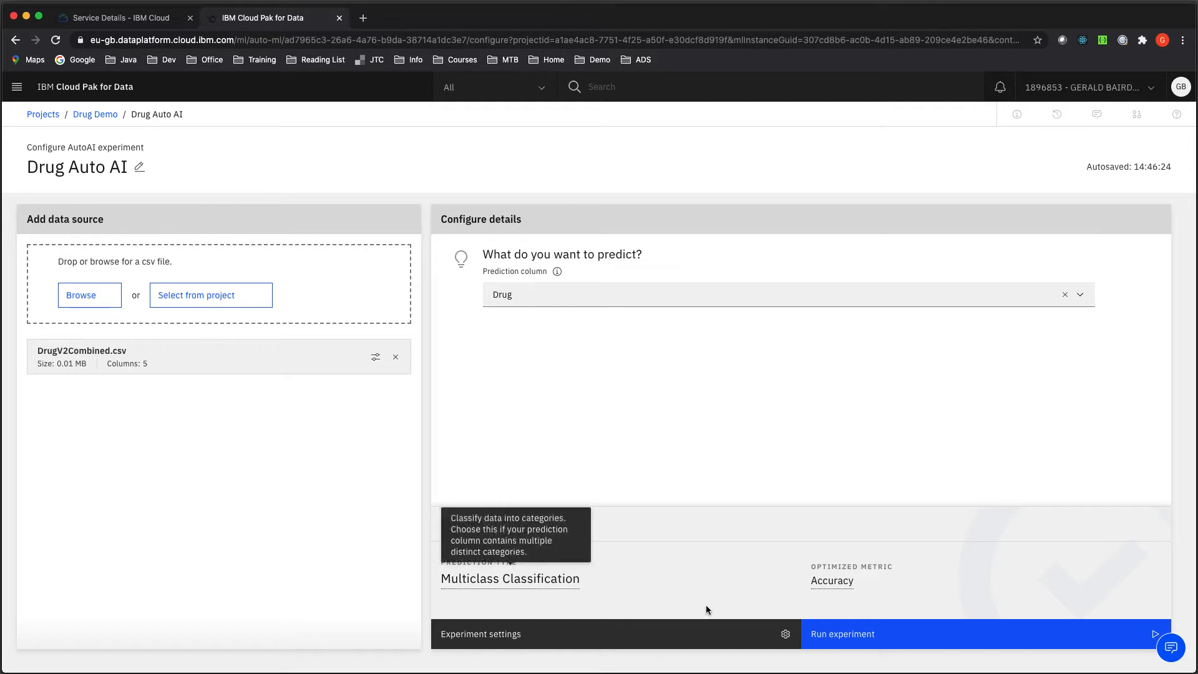
mouse_move(686, 637)
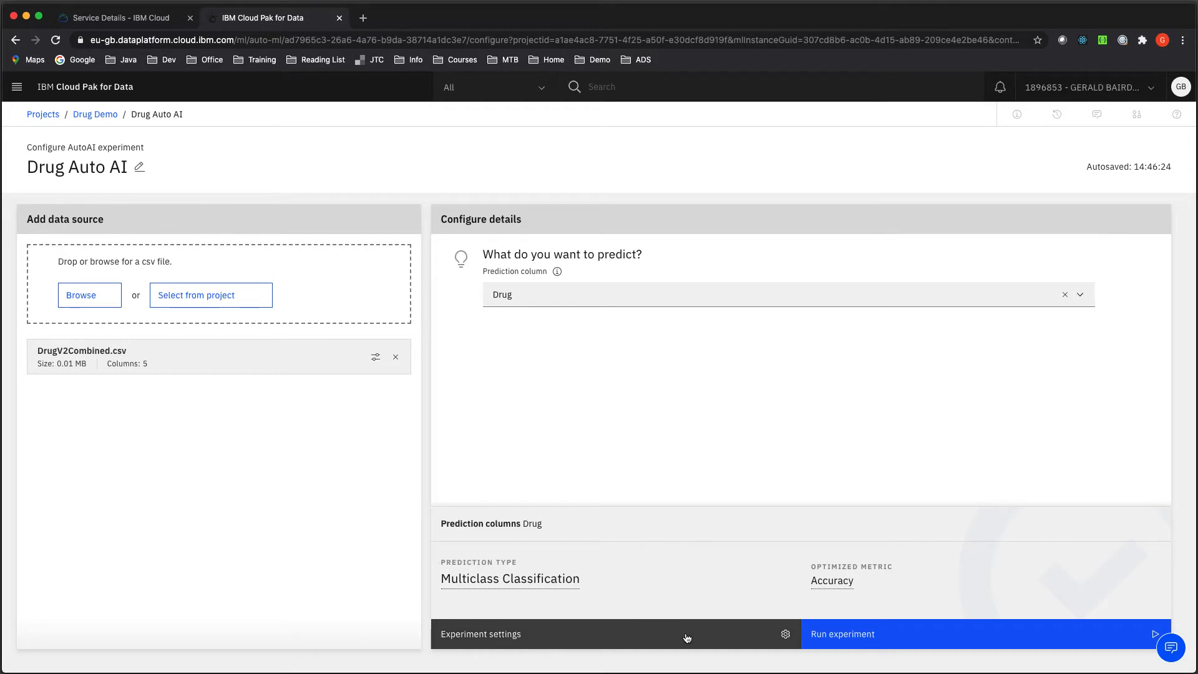
Open Experiment settings and review the 90% training split and five included columns.
left_click(480, 634)
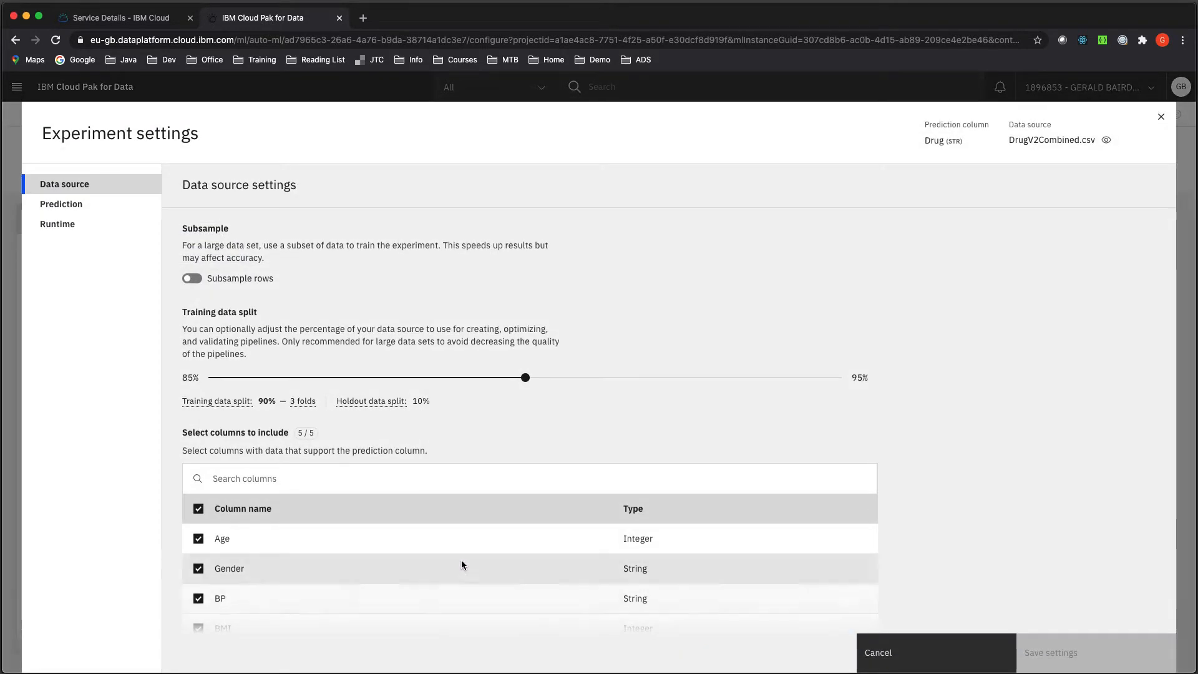
mouse_move(226, 307)
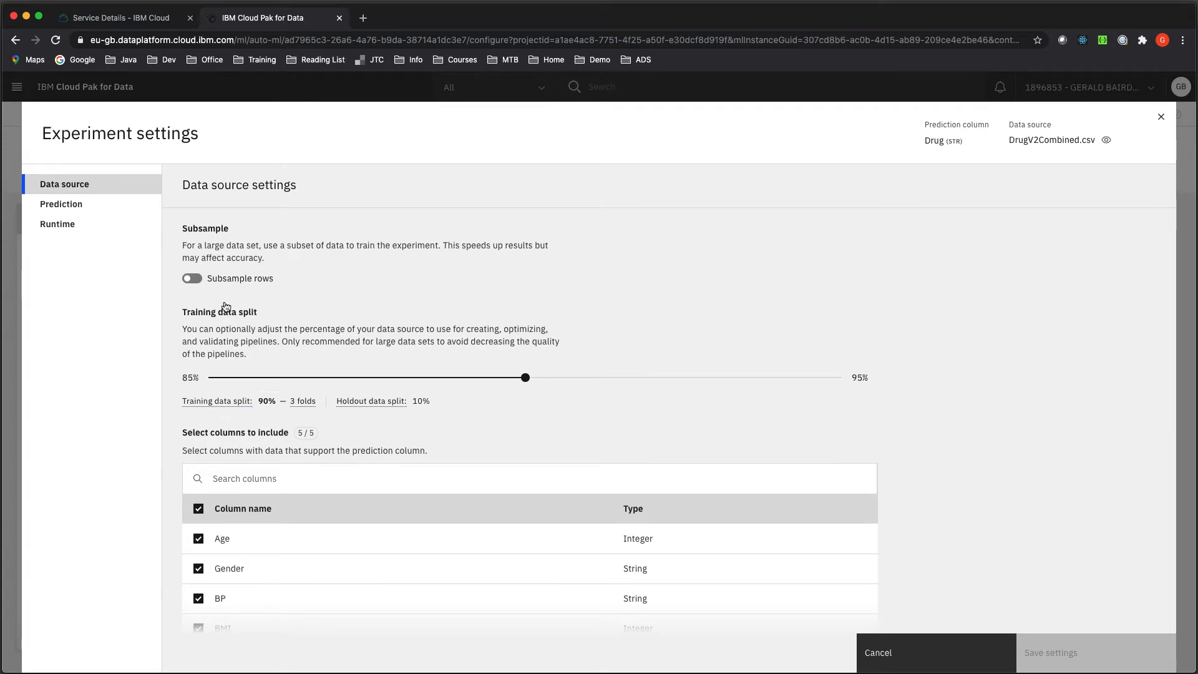
mouse_move(217, 401)
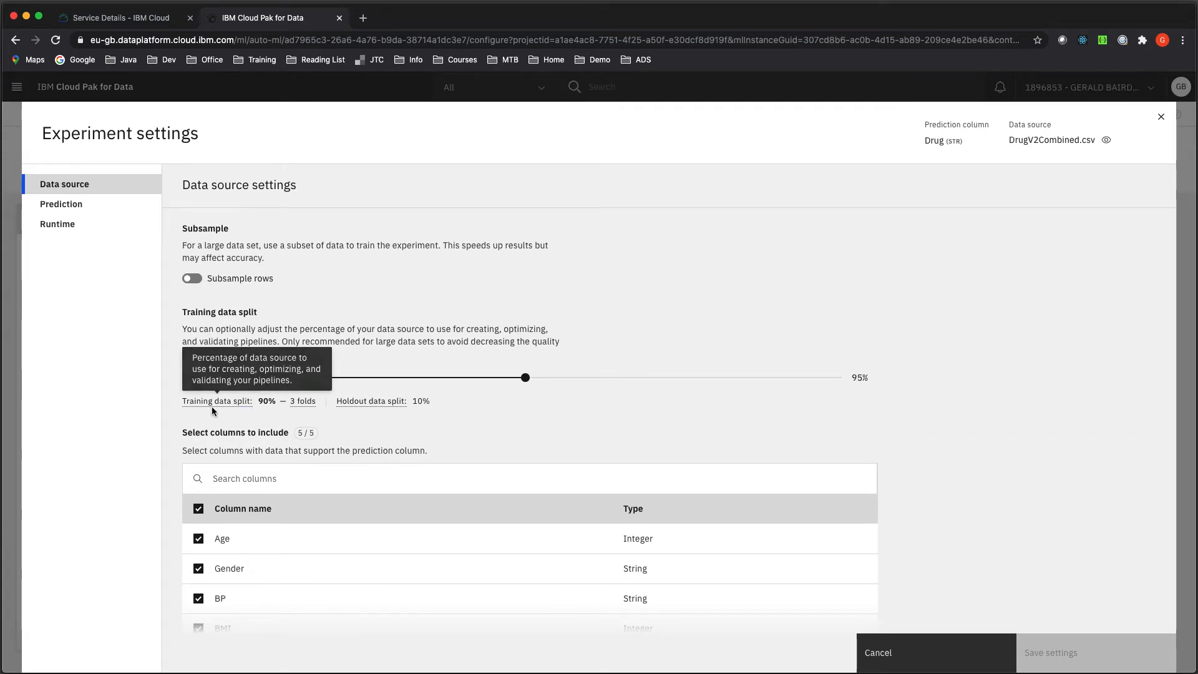
scroll("down", 3)
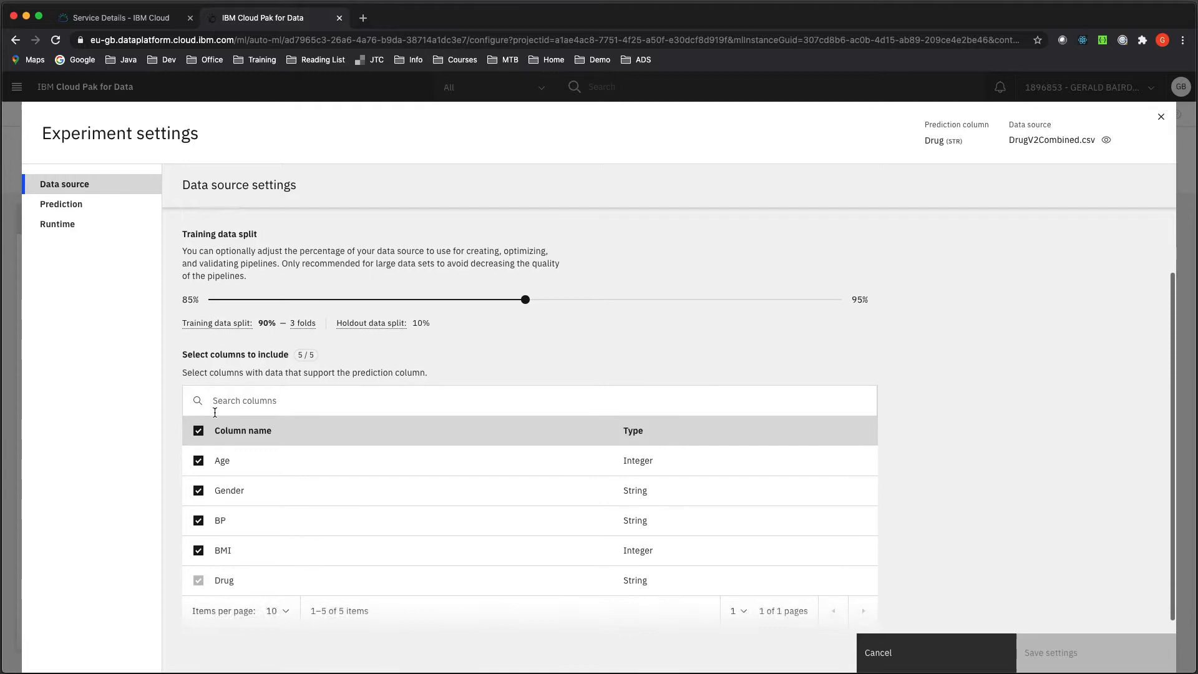
scroll("up", 3)
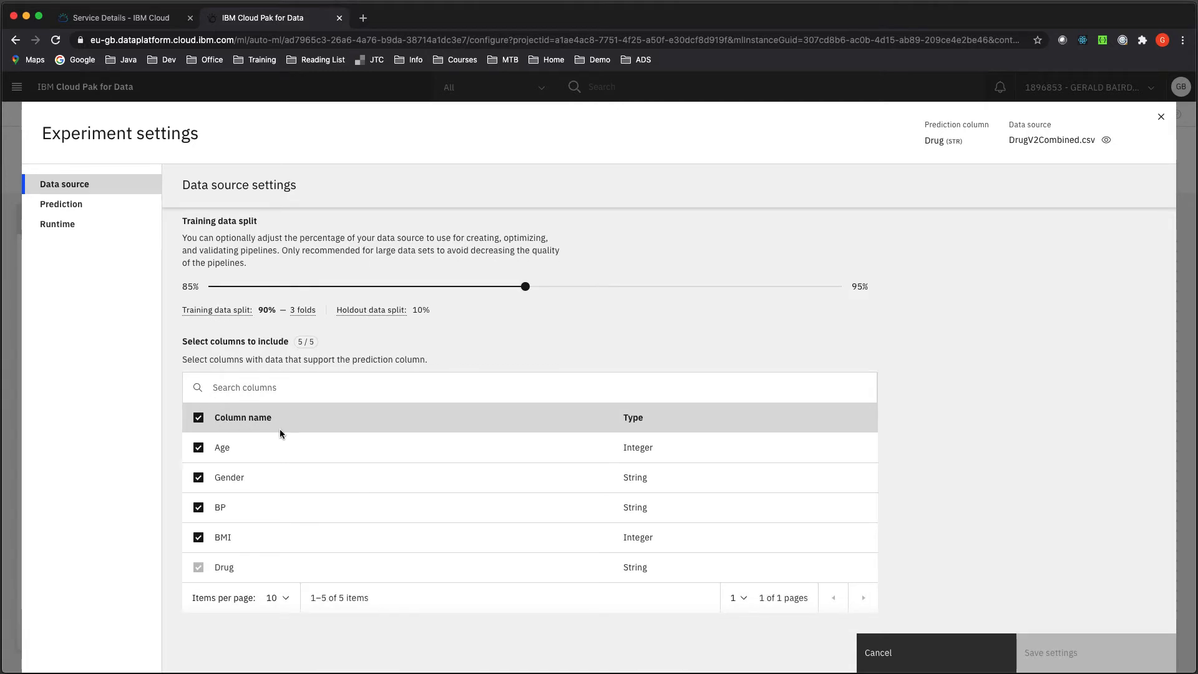
scroll("up", 3)
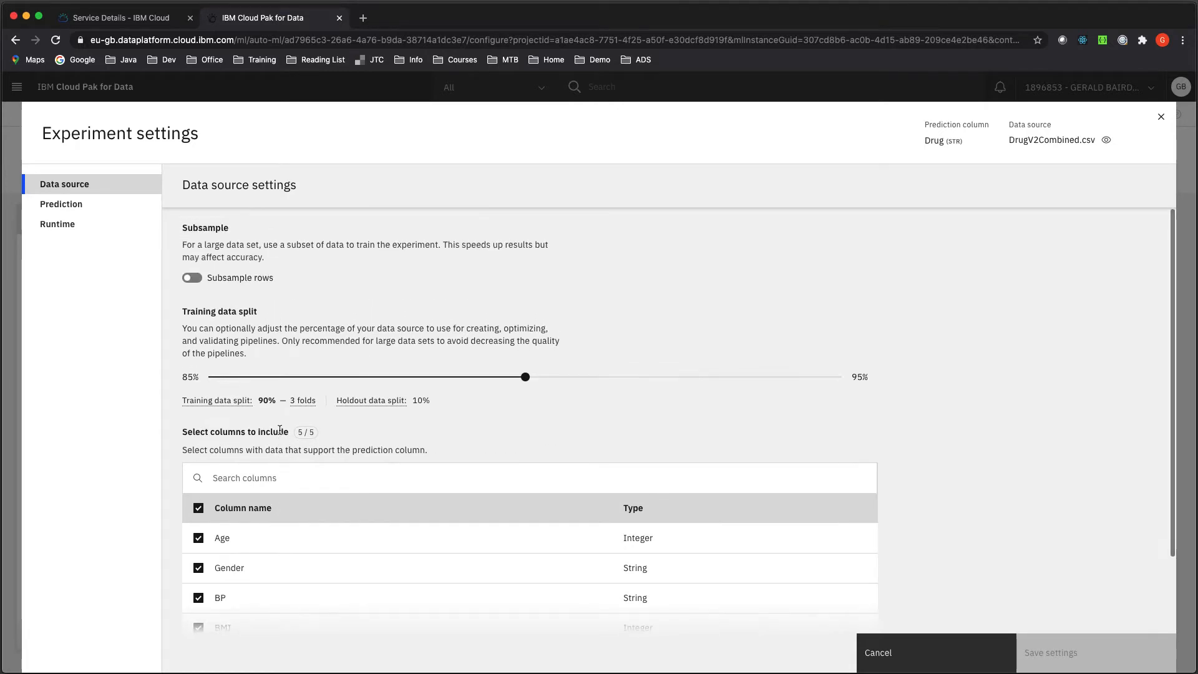
In Prediction settings, exclude Extra Trees and Logistic Regression classifiers, then save settings.
left_click(61, 204)
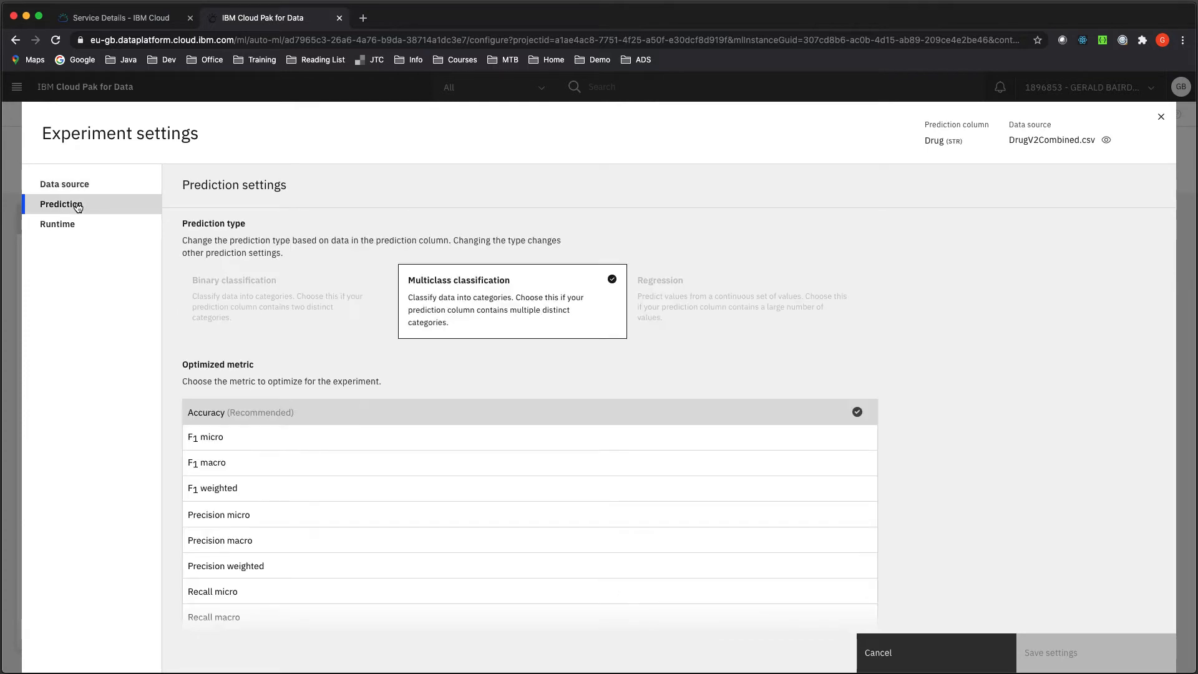
mouse_move(525, 303)
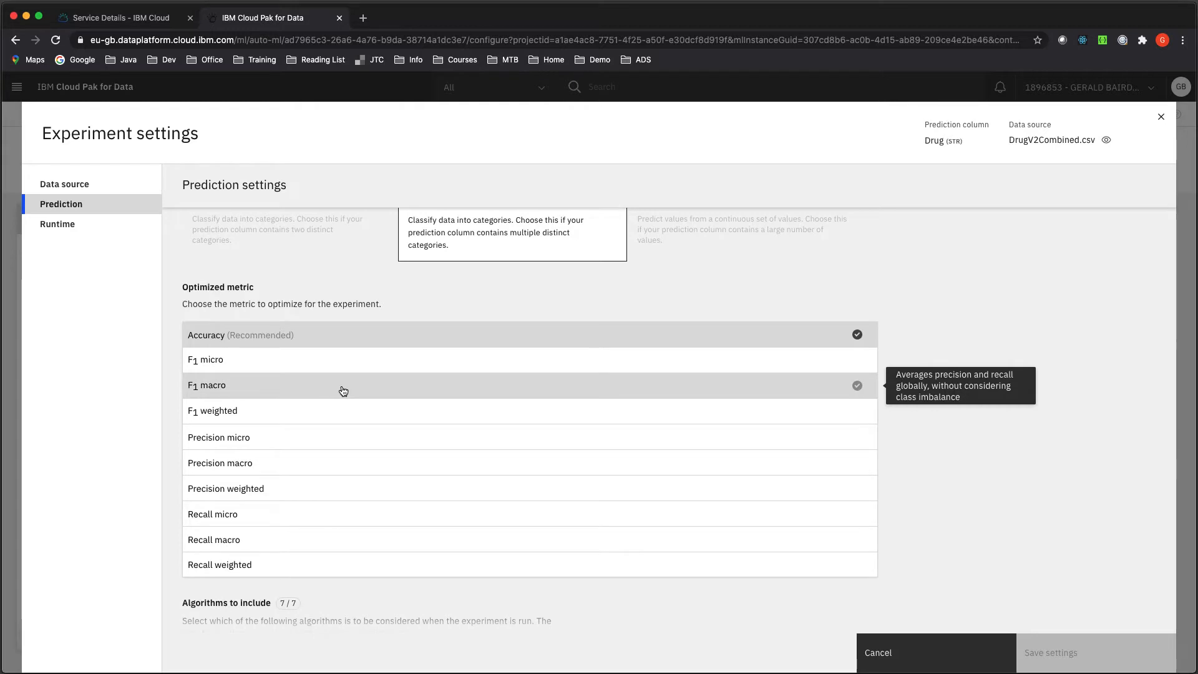
scroll("down", 3)
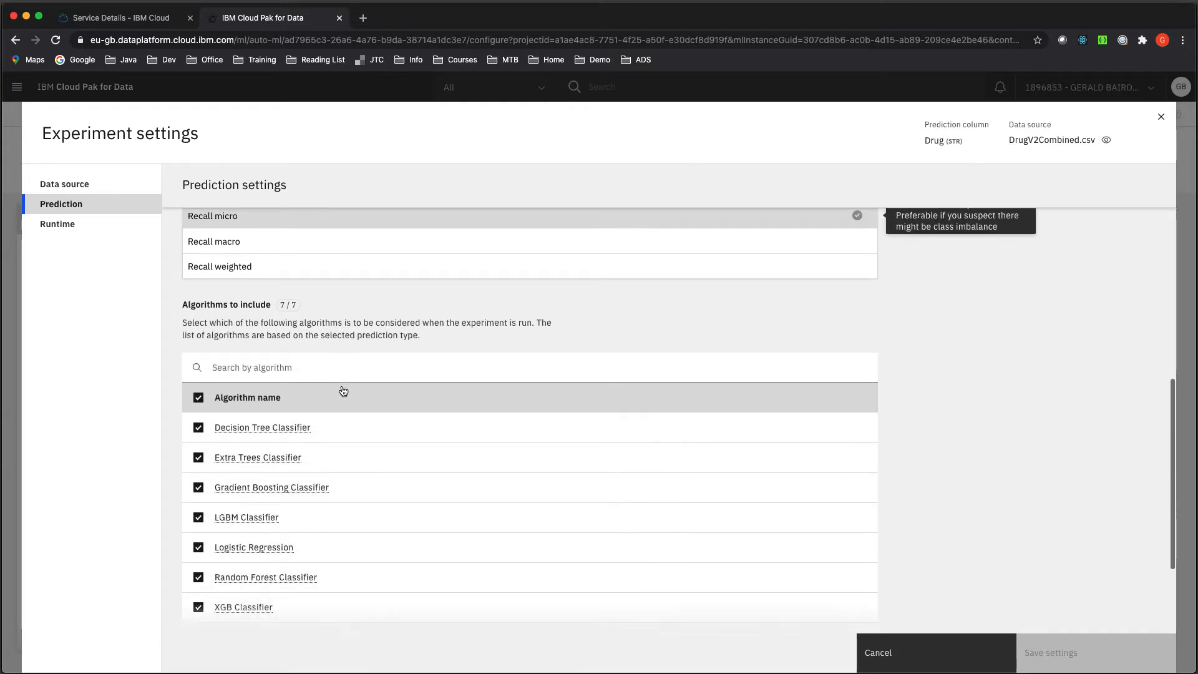
scroll("down", 3)
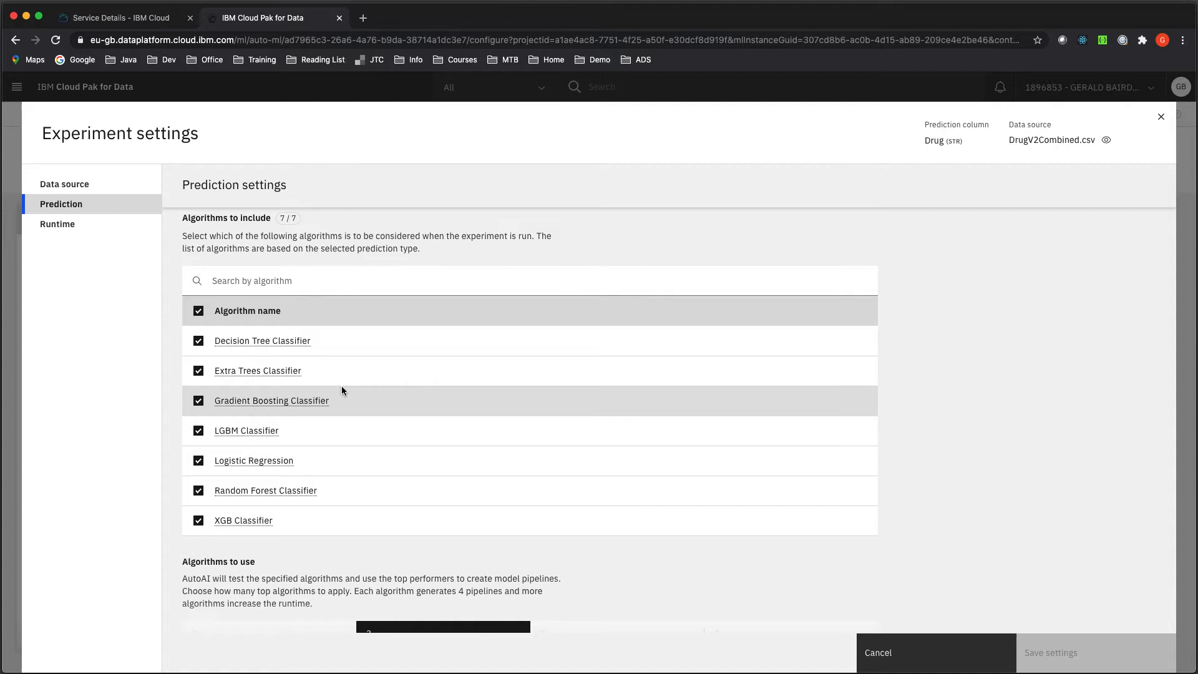
mouse_move(198, 373)
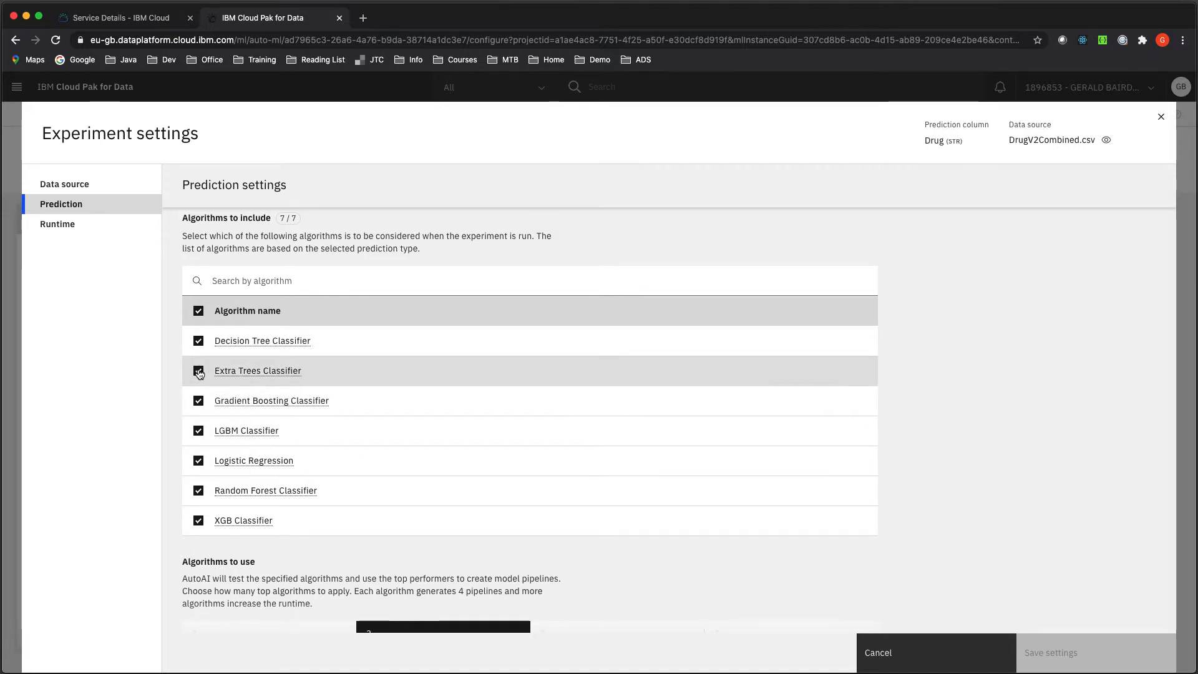
left_click(198, 371)
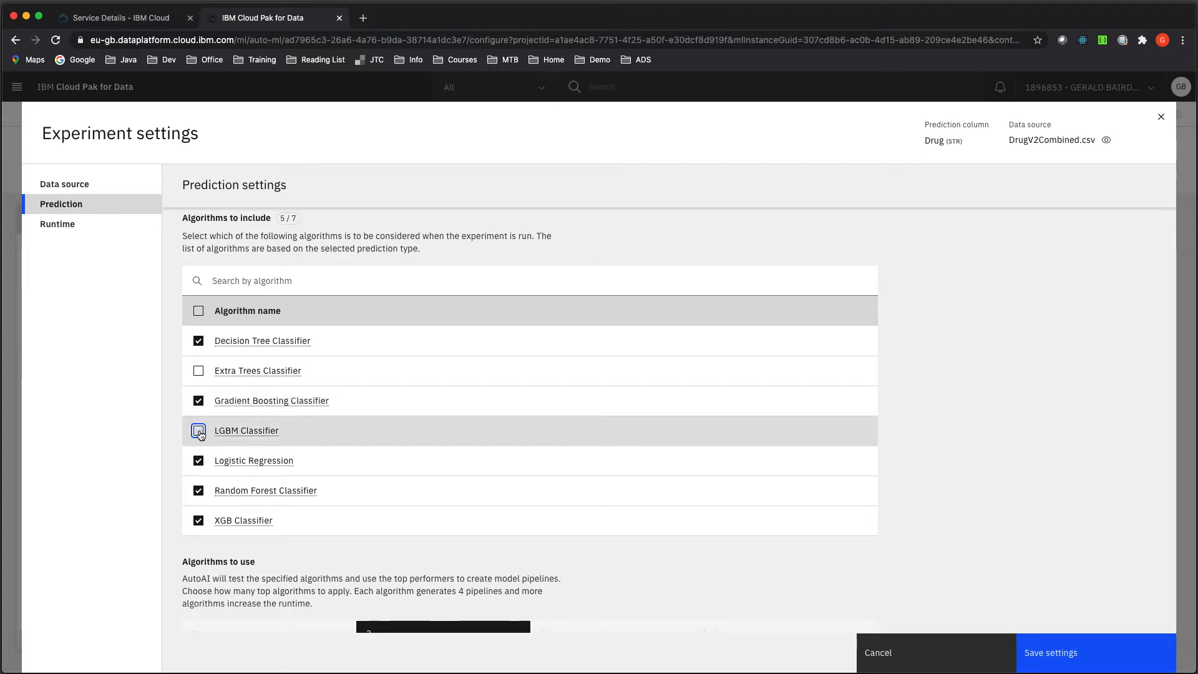
left_click(198, 430)
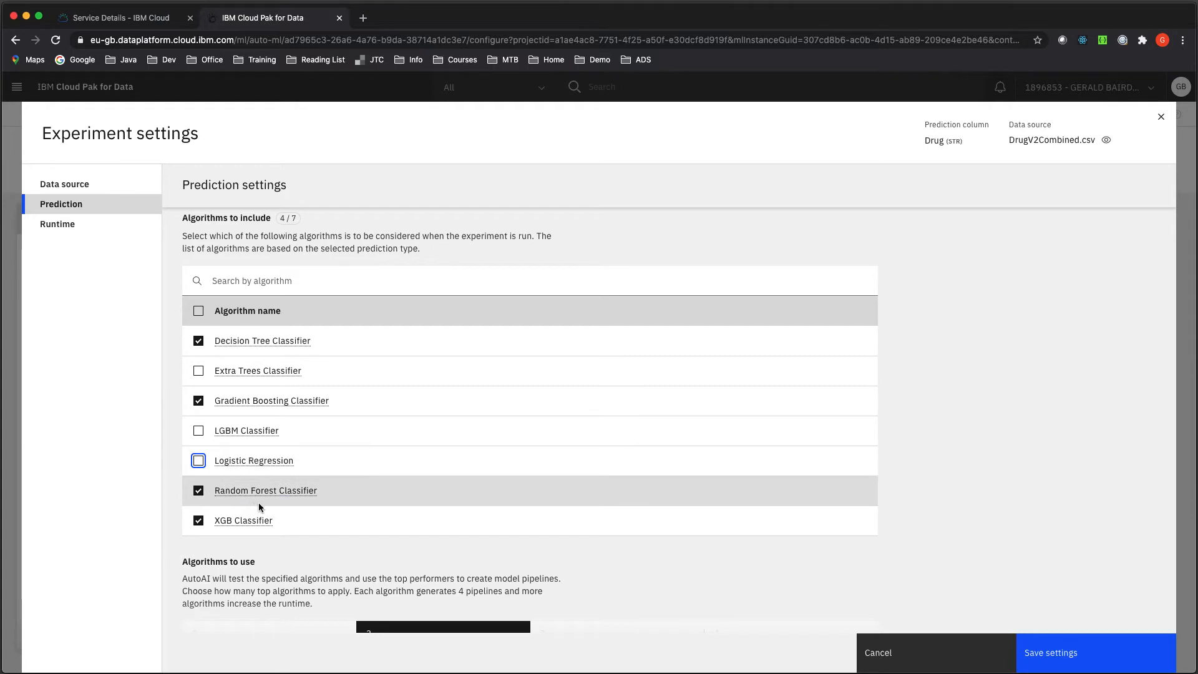
mouse_move(470, 566)
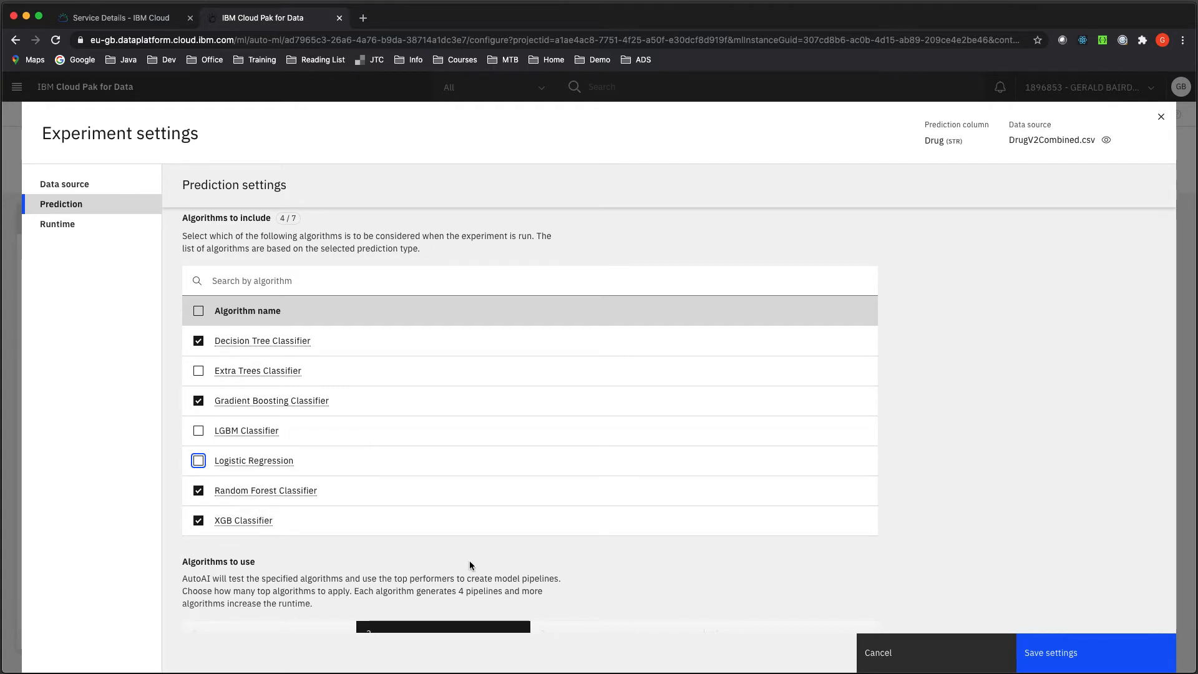
scroll("down", 3)
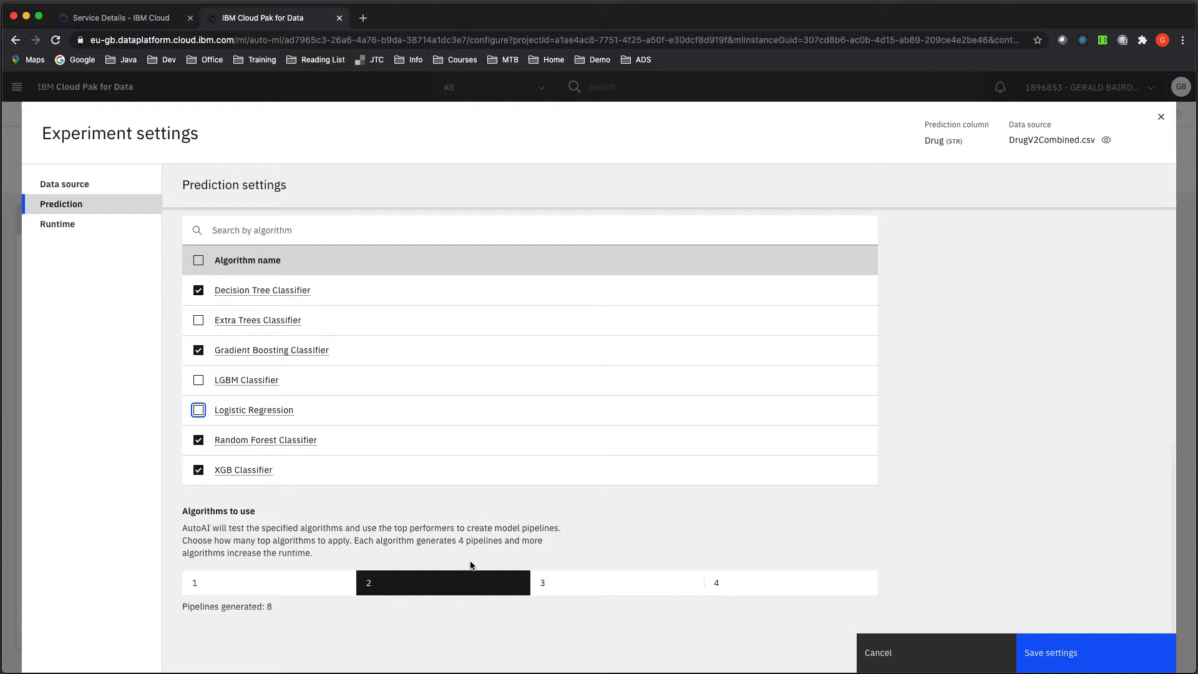
mouse_move(1086, 599)
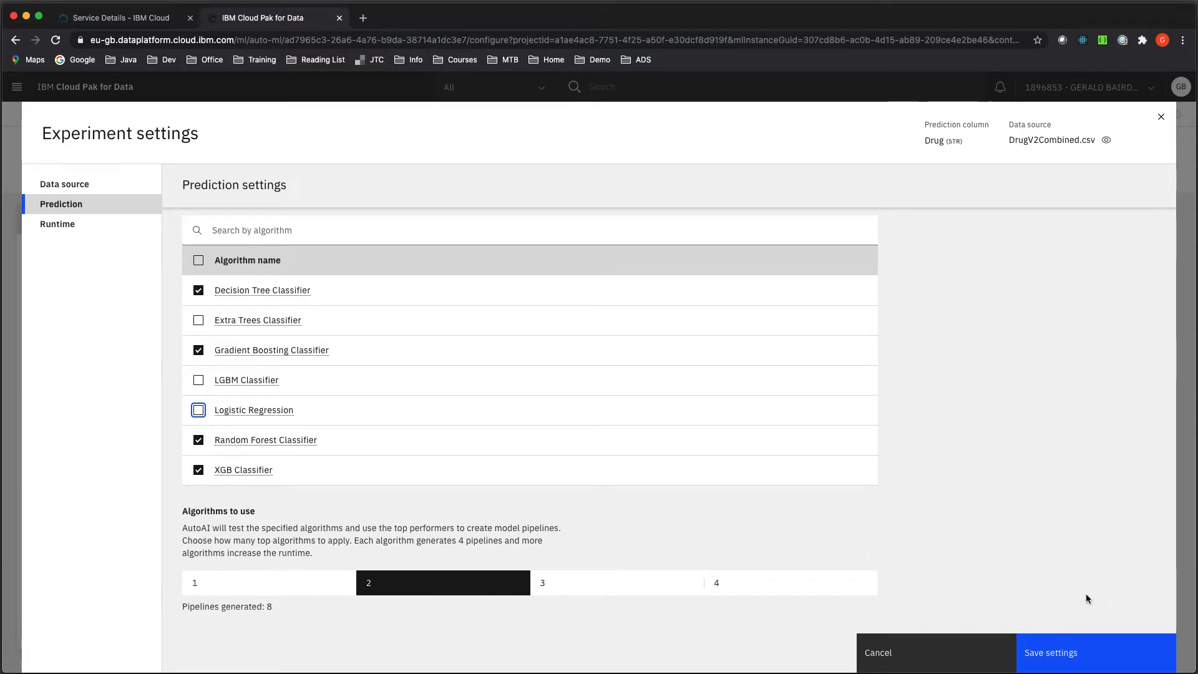
left_click(1049, 652)
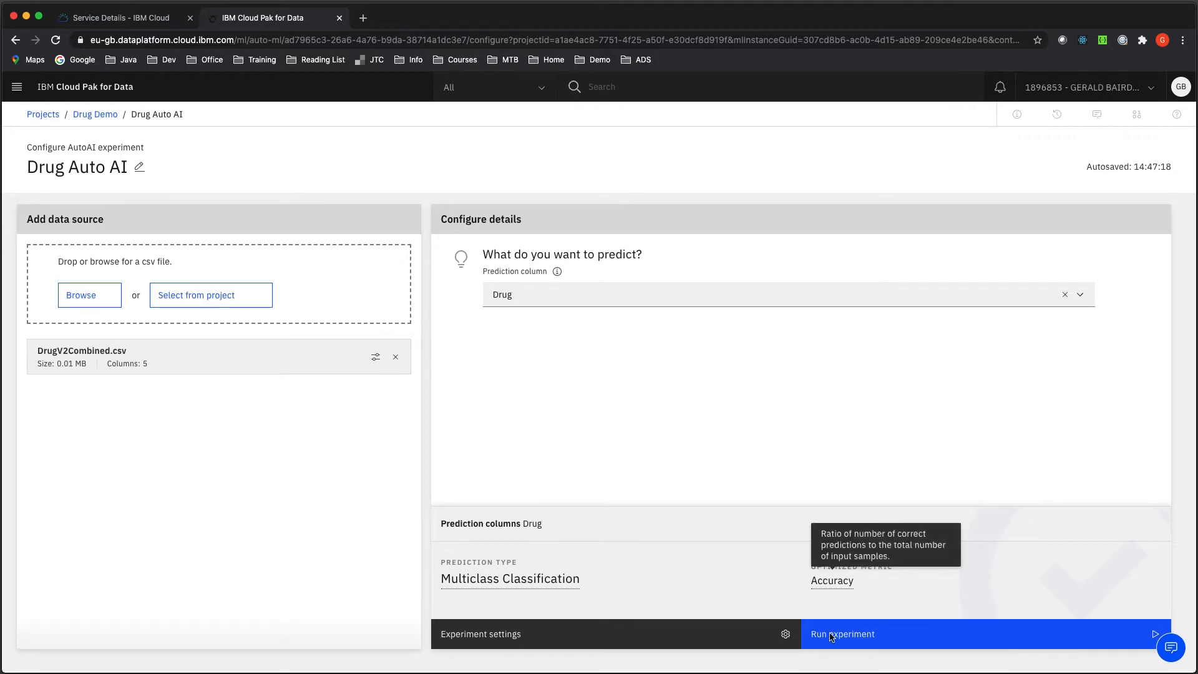
mouse_move(869, 639)
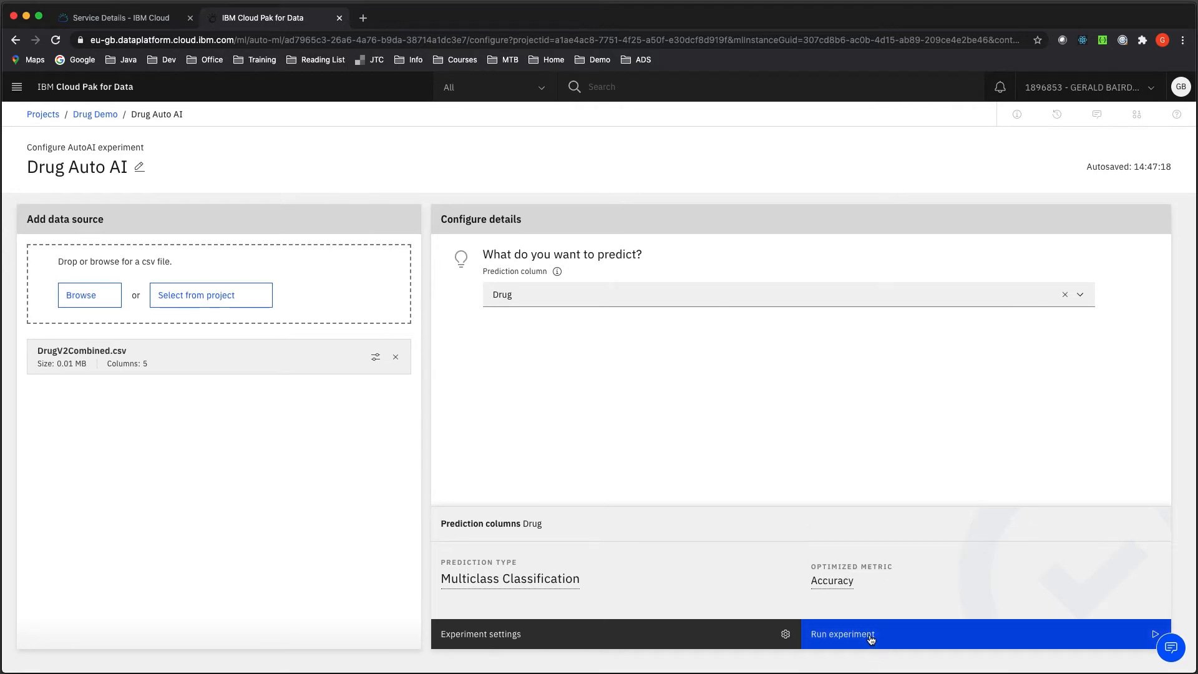
Run the experiment and scroll to the leaderboard led by Pipeline 3 (XGB, 0.957 accuracy).
left_click(841, 634)
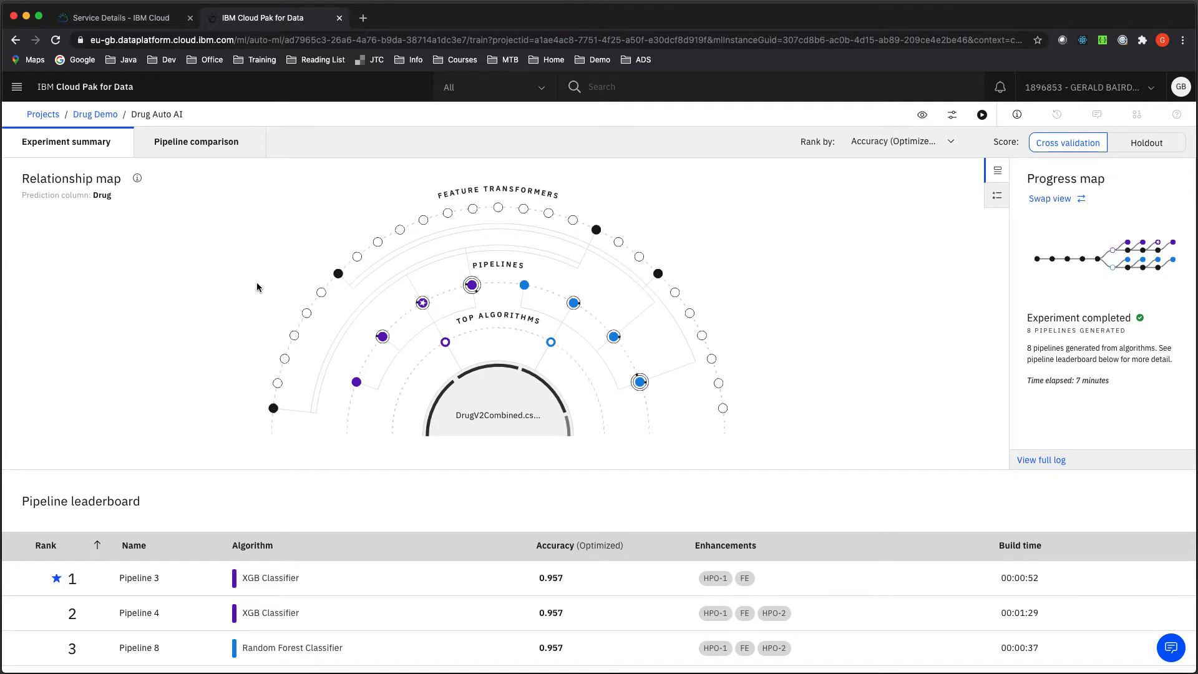
scroll("down", 3)
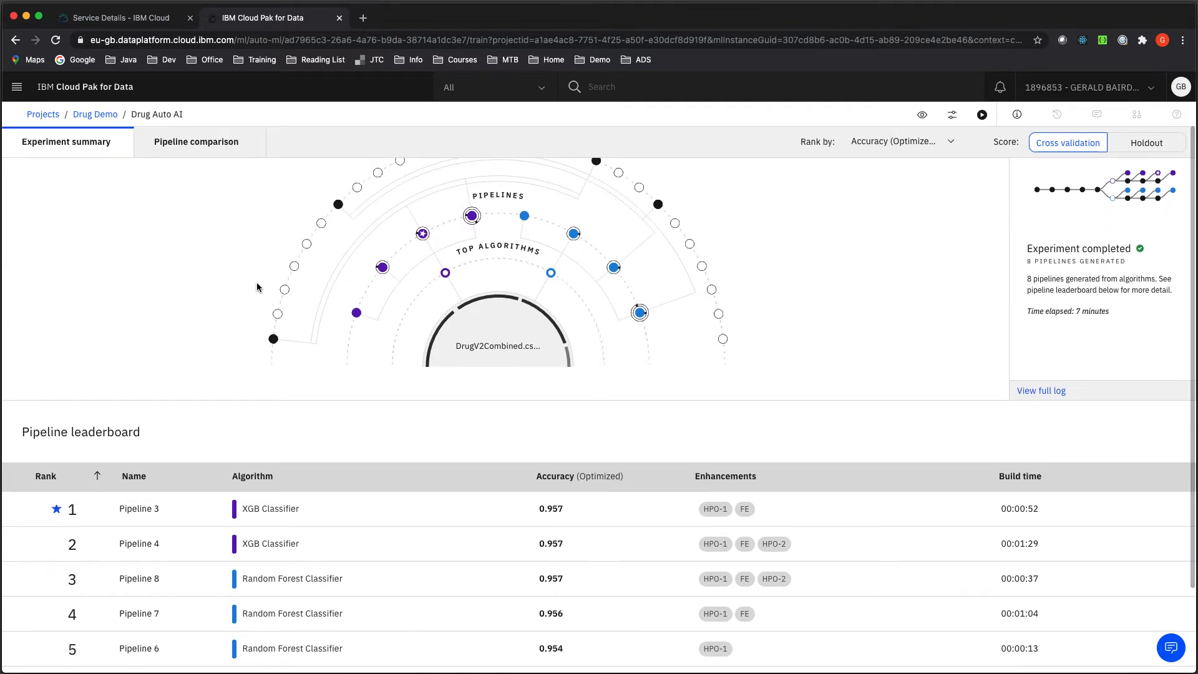
mouse_move(292, 509)
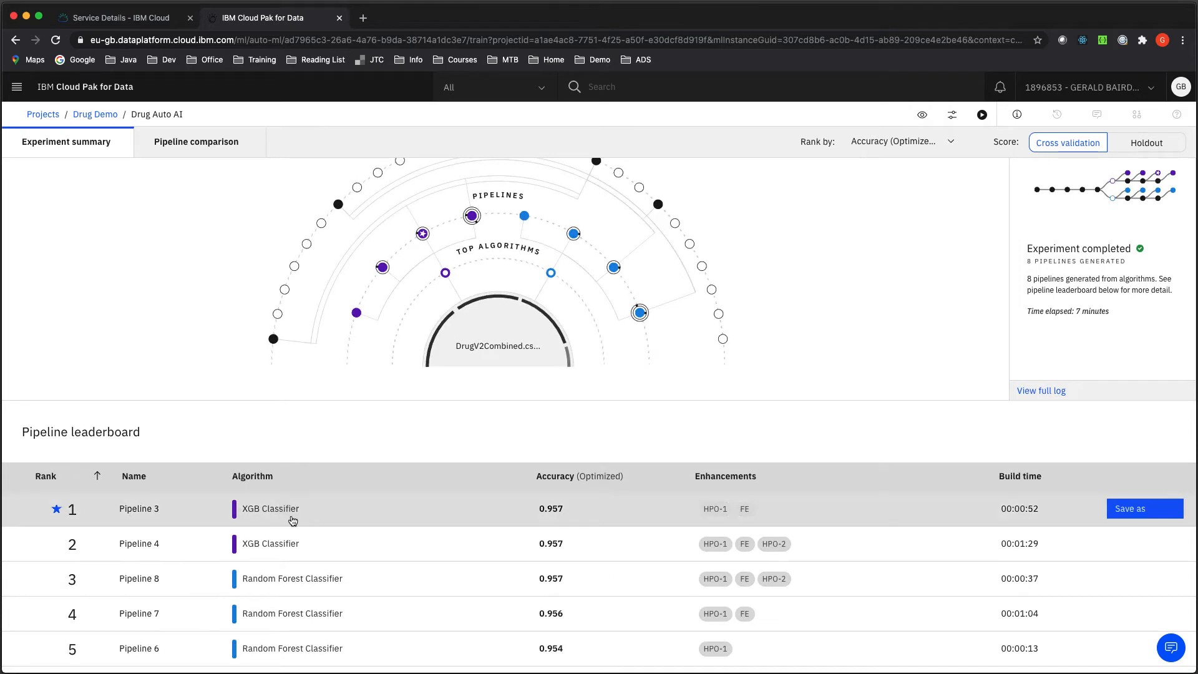
mouse_move(482, 528)
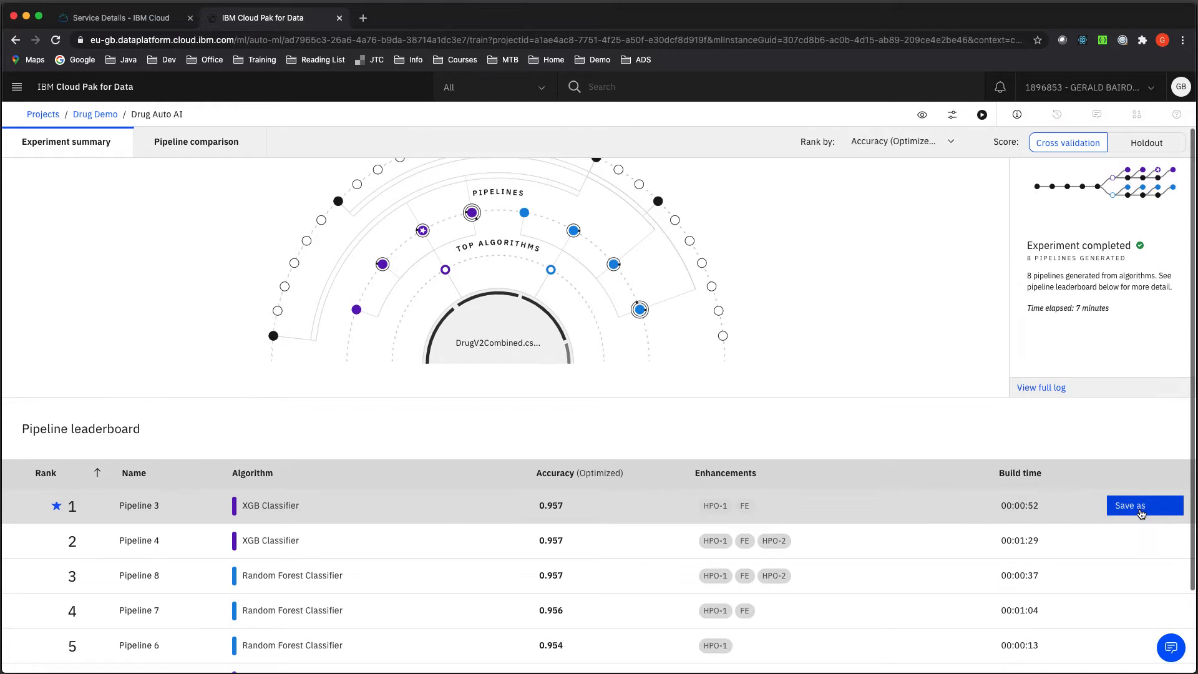
Save Pipeline 3 as the model 'Drug Auto AI - P3 XGB' and view it in the project.
left_click(1144, 504)
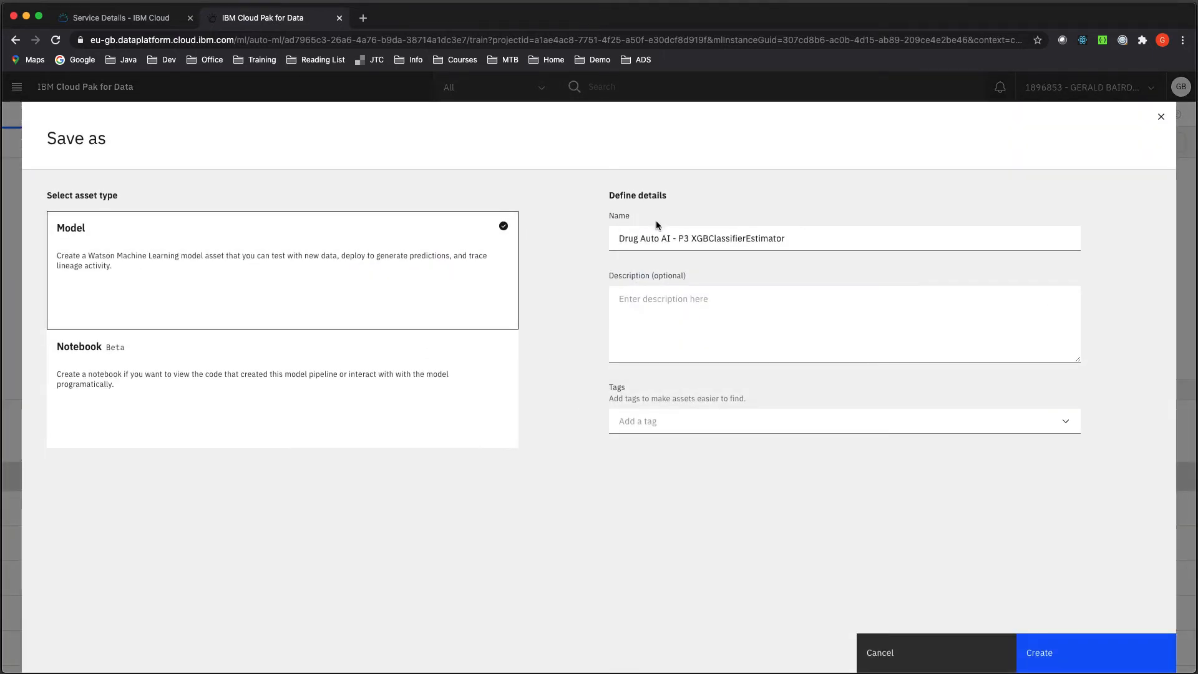
mouse_move(795, 238)
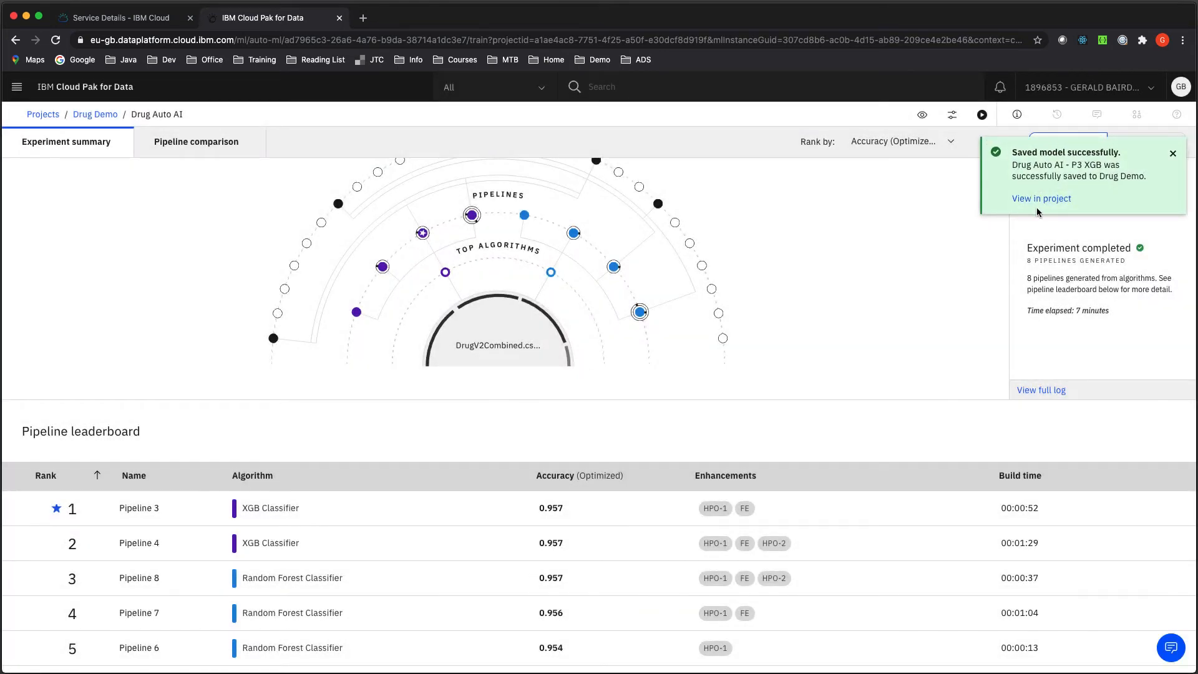
left_click(1041, 198)
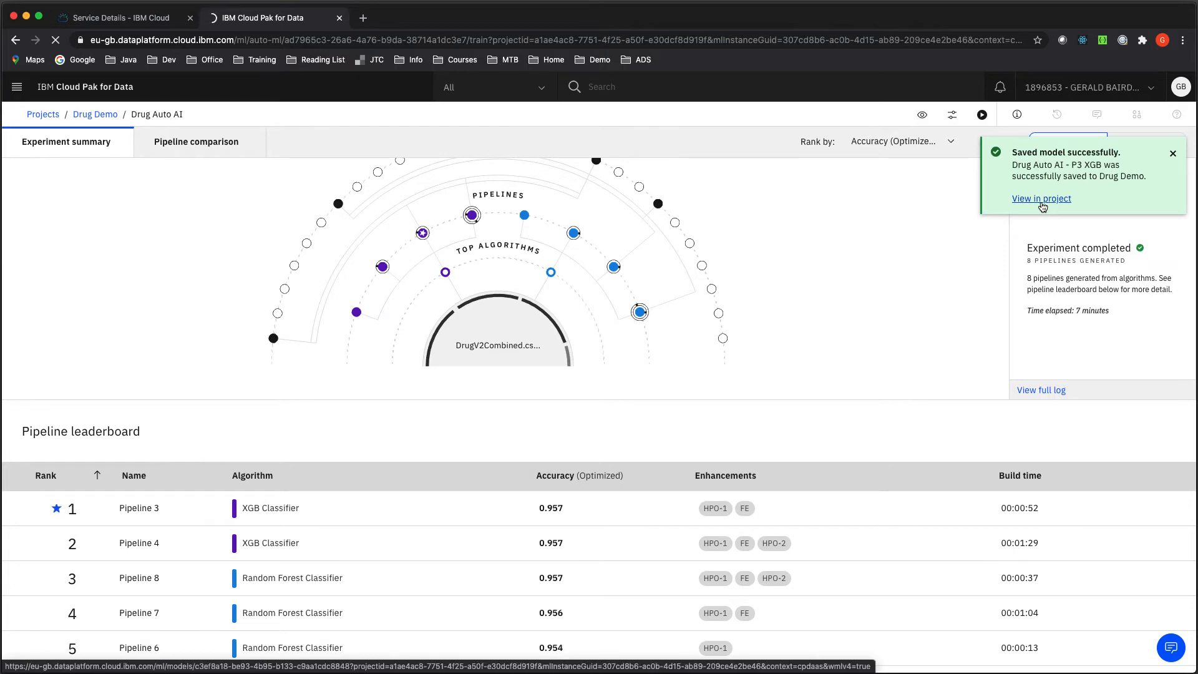
Return from the model page to Drug Demo and scroll to Watson Machine Learning models.
left_click(1041, 197)
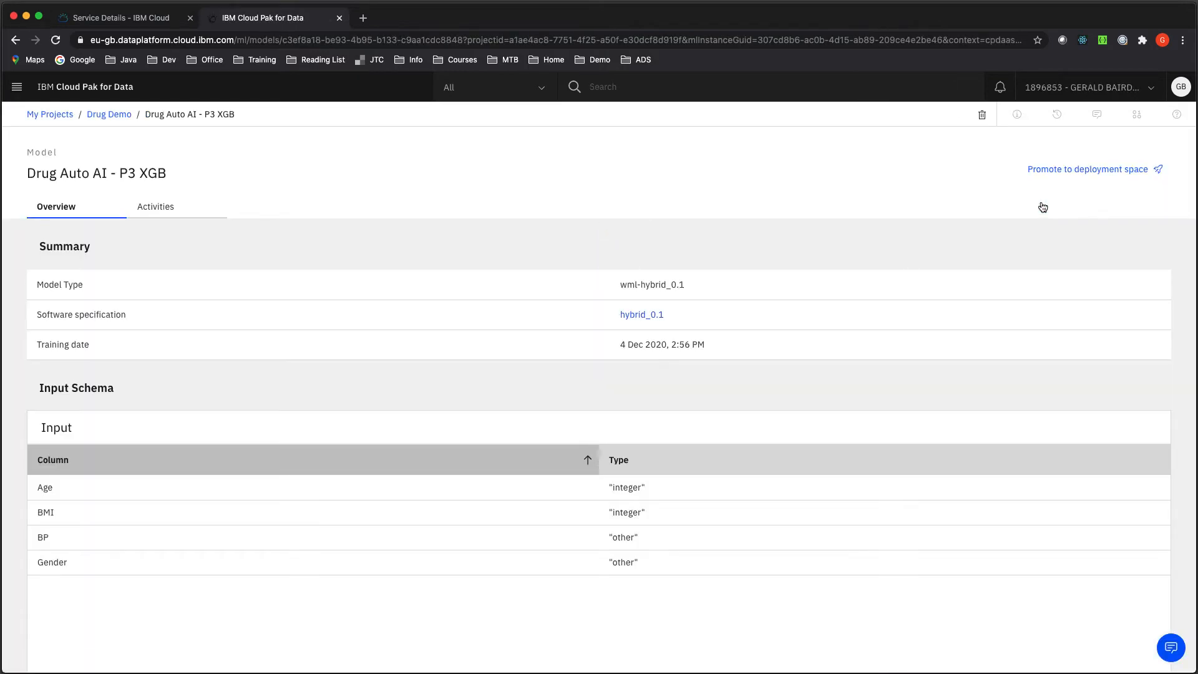
mouse_move(1027, 208)
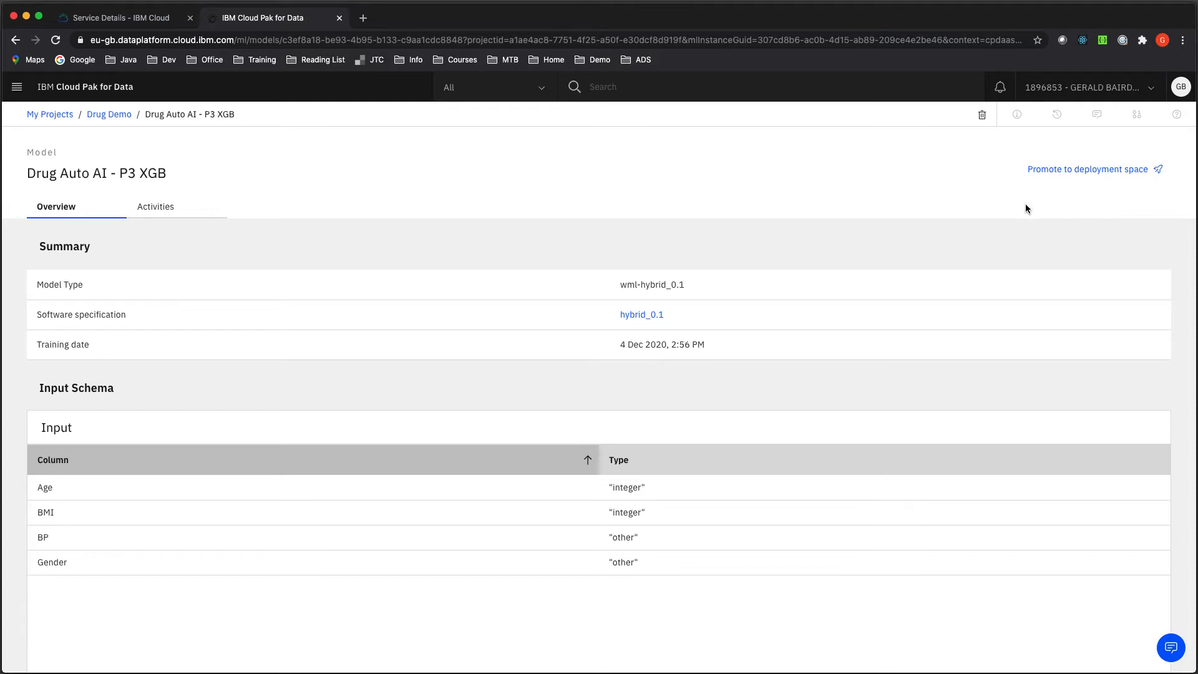
left_click(109, 114)
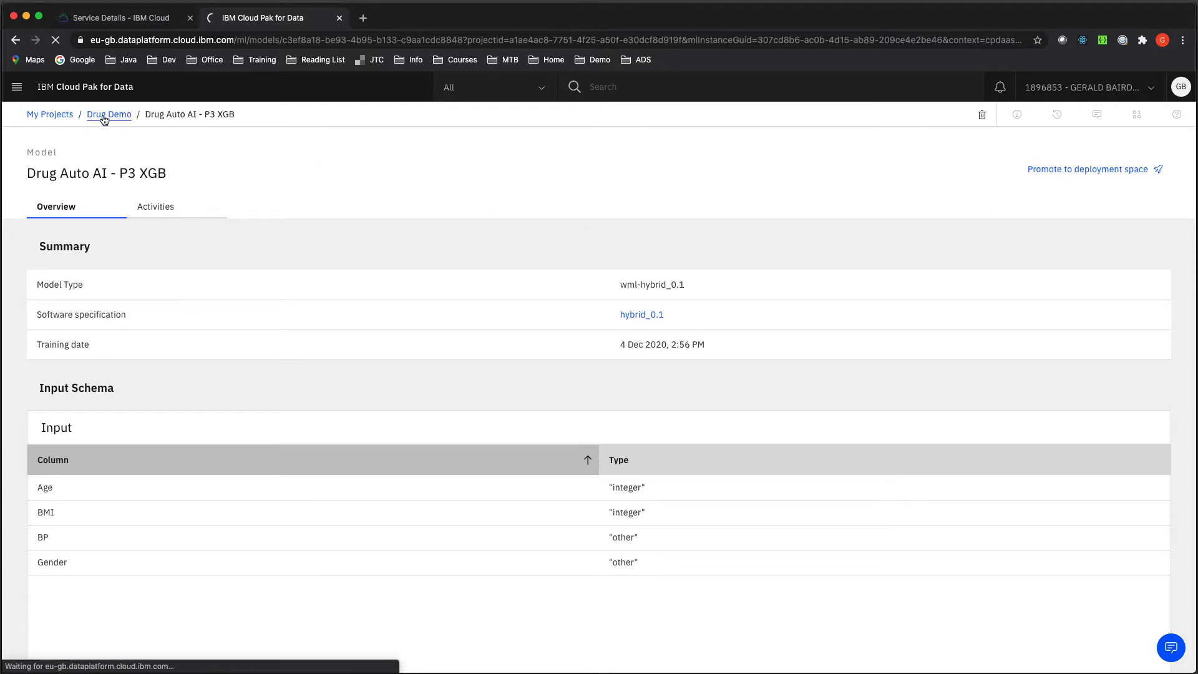
left_click(109, 115)
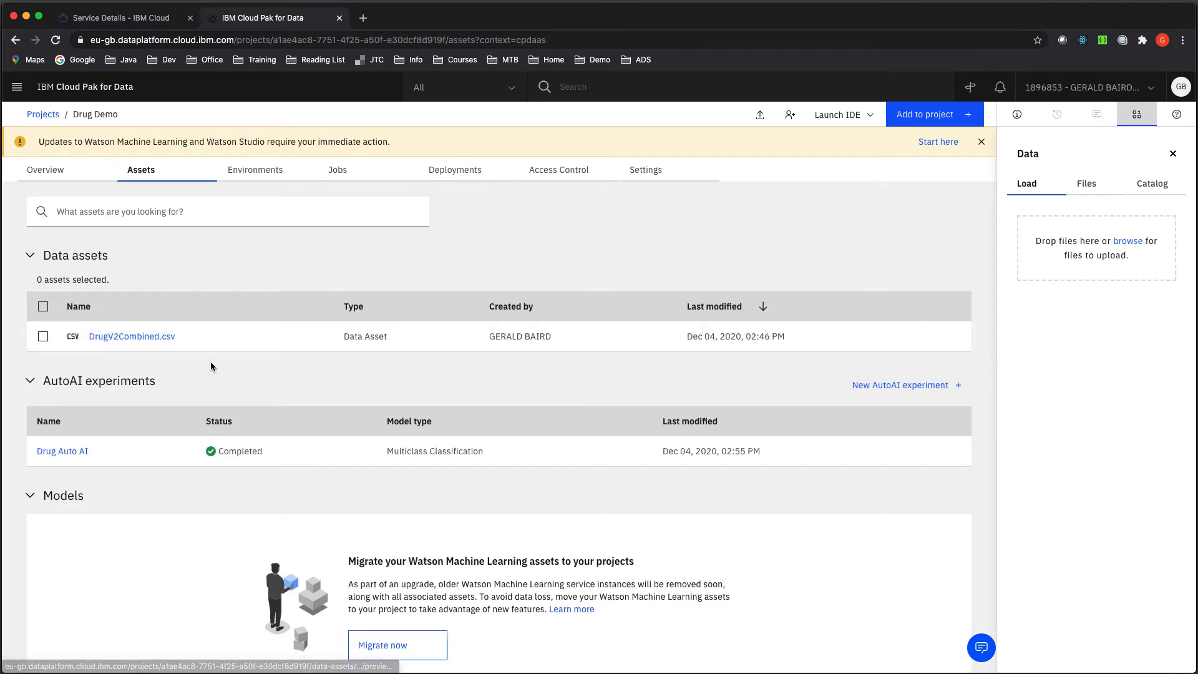
scroll("down", 3)
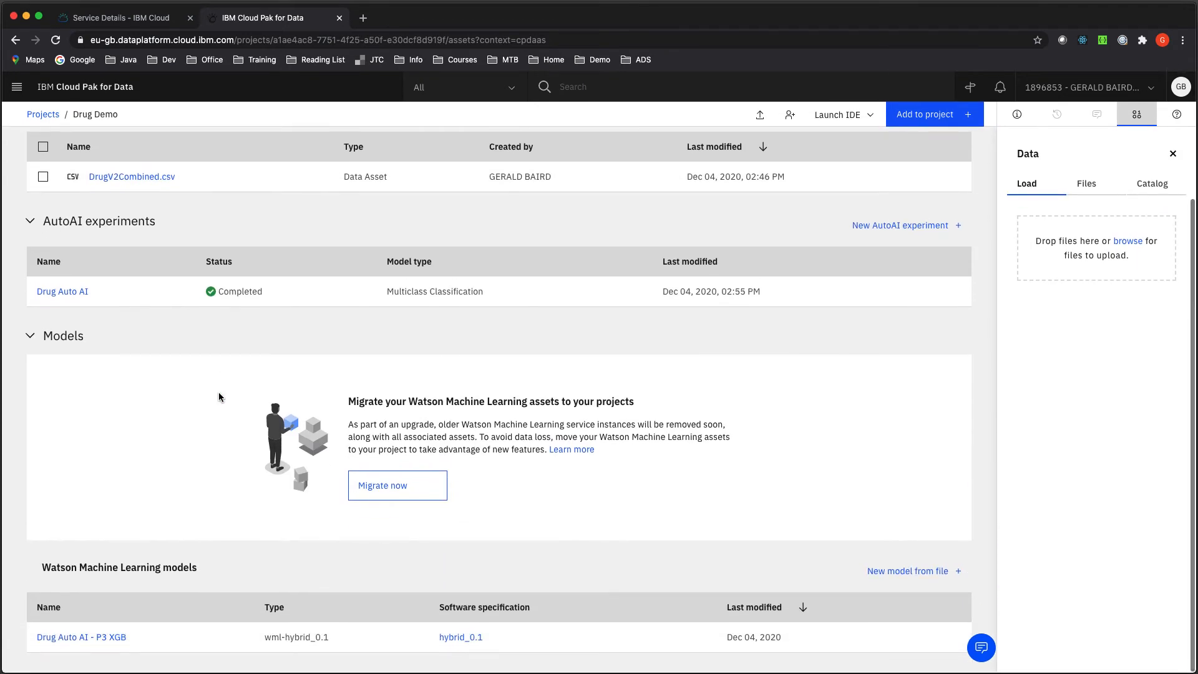
mouse_move(448, 578)
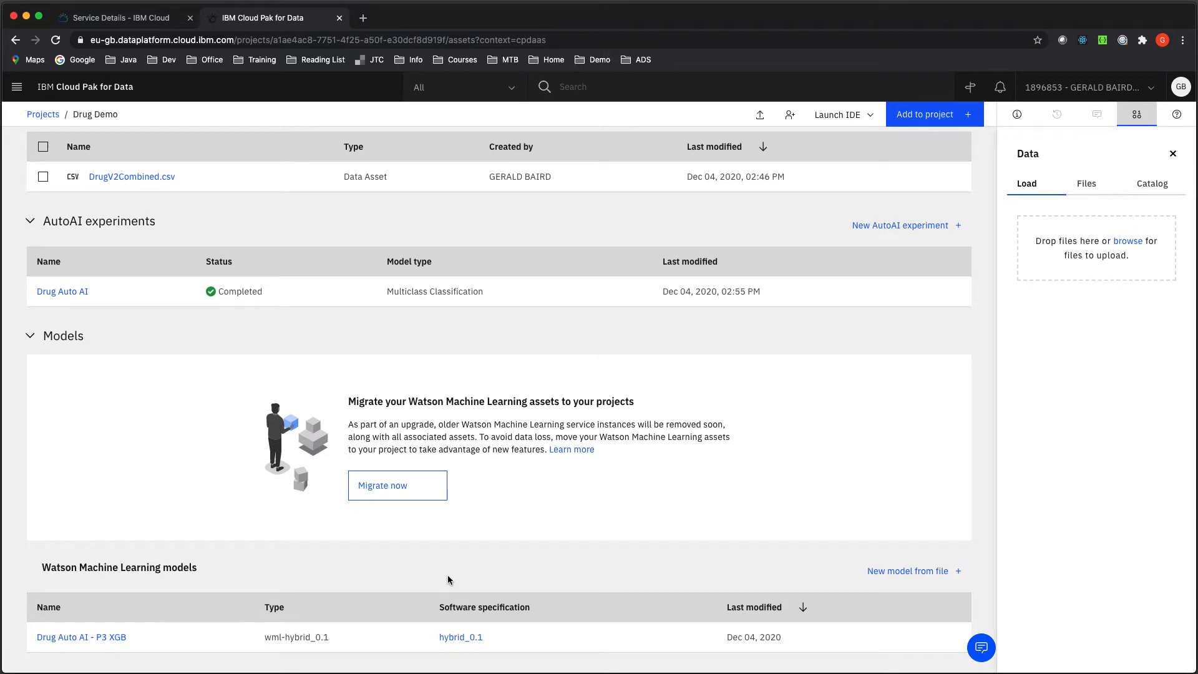
mouse_move(810, 644)
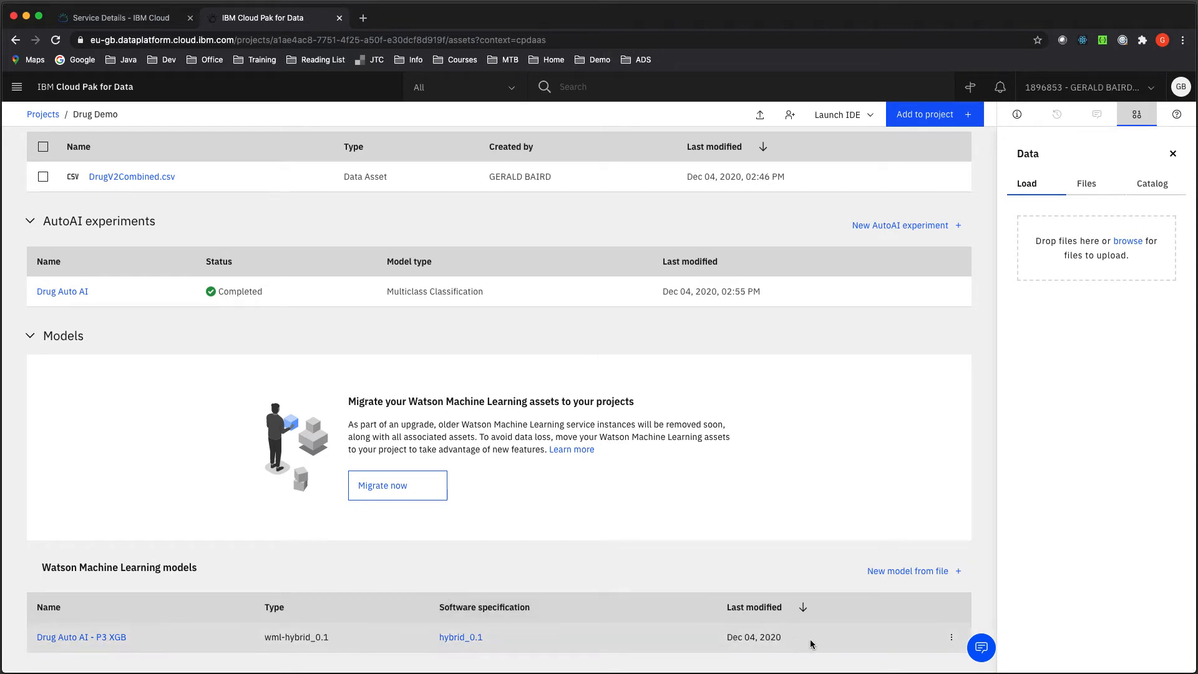
mouse_move(449, 569)
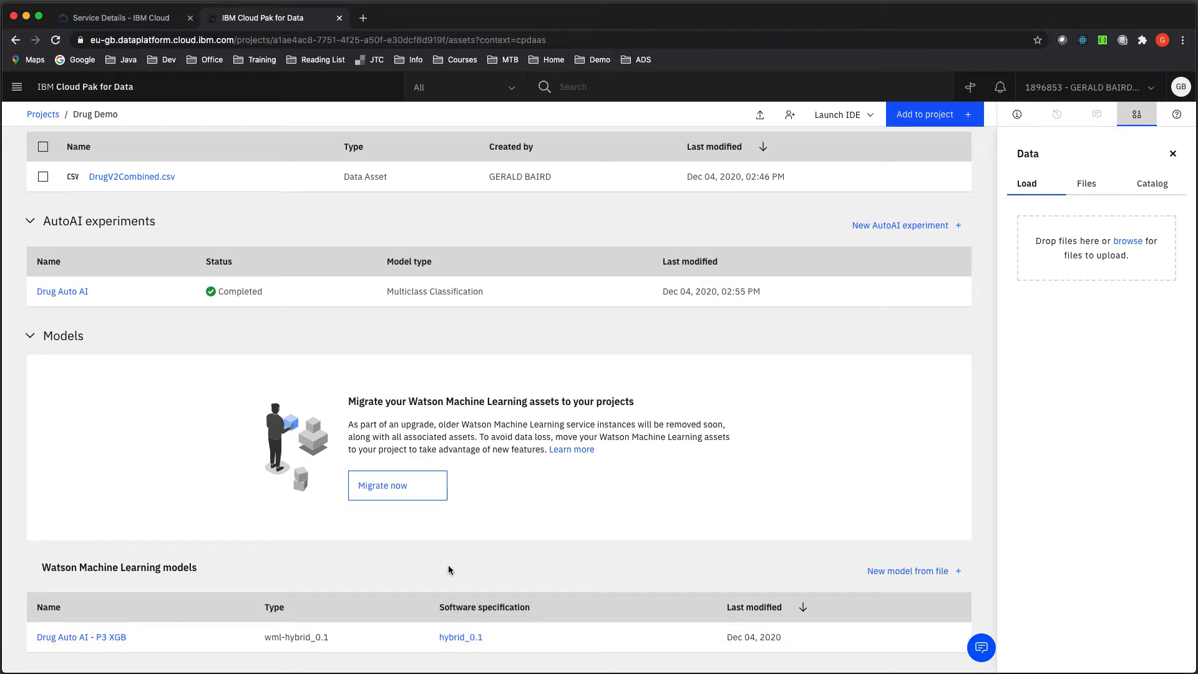
mouse_move(810, 644)
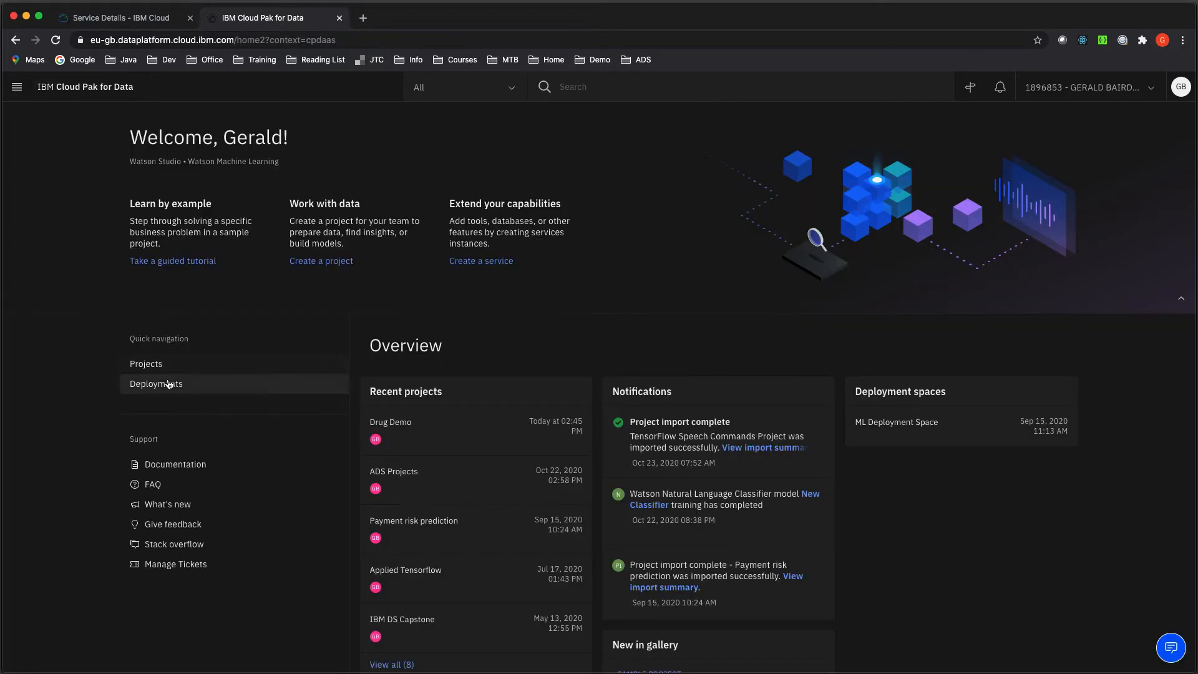
Create the deployment space 'Drug Deployment Space' on Machine Learning-yv and open it.
left_click(157, 384)
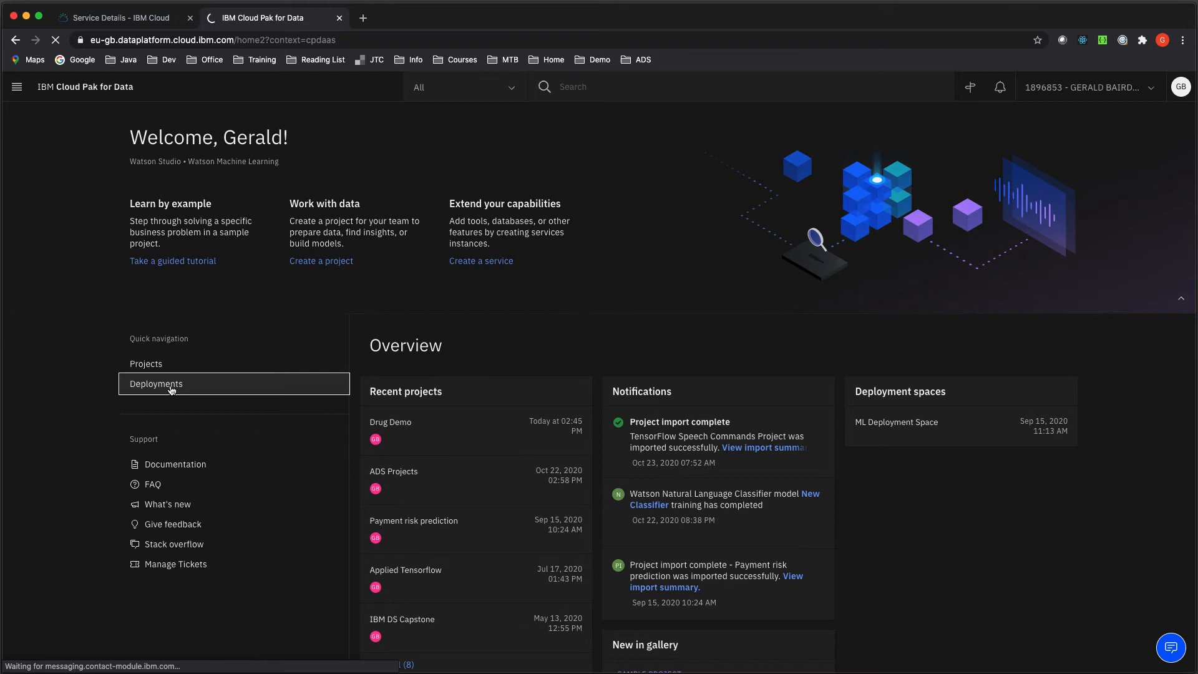
left_click(156, 384)
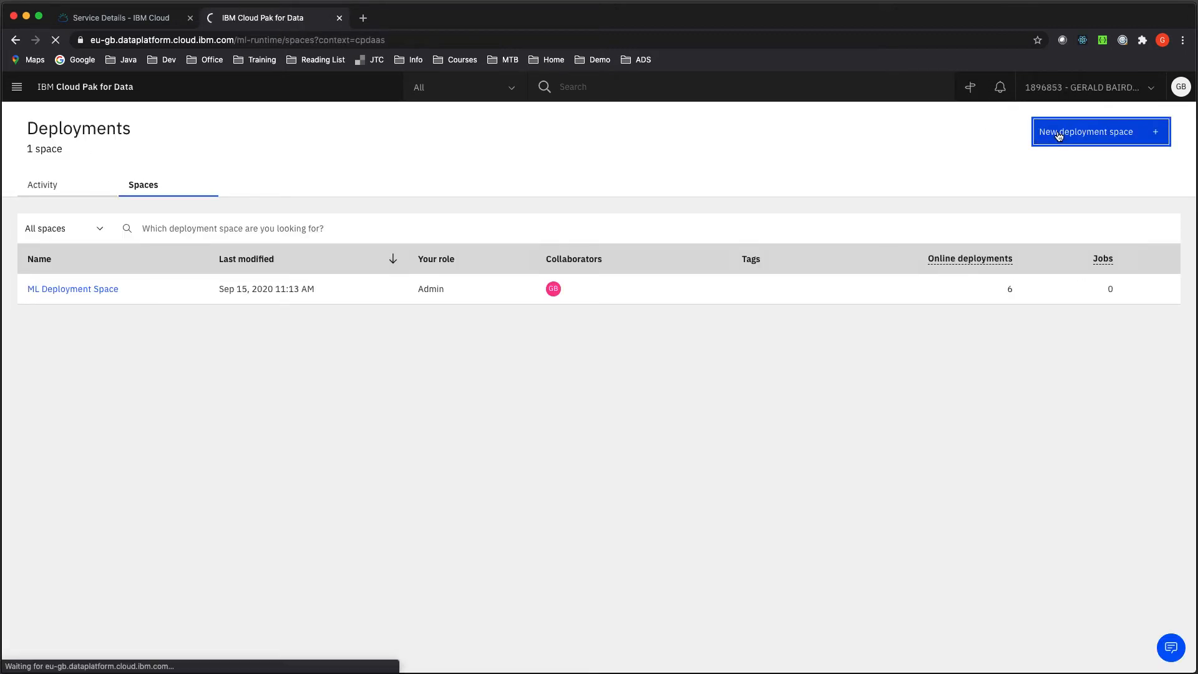
left_click(1099, 132)
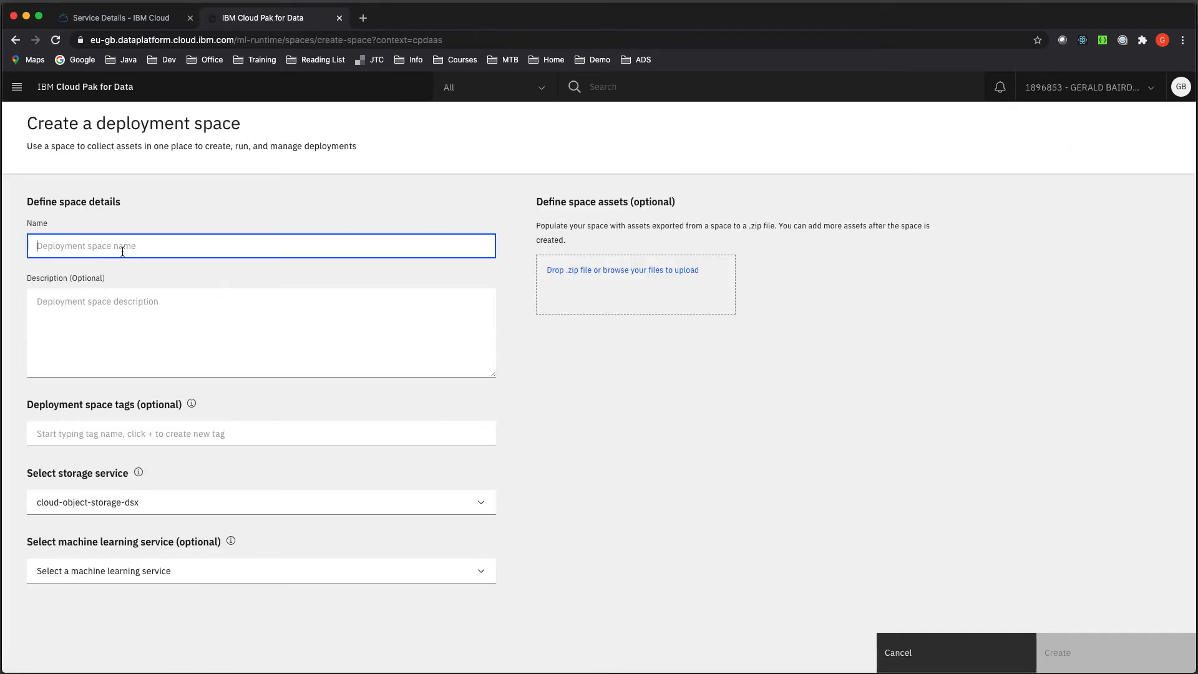
type("Drug Deplo")
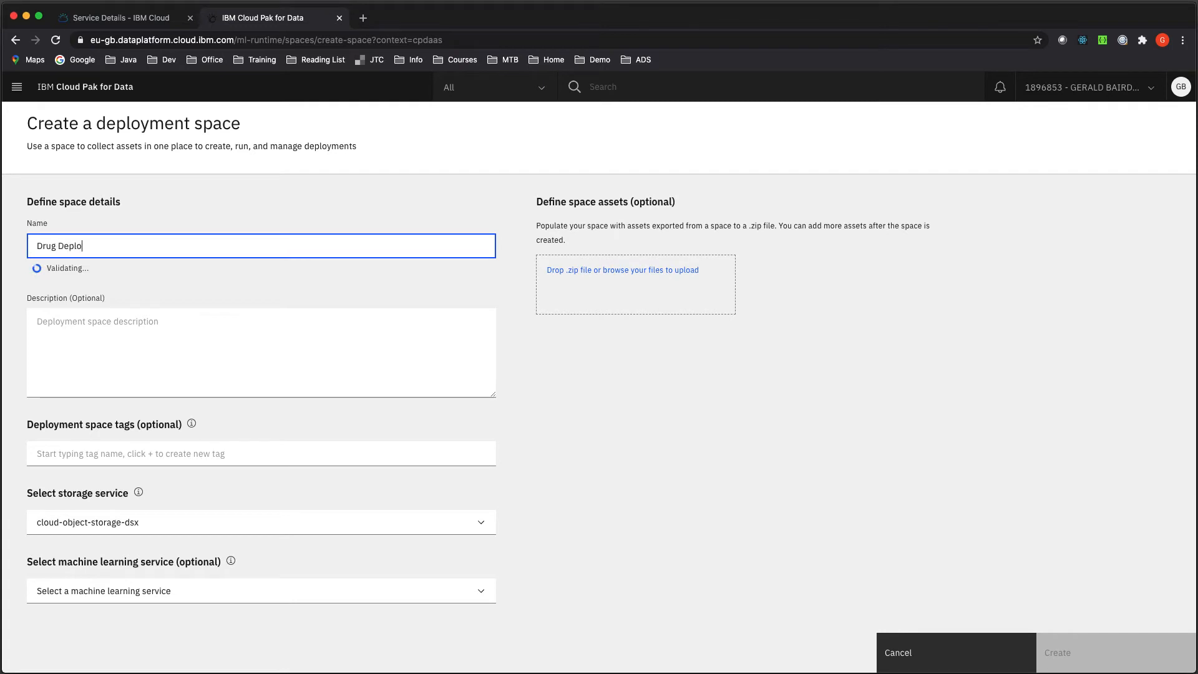
type("yment Space")
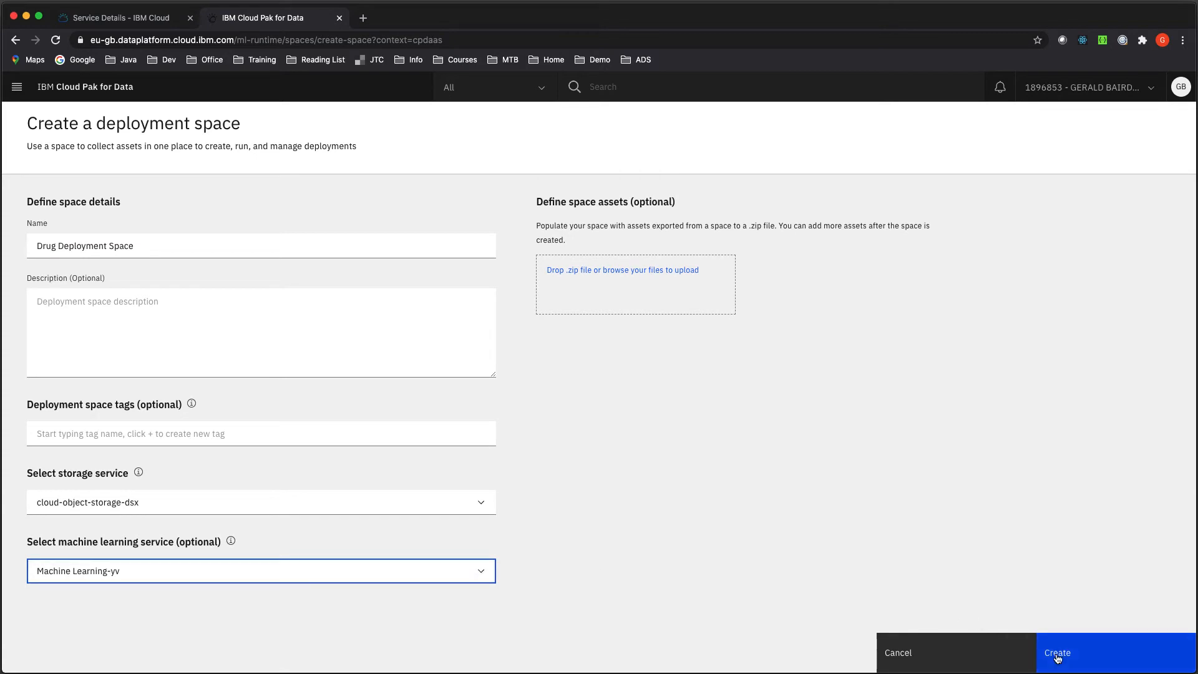
left_click(1057, 653)
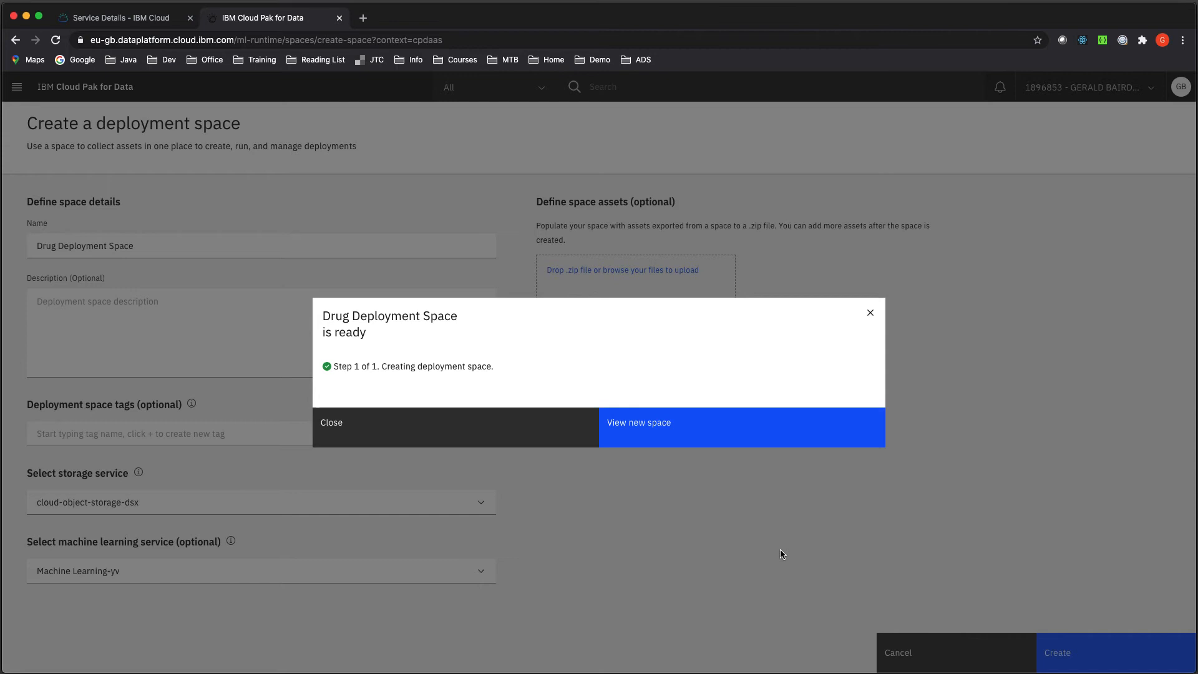
left_click(638, 423)
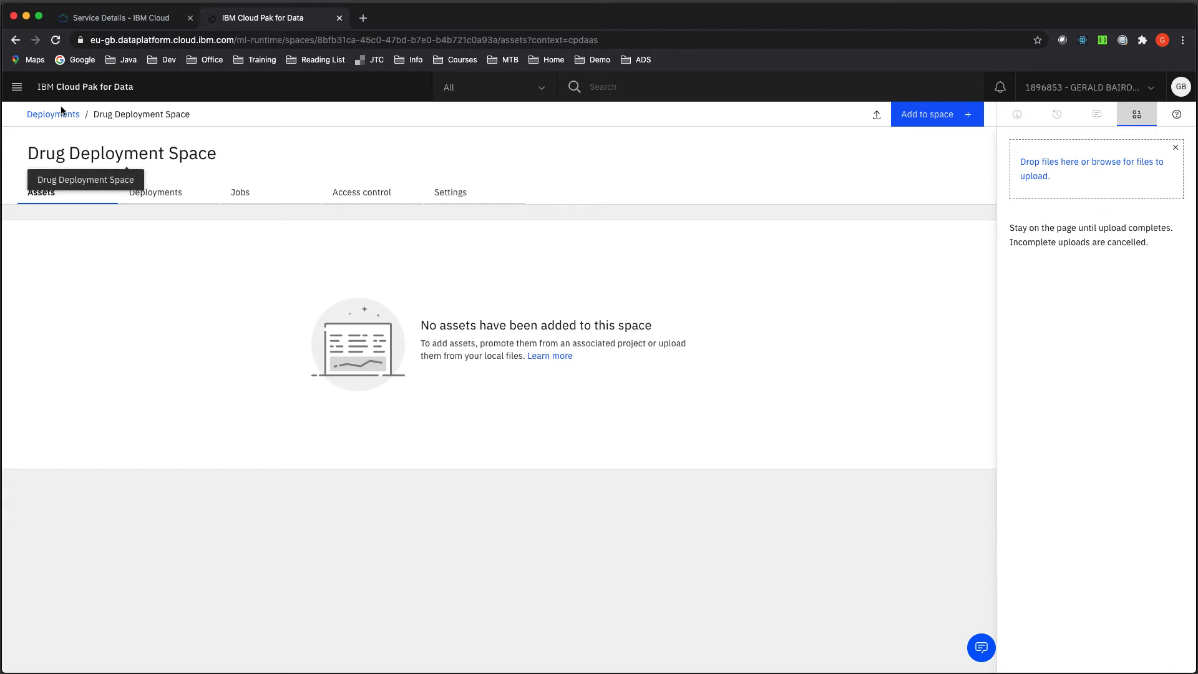
Go back to Drug Demo's assets and choose Promote for the XGB model.
left_click(85, 86)
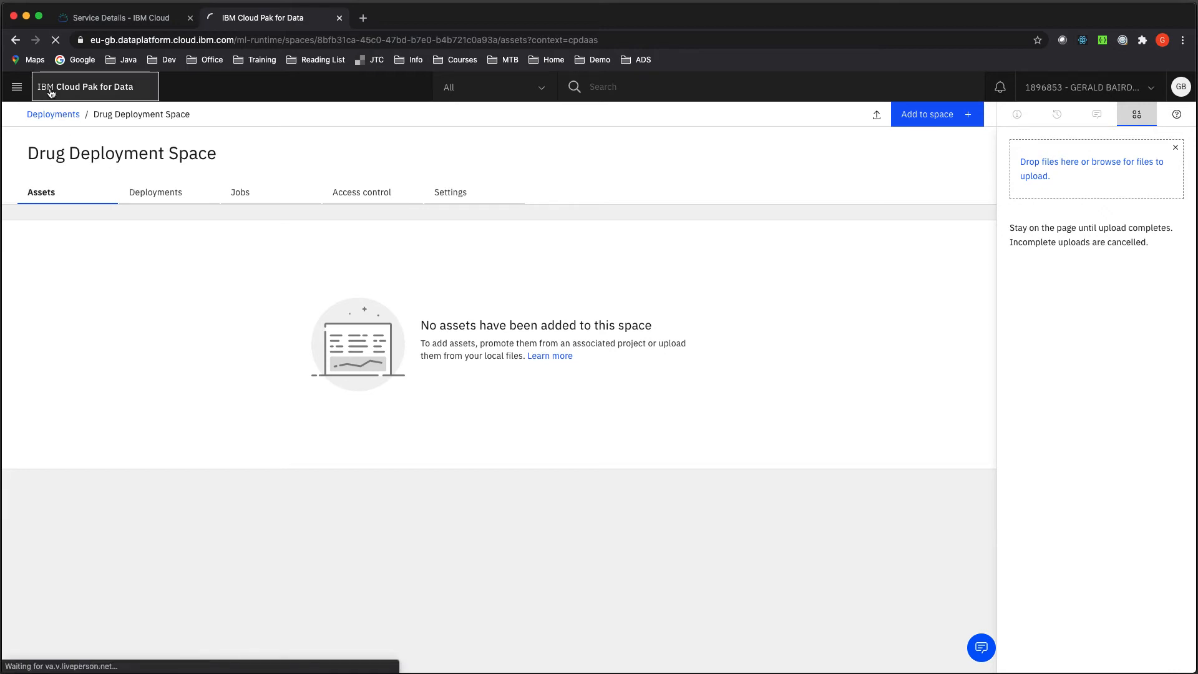
left_click(86, 86)
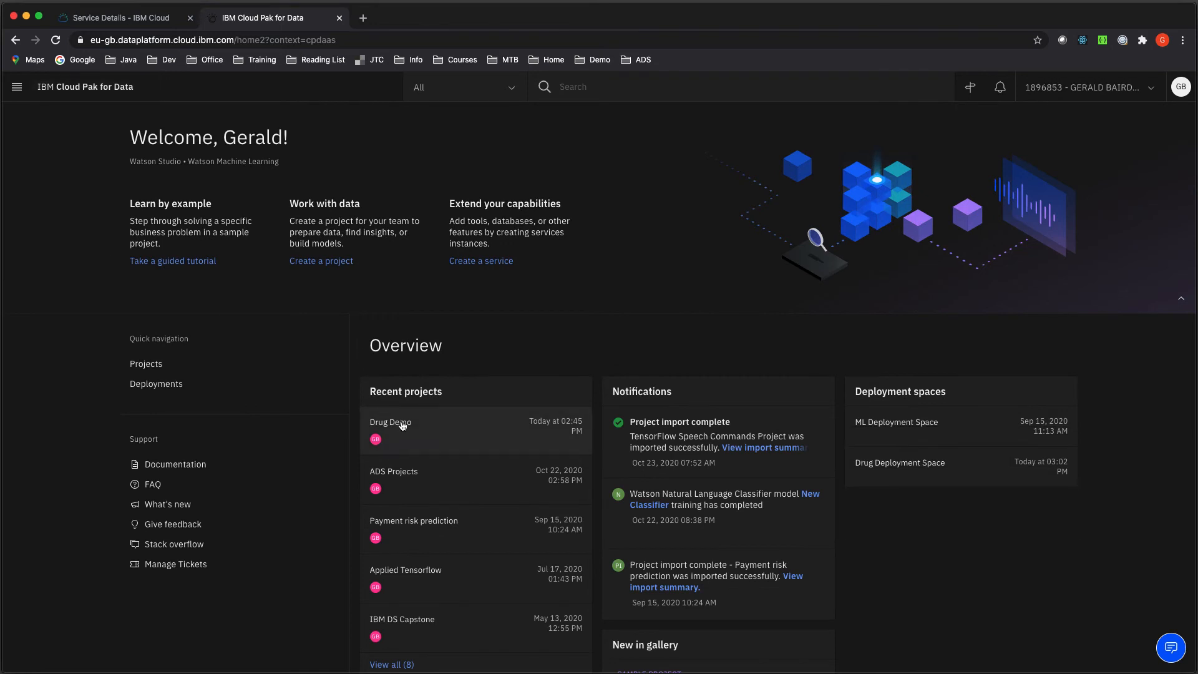
left_click(390, 422)
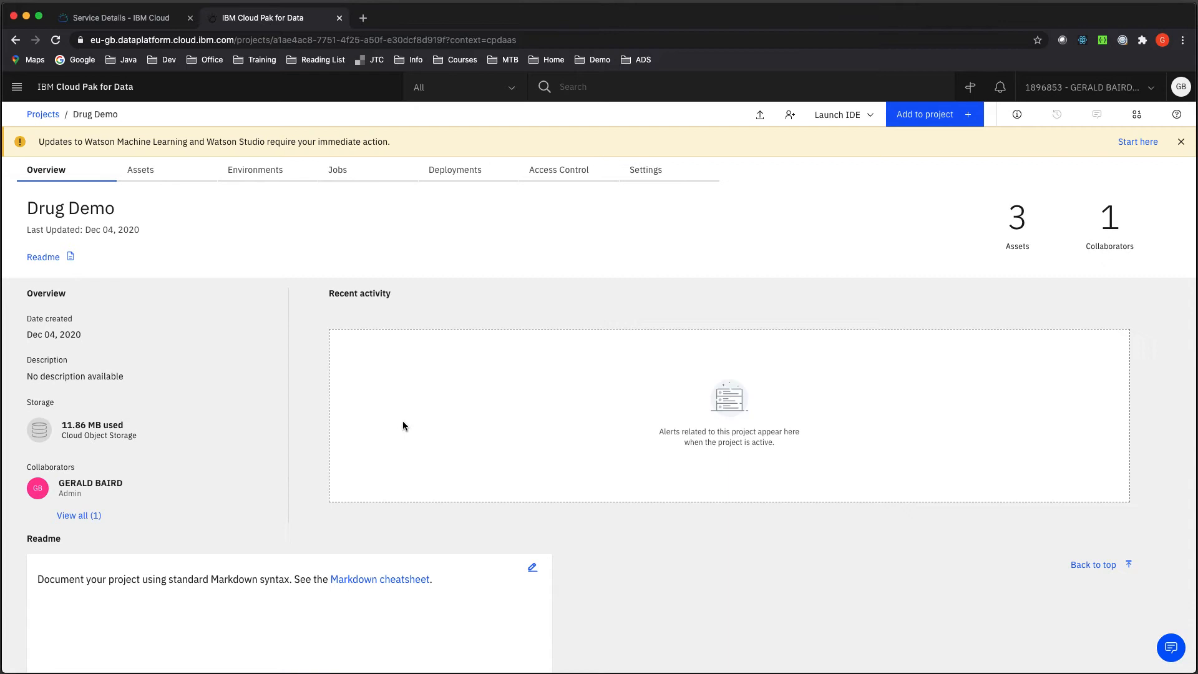
left_click(140, 169)
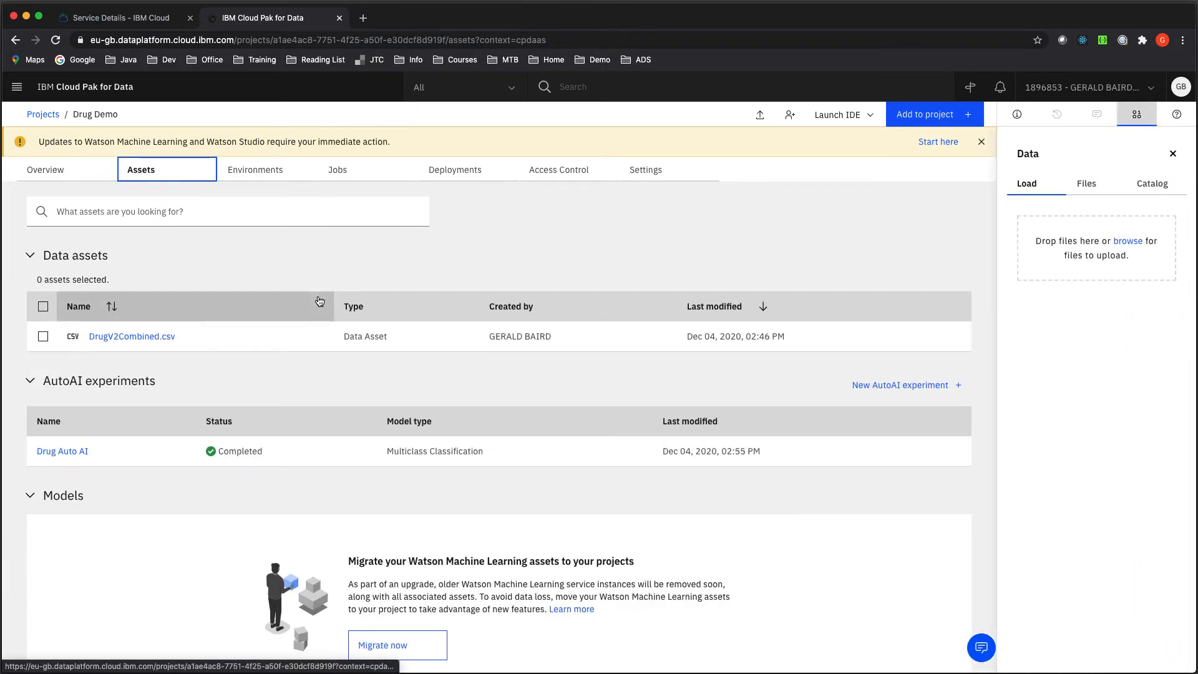
scroll("down", 3)
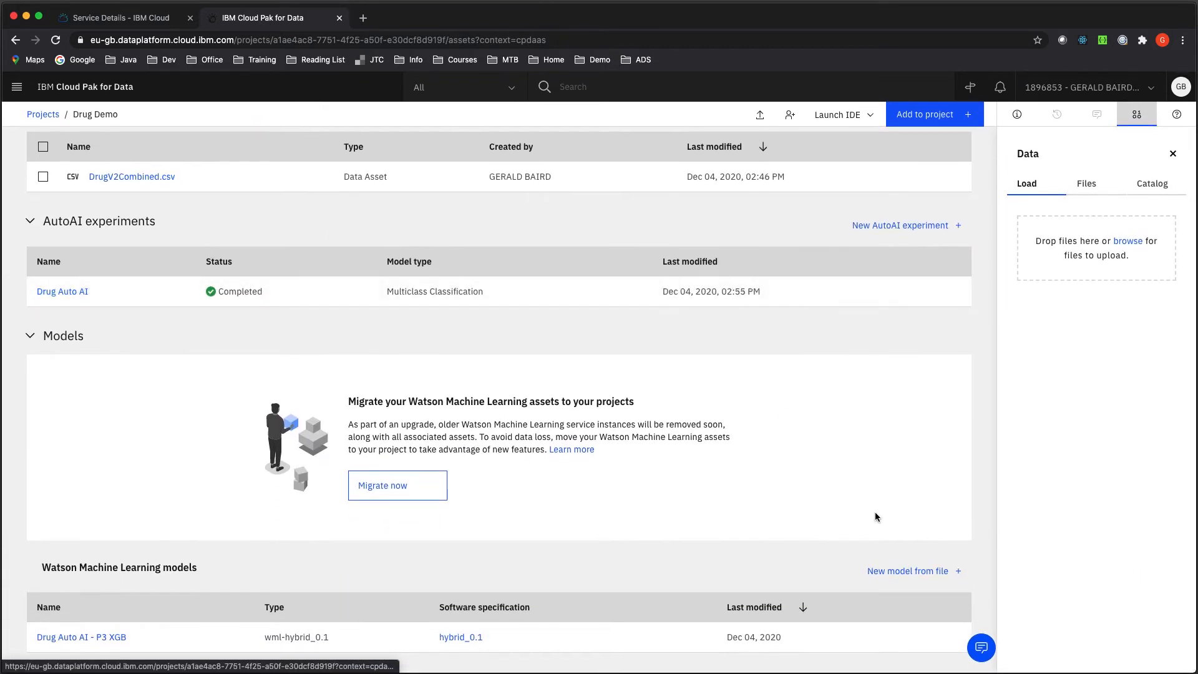
left_click(951, 582)
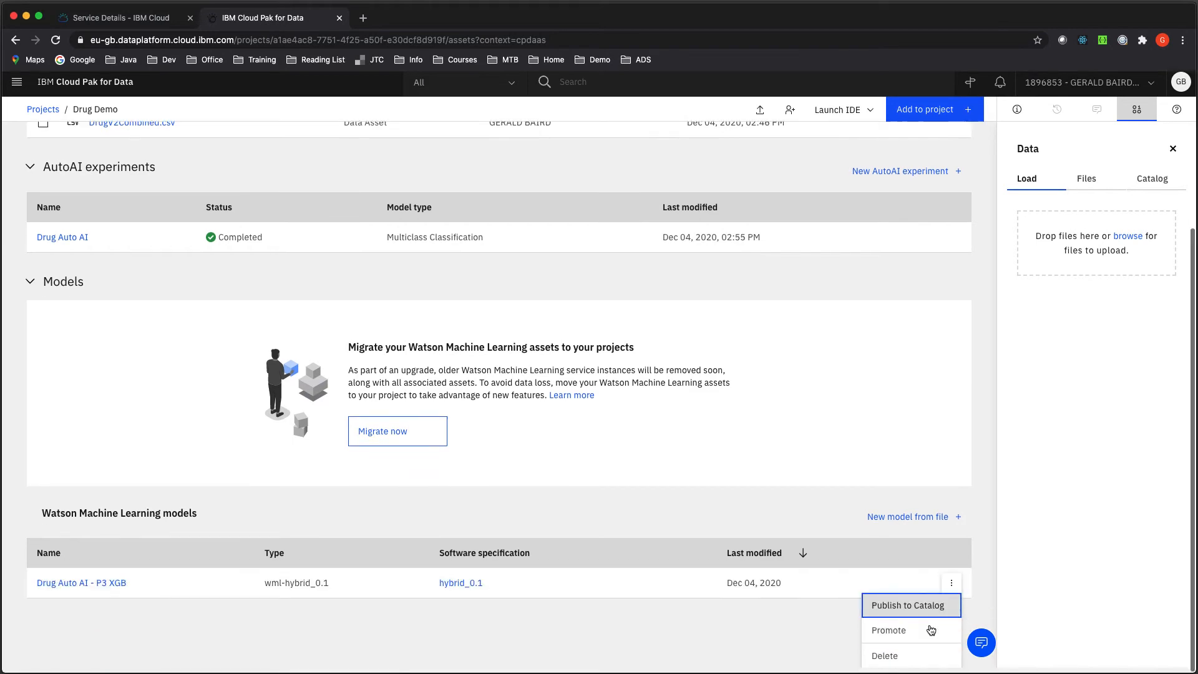
left_click(887, 630)
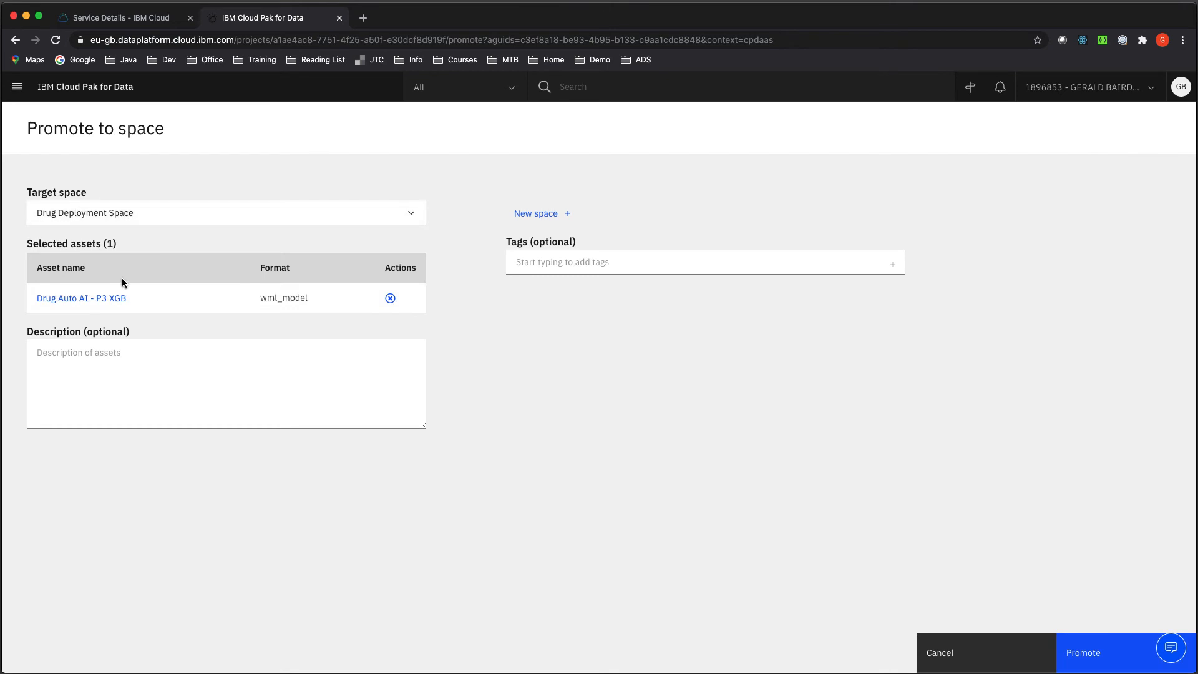
Confirm promotion to Drug Deployment Space and go to that space.
left_click(1107, 652)
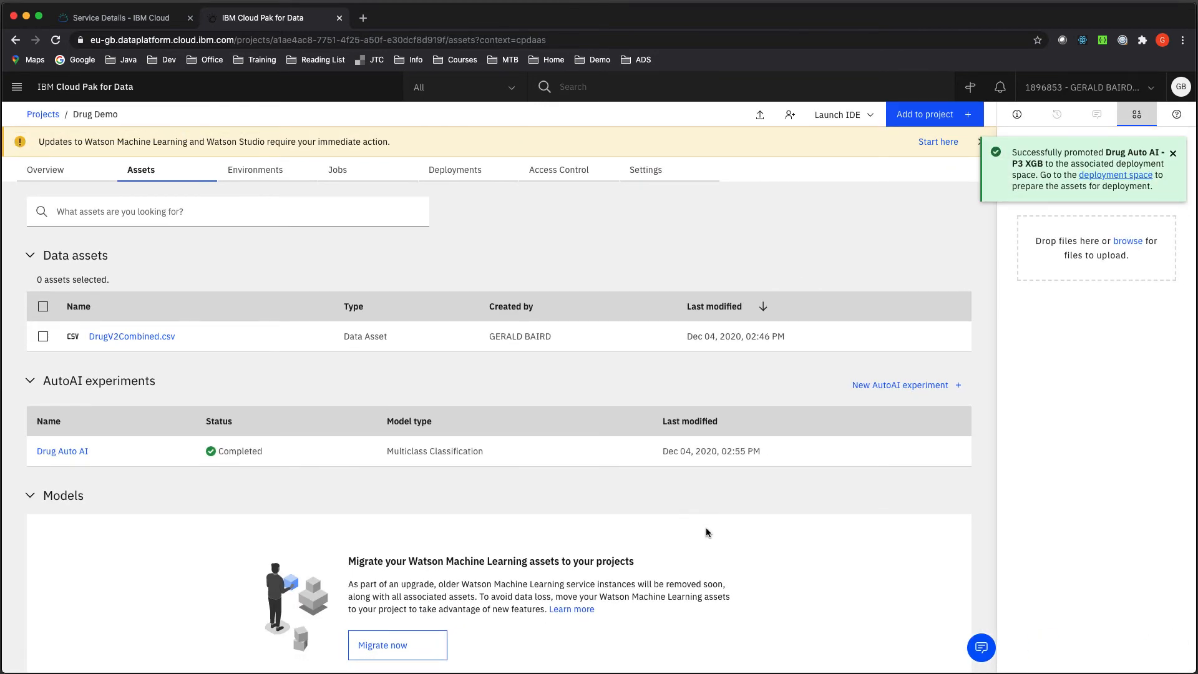
mouse_move(1115, 175)
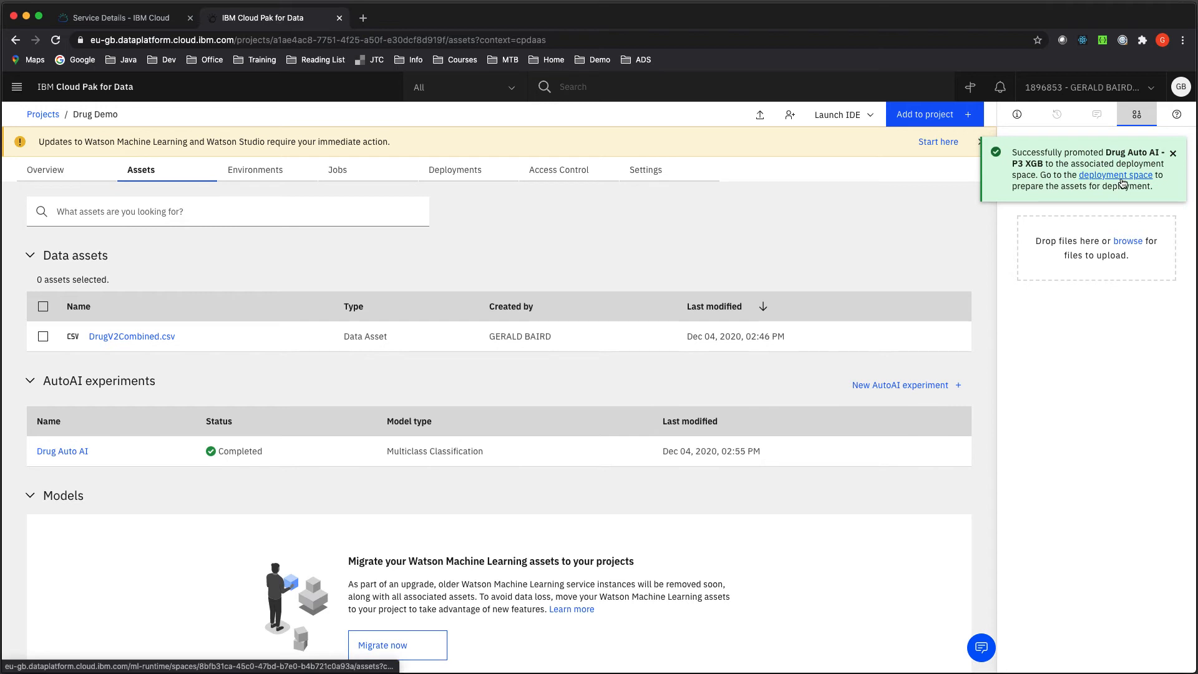
left_click(1115, 174)
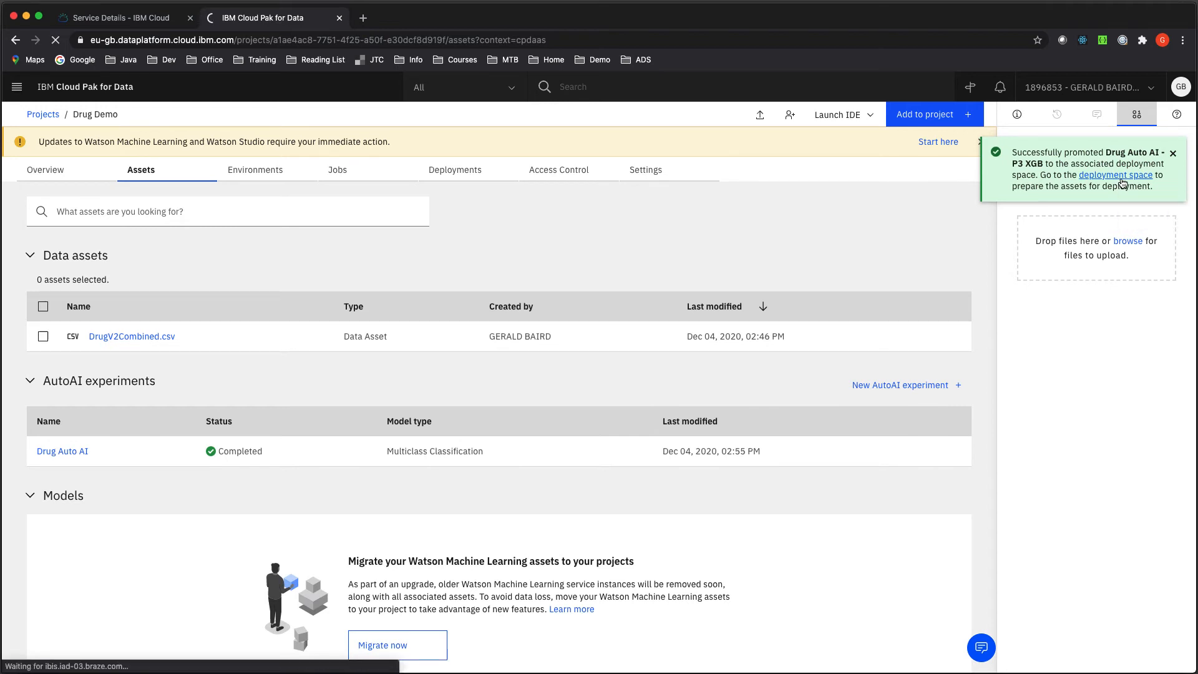
left_click(1115, 174)
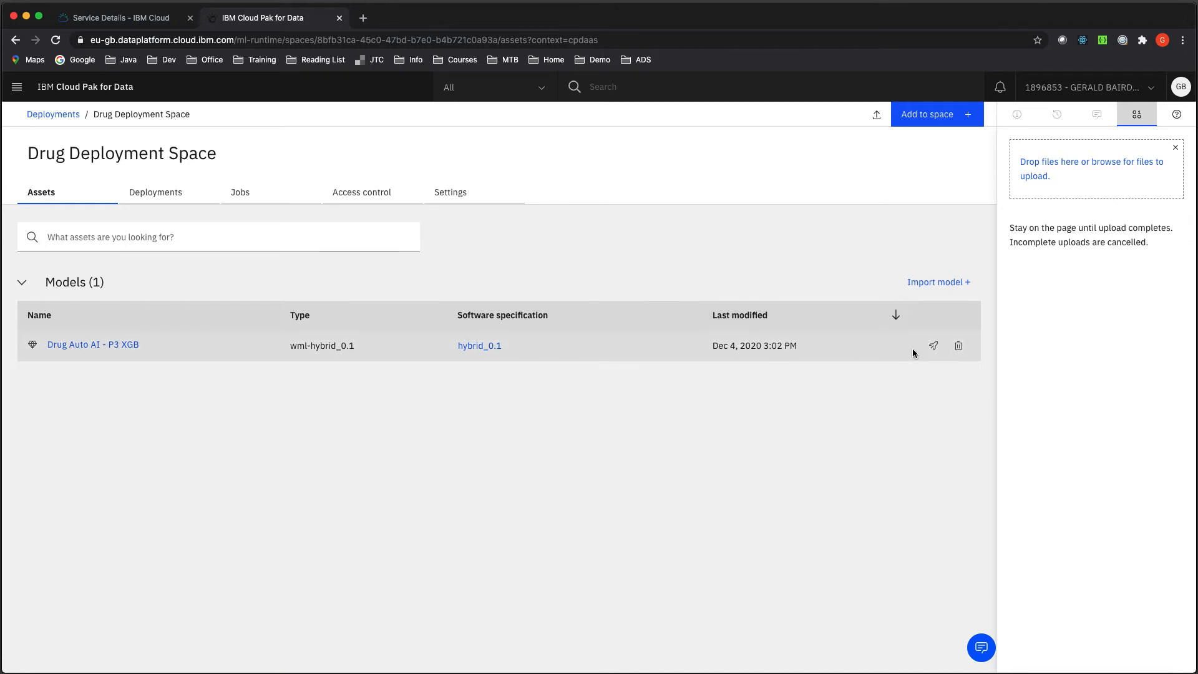
Deploy the XGB model online under the name 'Drug Auto AI - P3 XGB'.
left_click(933, 345)
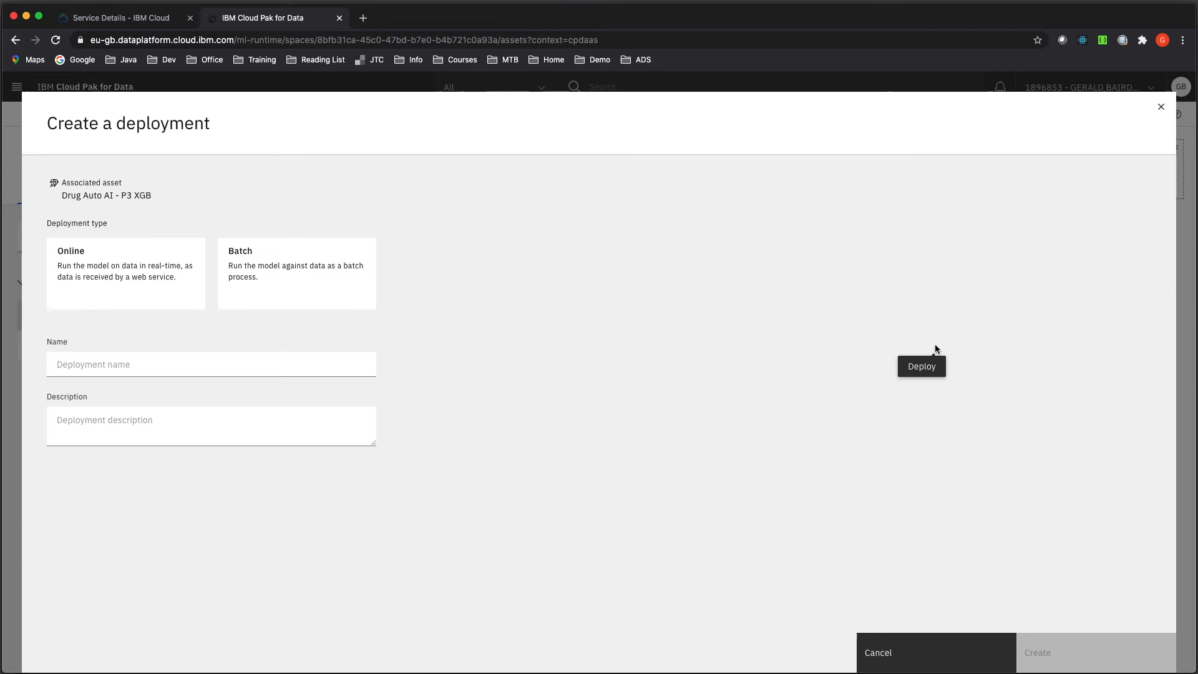
left_click(125, 273)
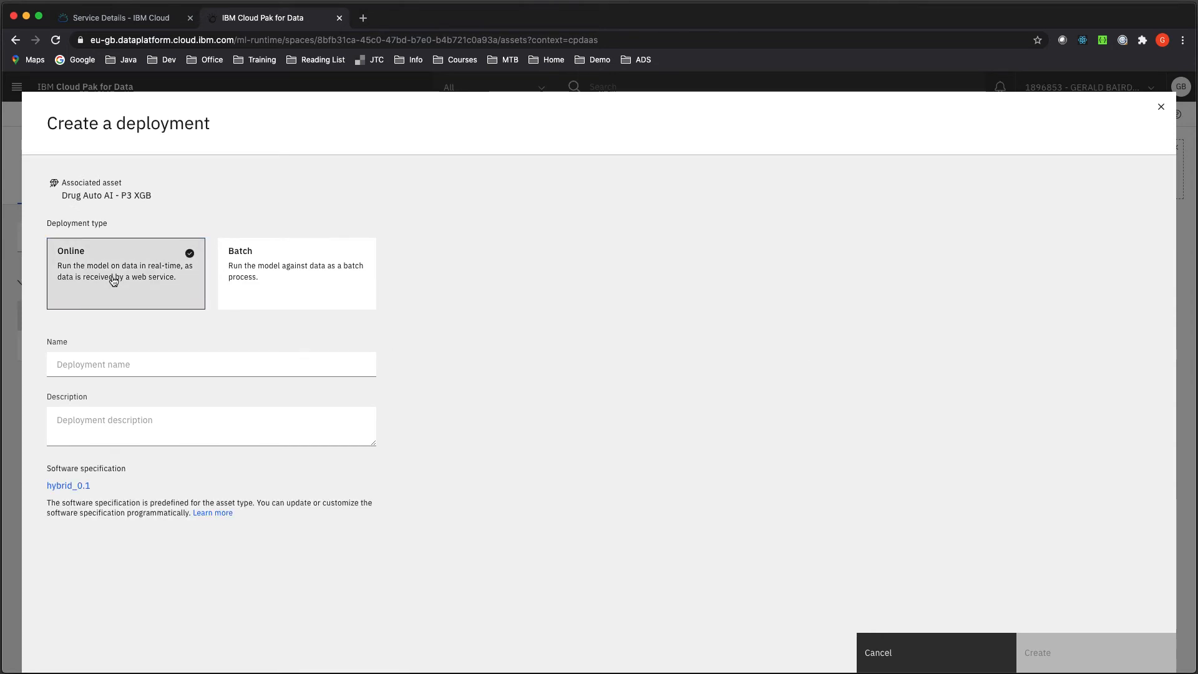
mouse_move(178, 371)
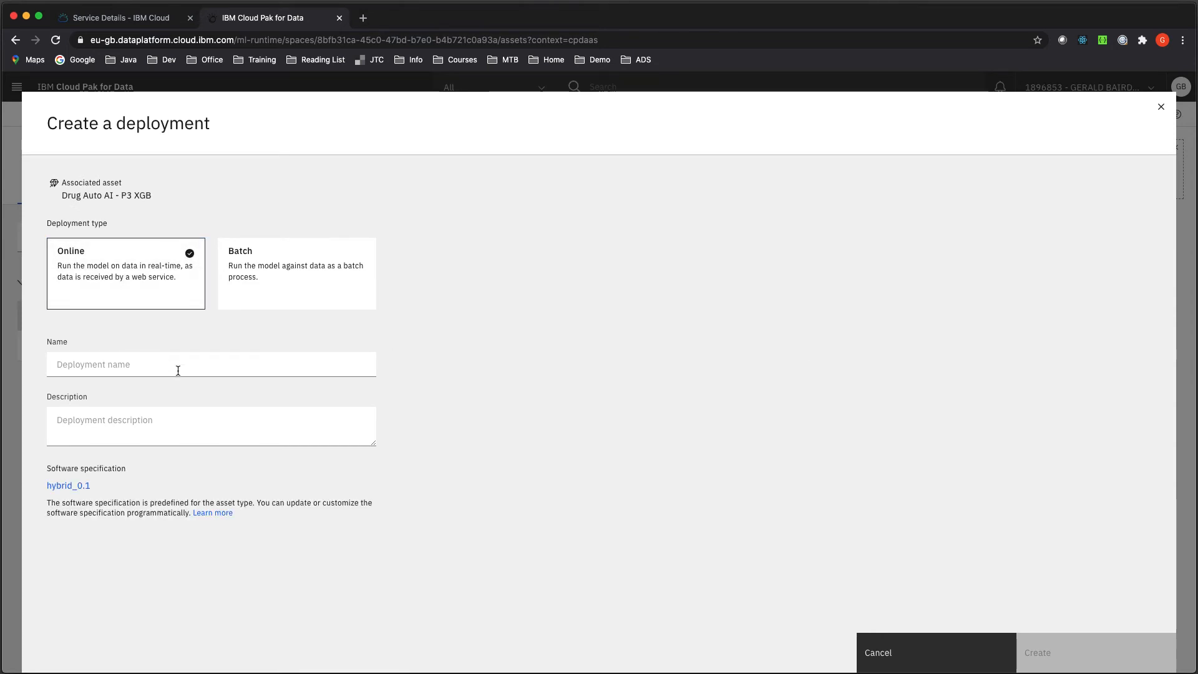
left_click(211, 364)
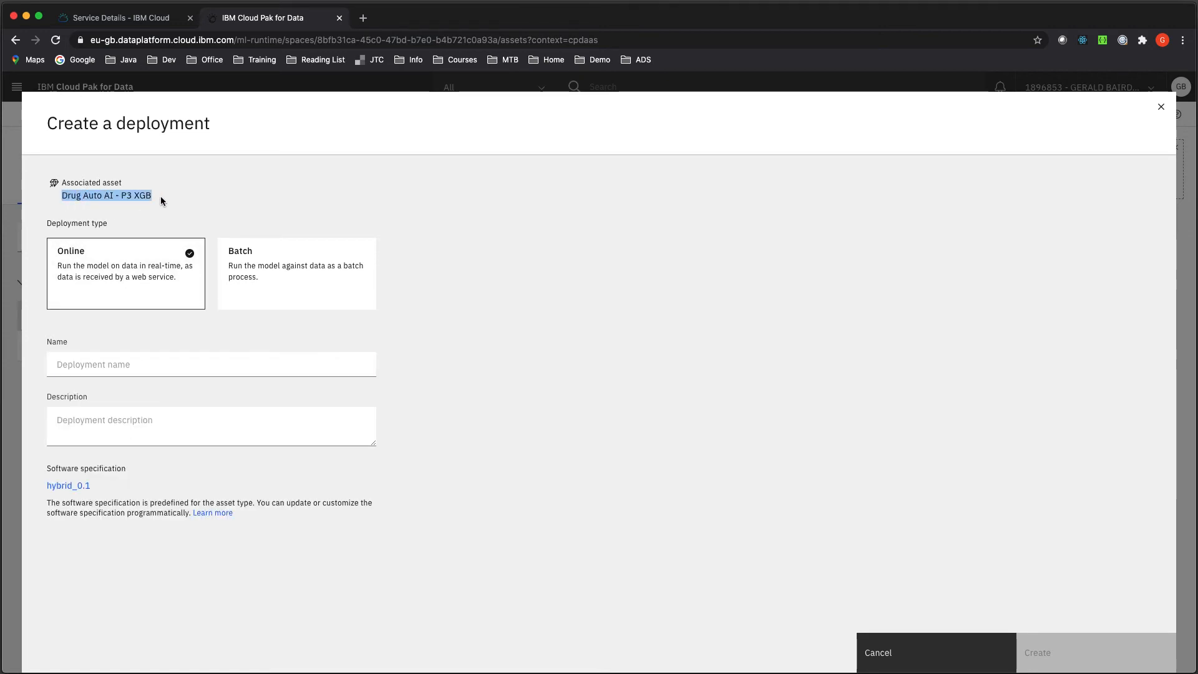
left_click(211, 364)
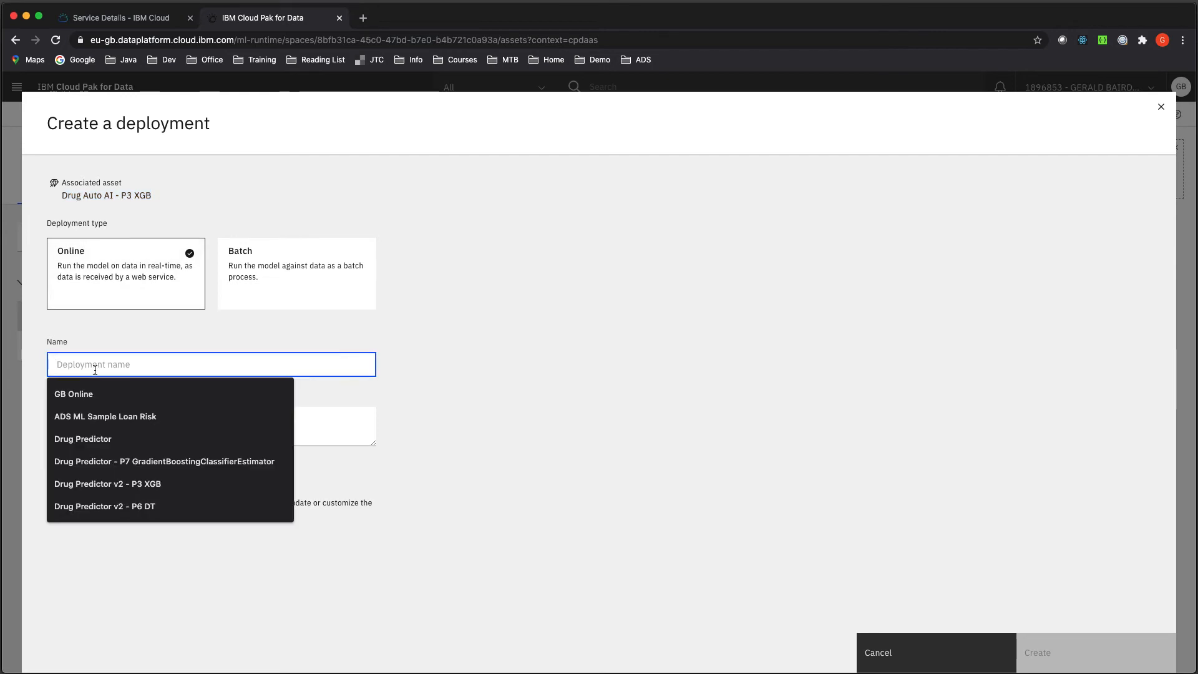
type("Drug Auto AI - P3 XGB")
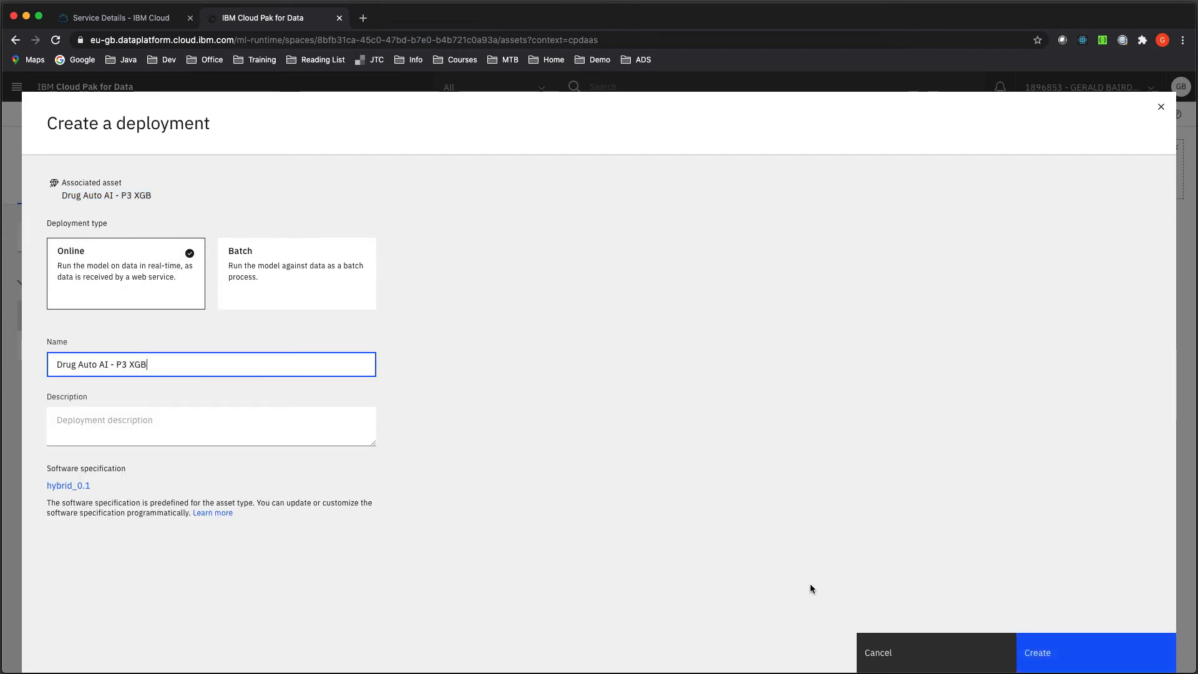
left_click(1037, 651)
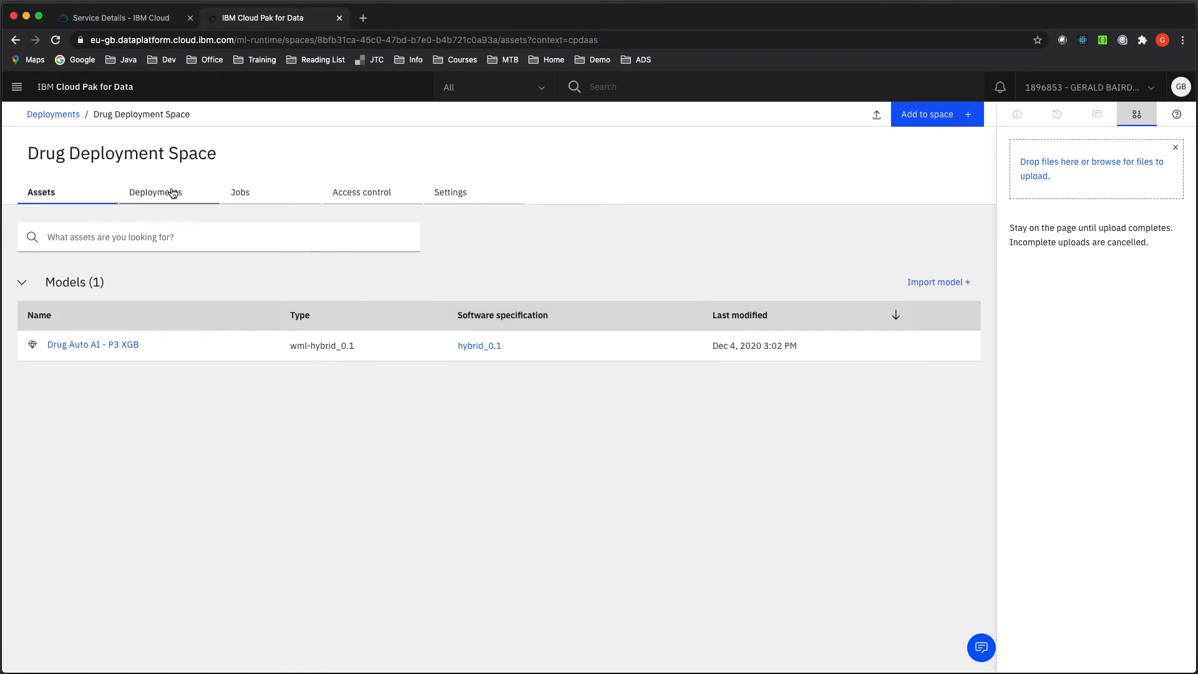
Open the Drug Auto AI - P3 XGB deployment from Deployments and show its Test form.
left_click(156, 191)
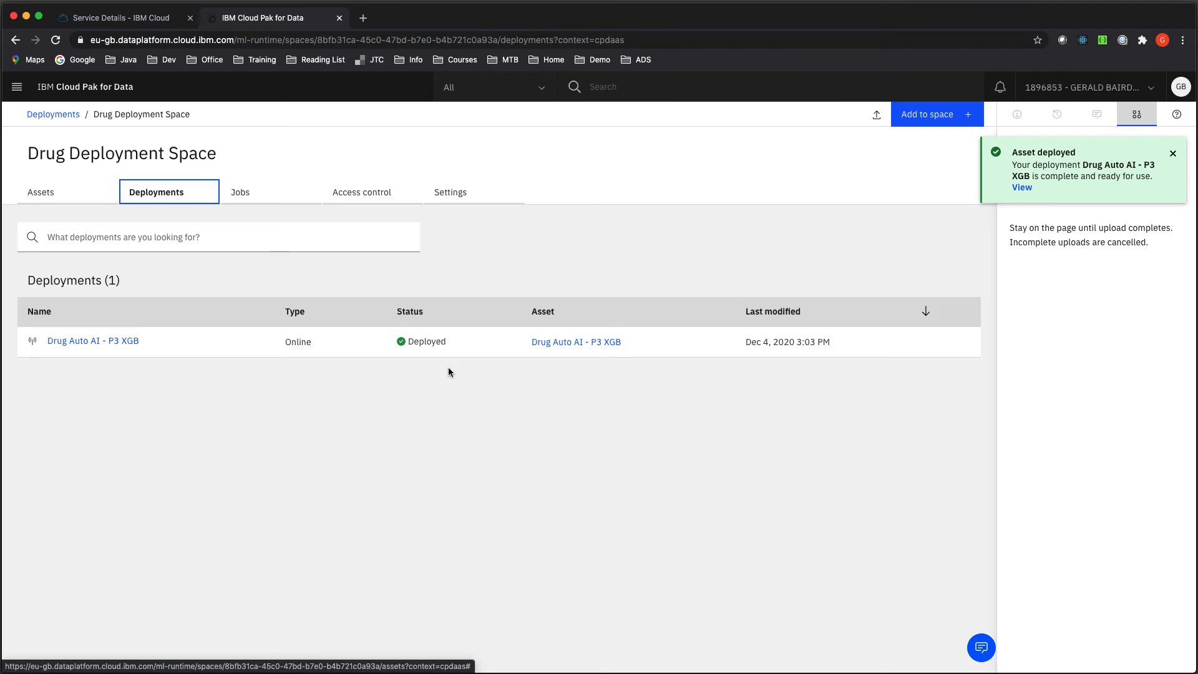
mouse_move(92, 341)
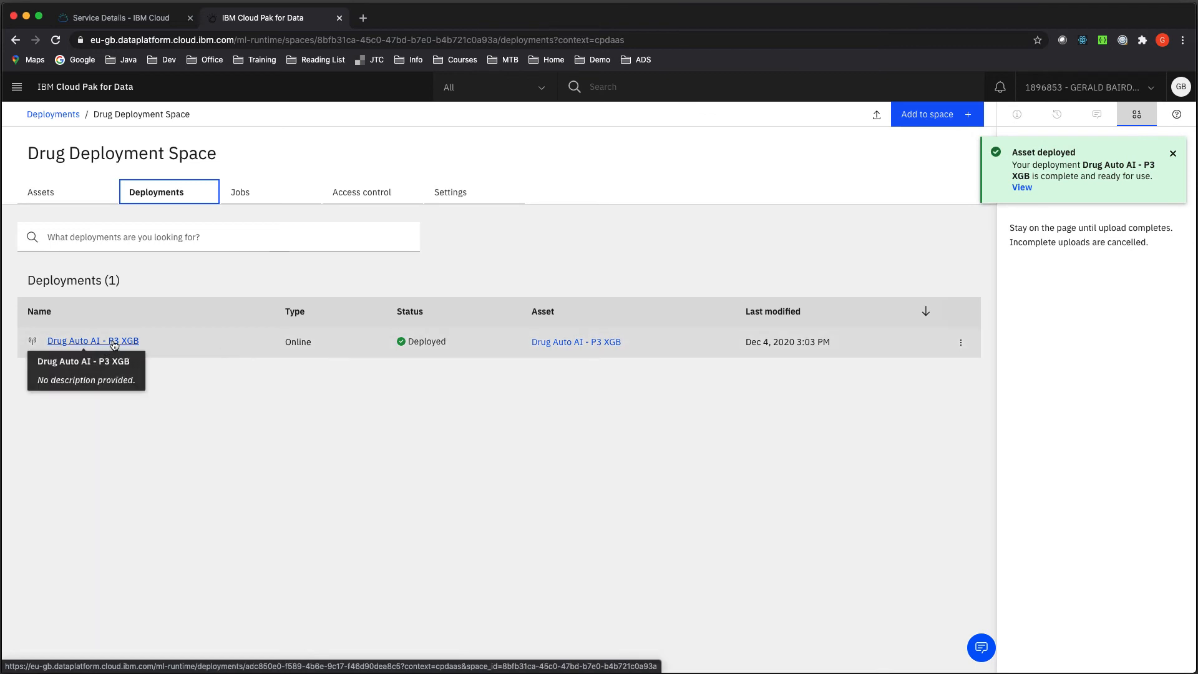
left_click(92, 340)
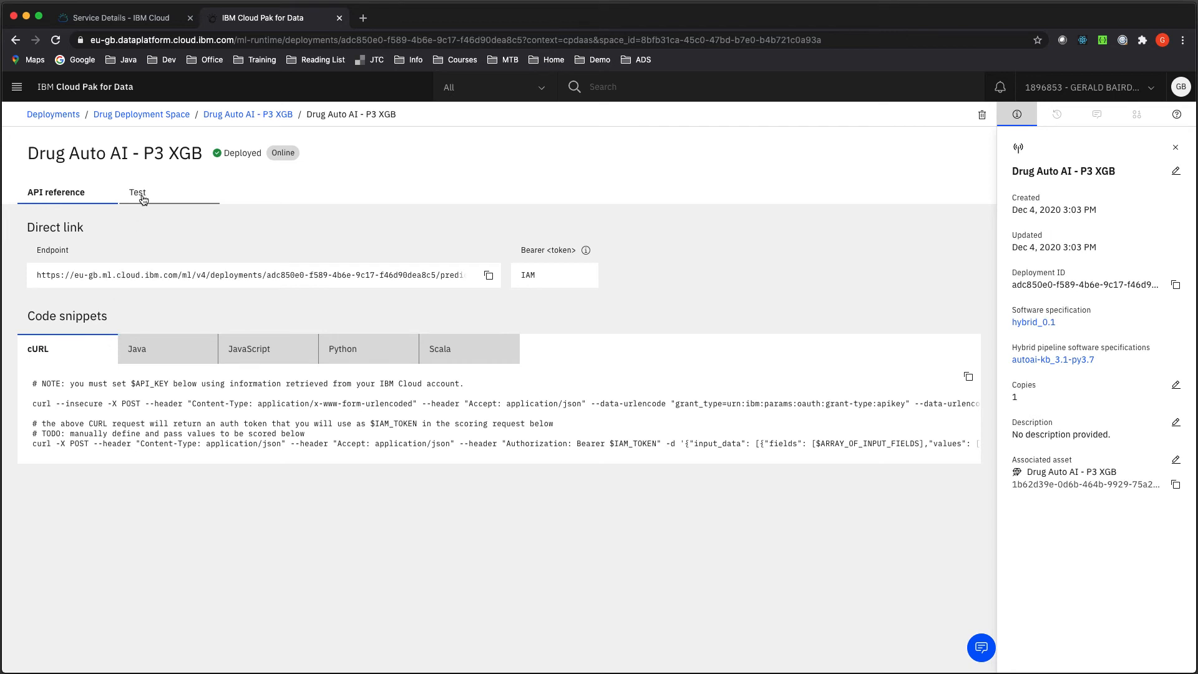
left_click(137, 192)
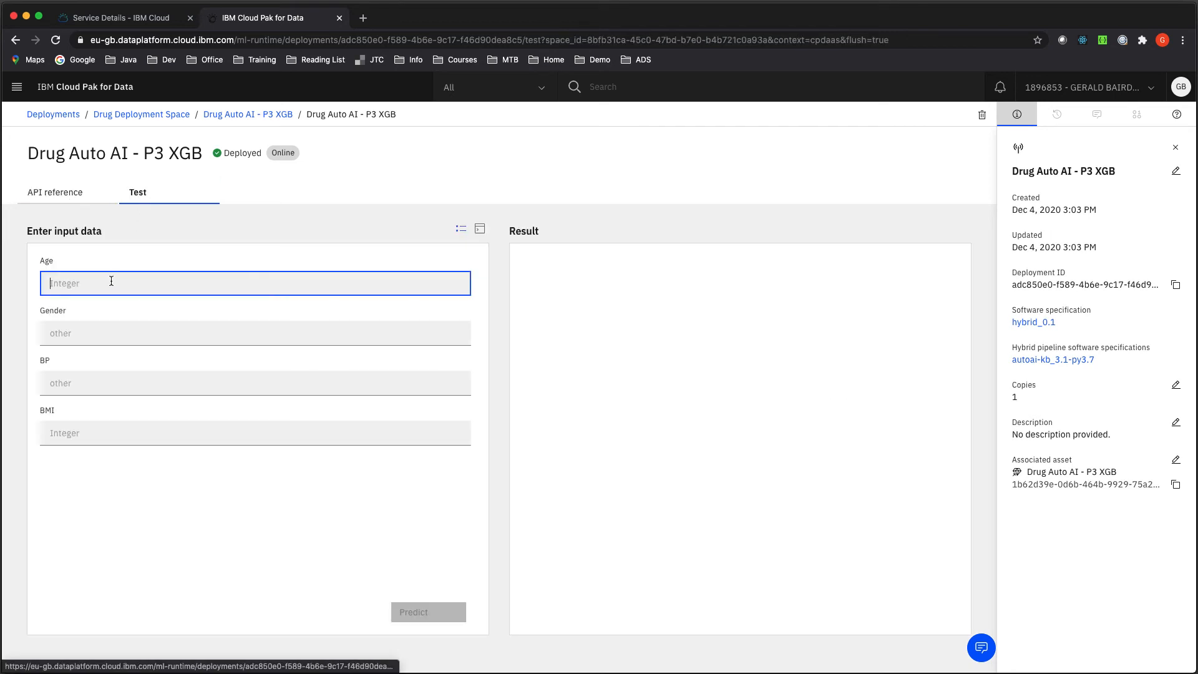
Predict for Age 44, Gender M, BP L, BMI 25 and highlight the resulting drug E.
type("44")
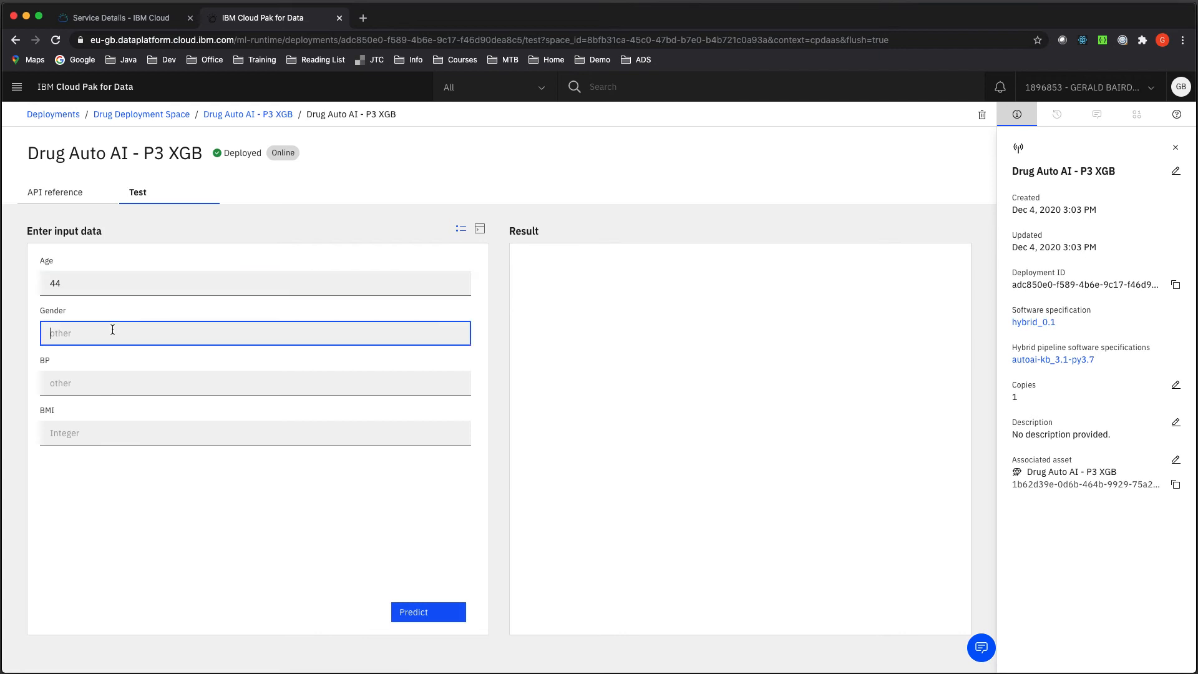
type("M")
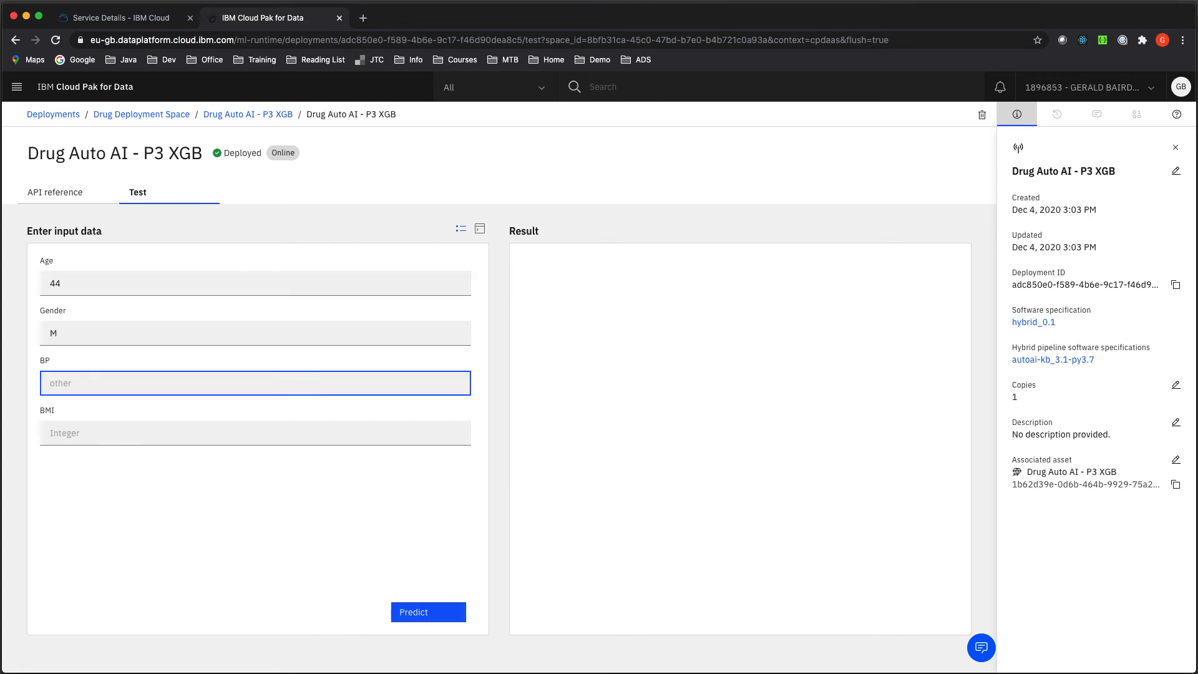
type("L")
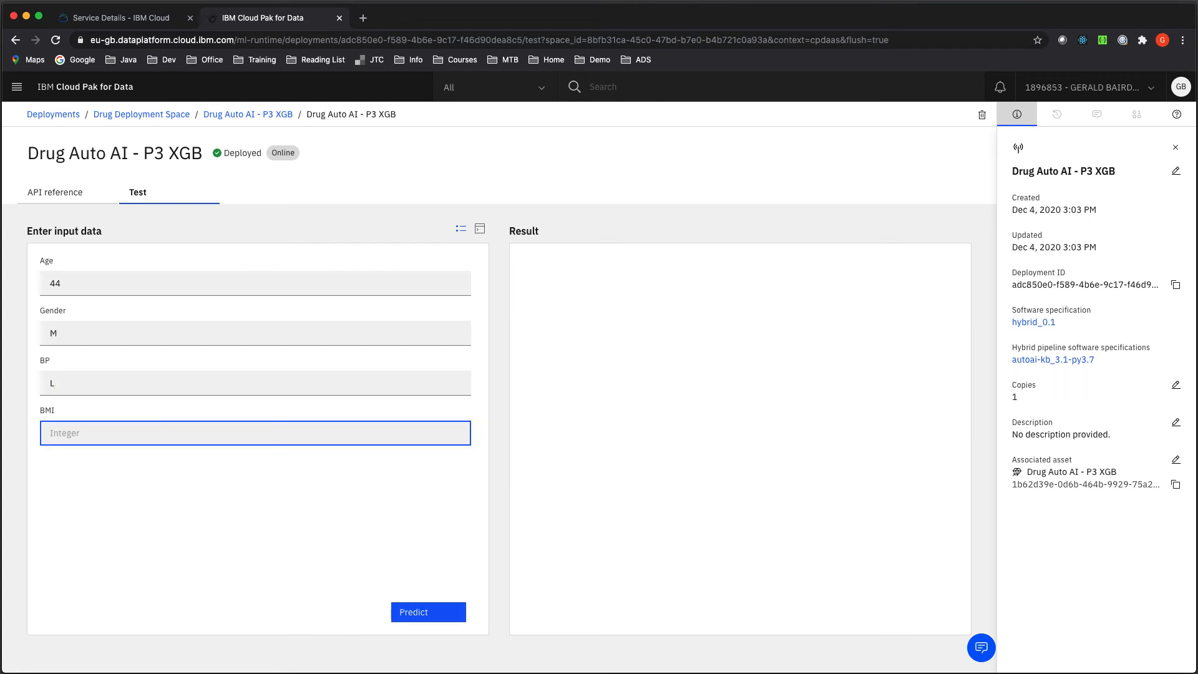
type("25")
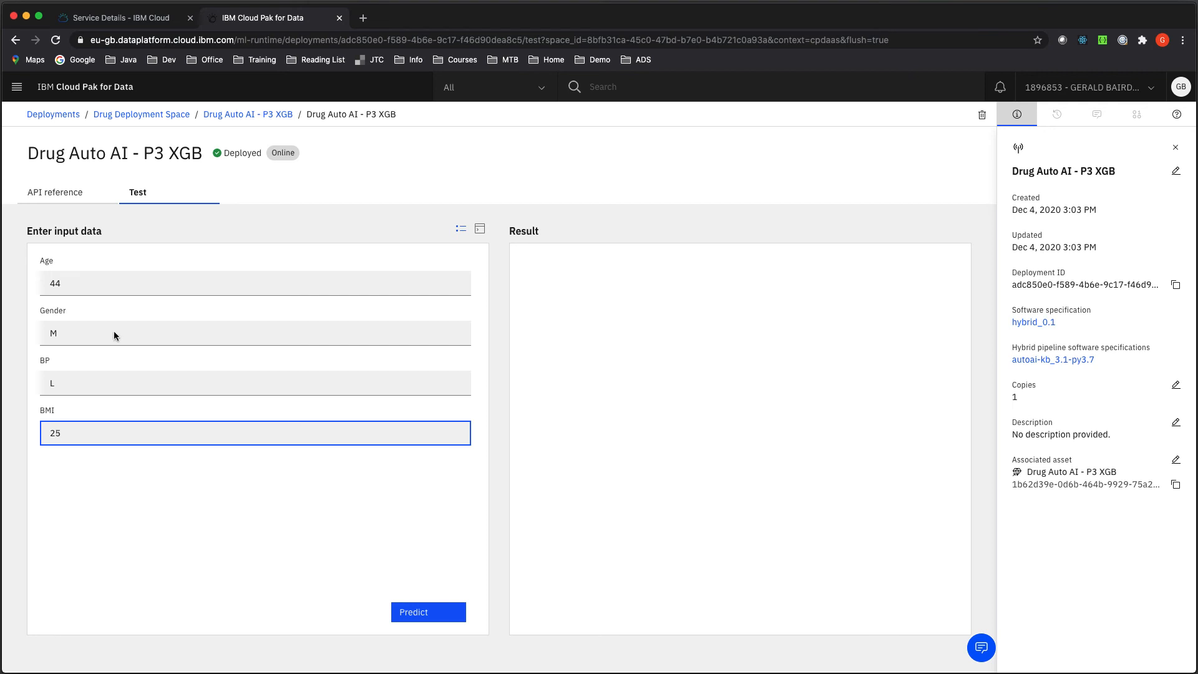
left_click(428, 612)
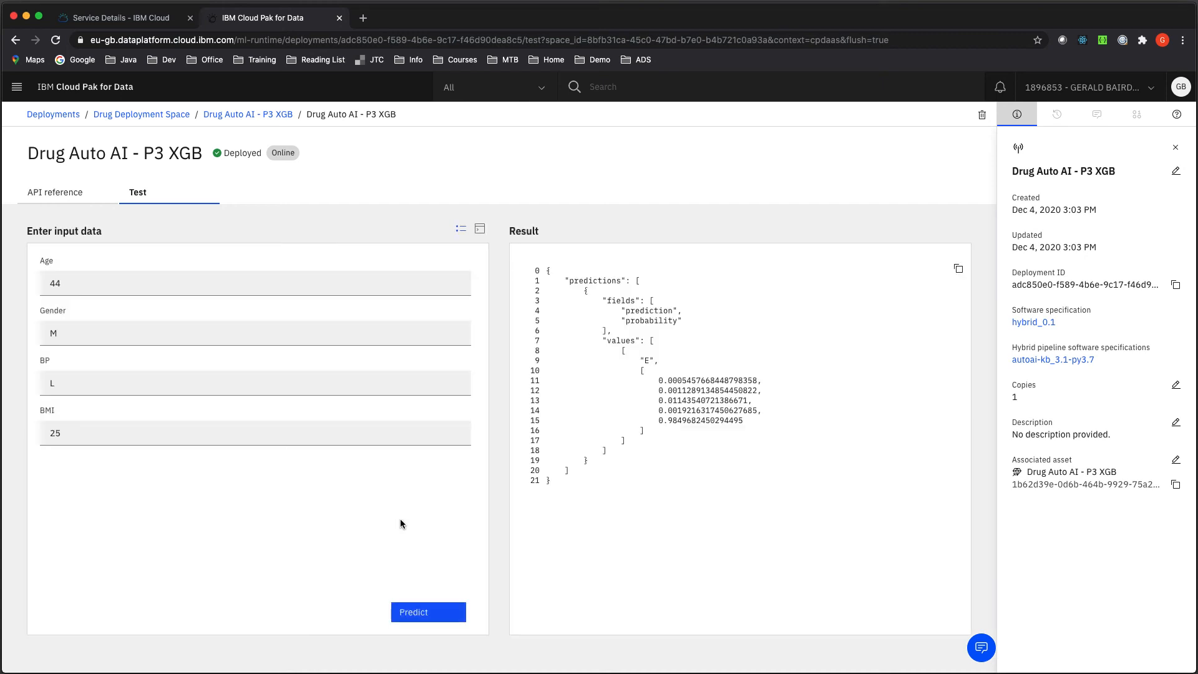
mouse_move(504, 533)
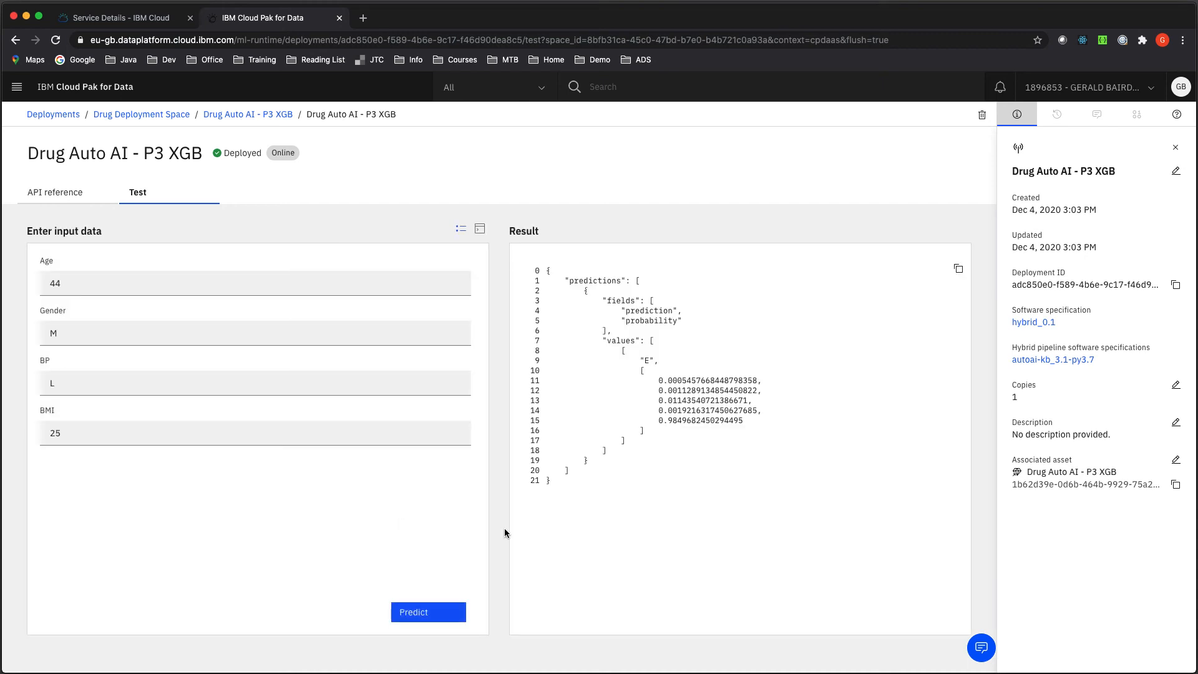
double_click(645, 360)
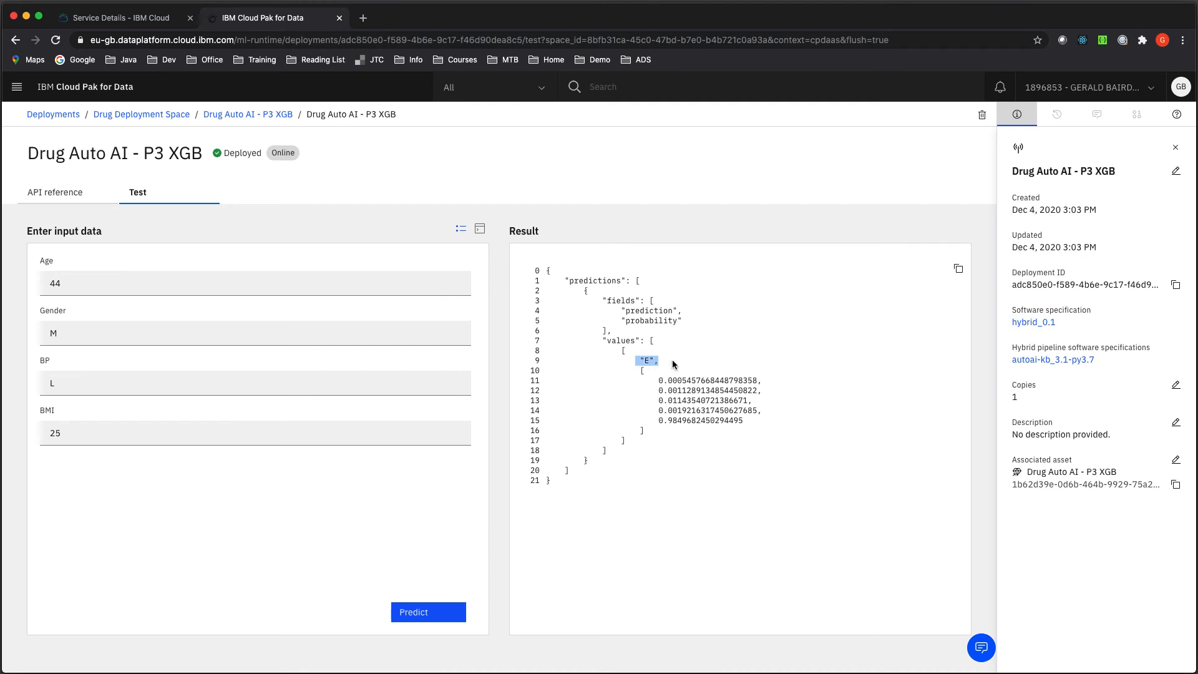
mouse_move(689, 446)
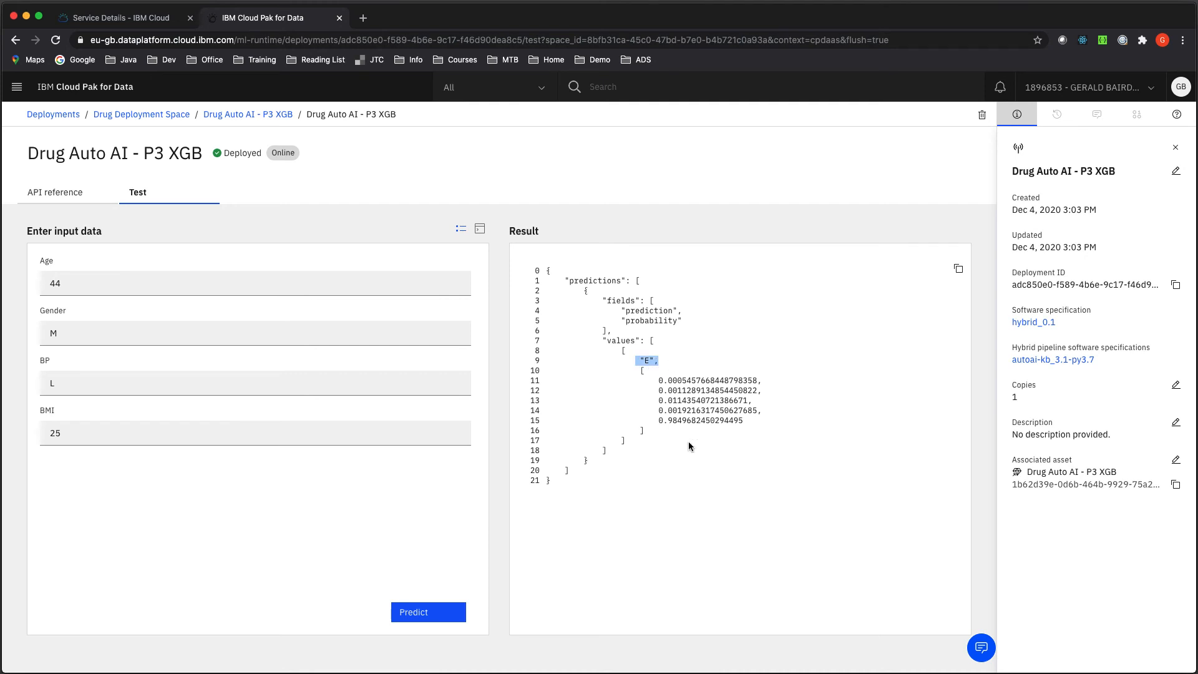